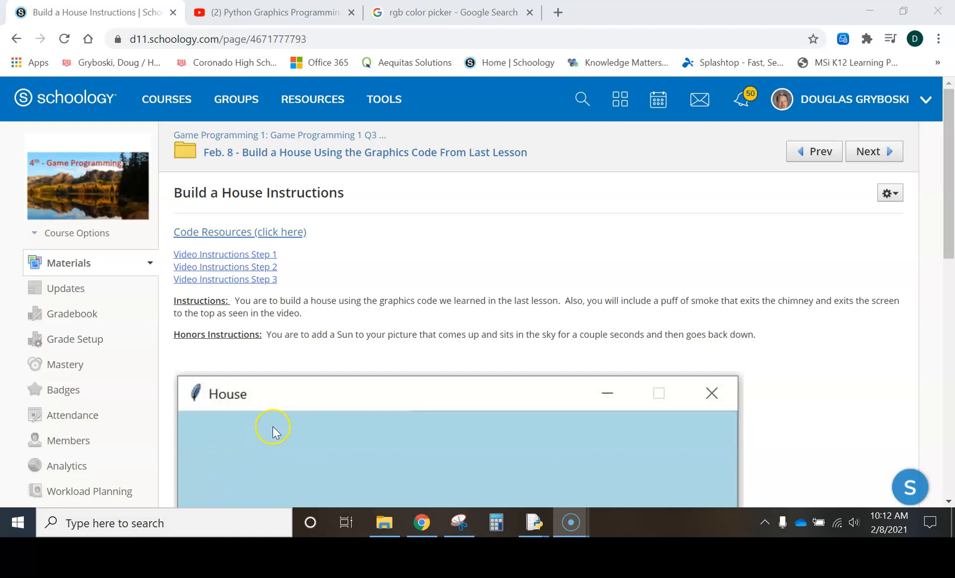
pyautogui.moveTo(302, 165)
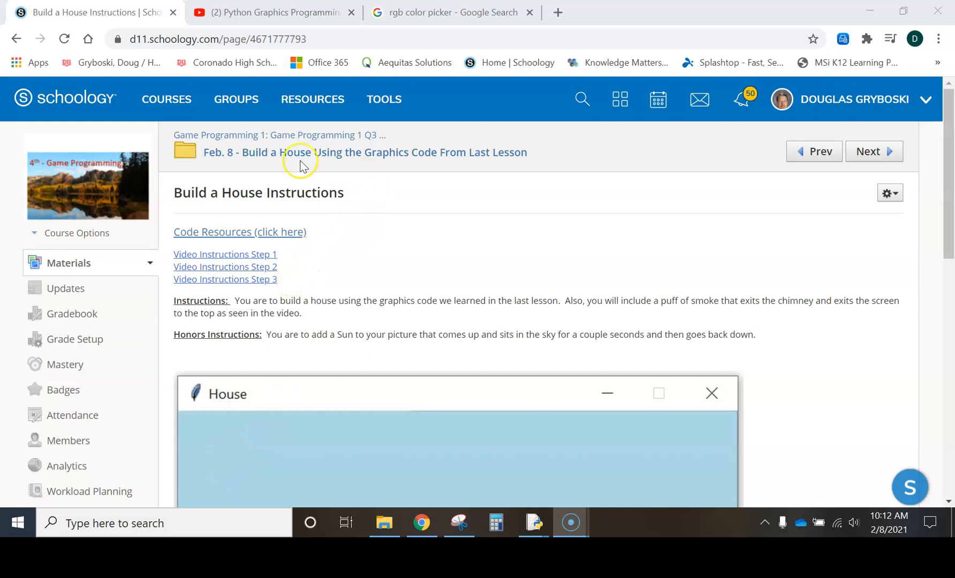
# - Switch to the graphics.py basics video and seek it to about 8:52, where a filled circle is drawn
pyautogui.scroll(-3)
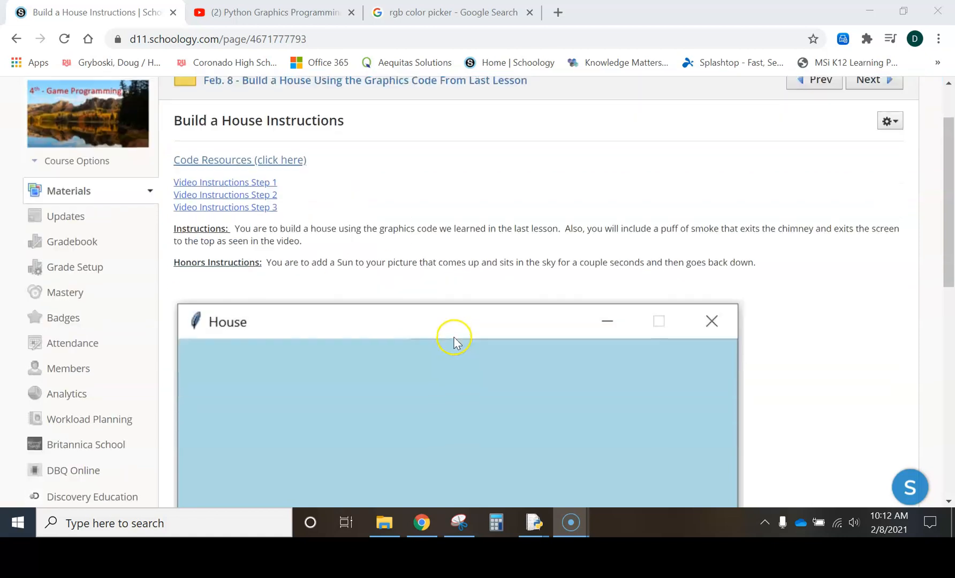
pyautogui.scroll(-3)
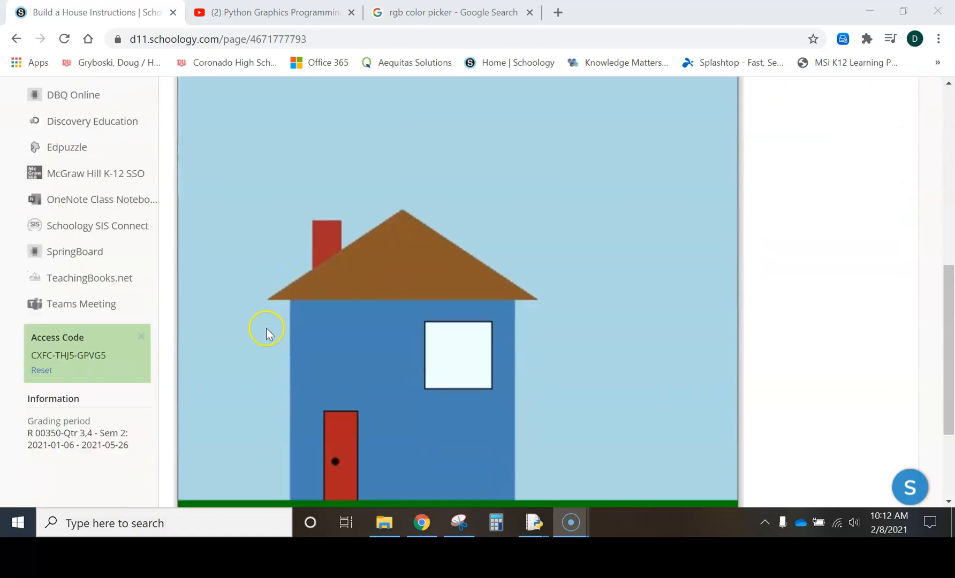
pyautogui.scroll(-3)
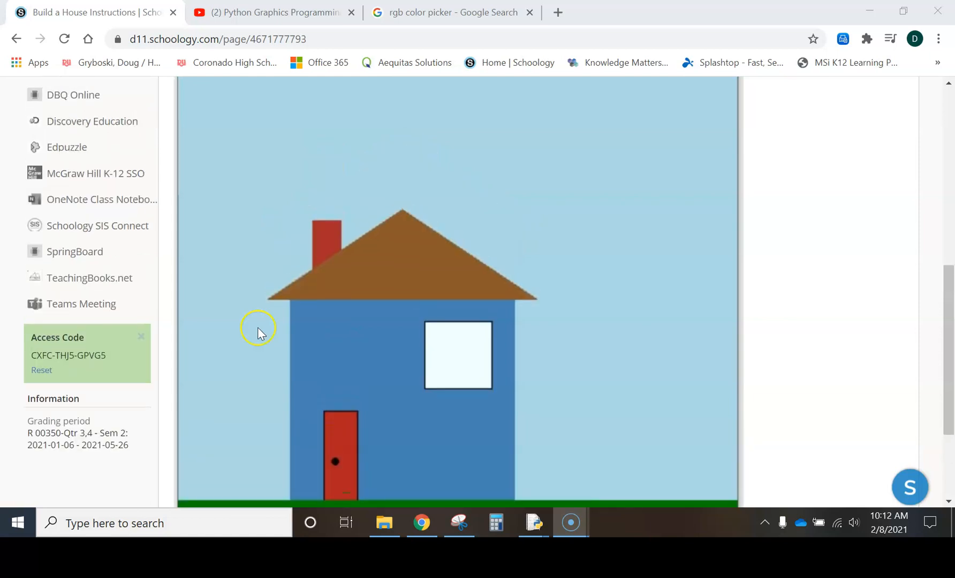
pyautogui.click(271, 13)
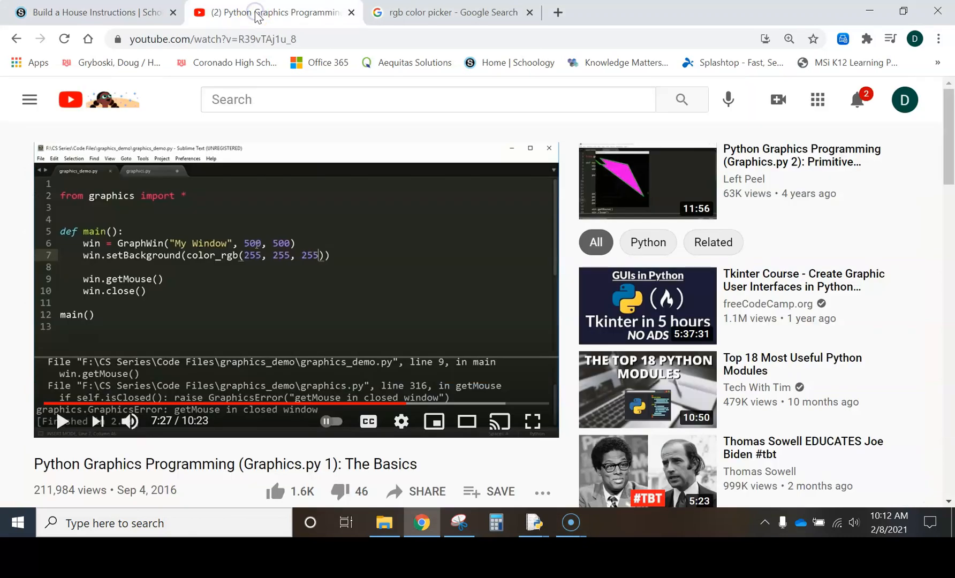
pyautogui.moveTo(189, 303)
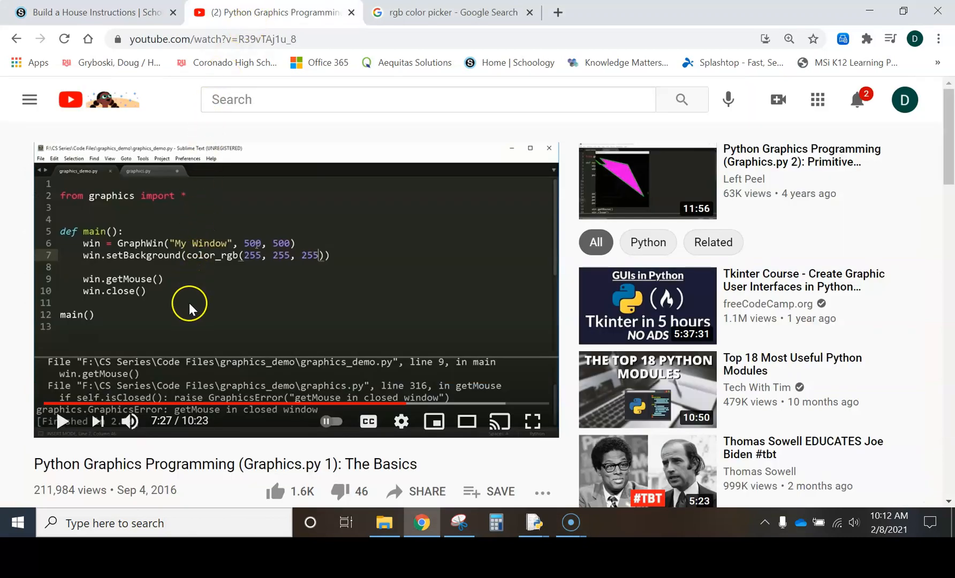
pyautogui.scroll(-3)
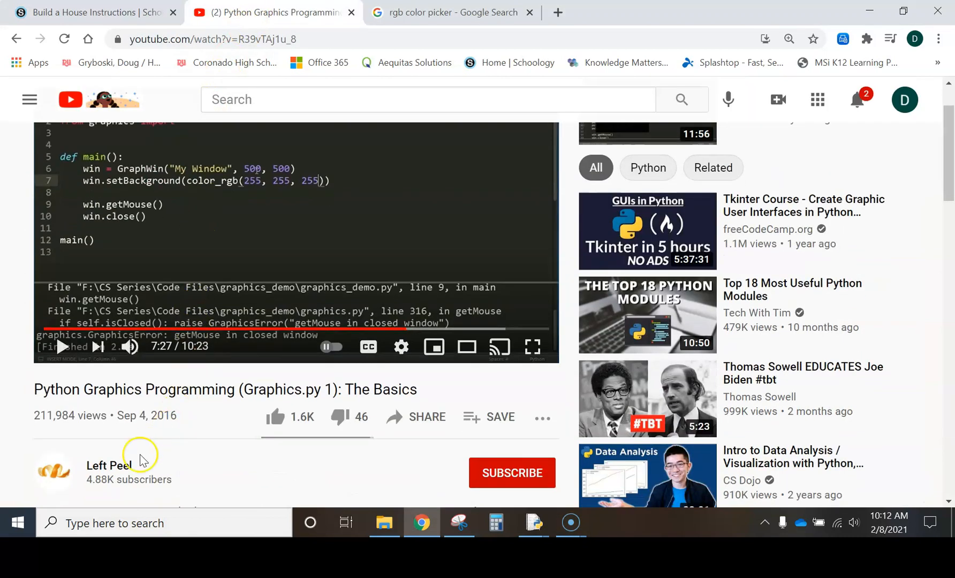
pyautogui.moveTo(135, 479)
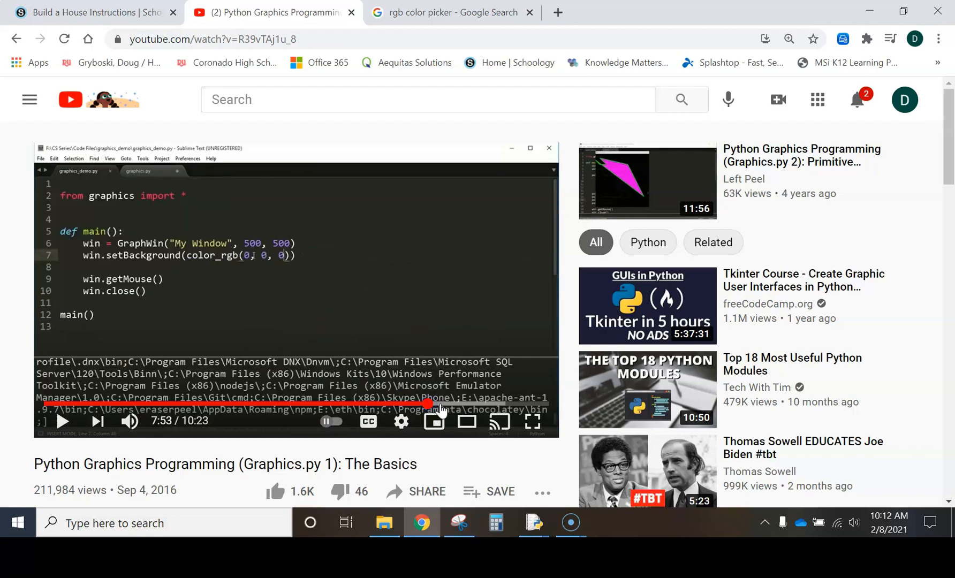
pyautogui.click(452, 403)
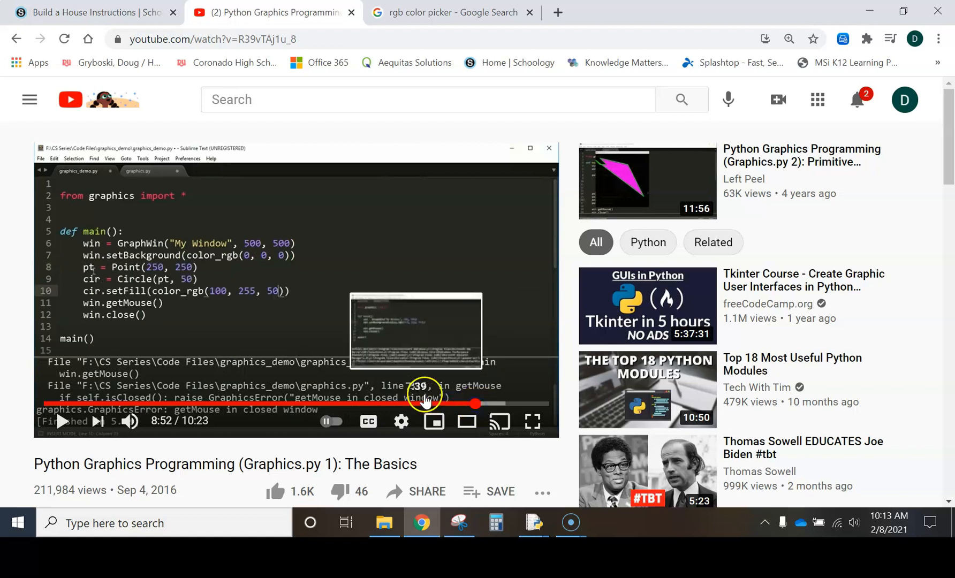
pyautogui.moveTo(362, 292)
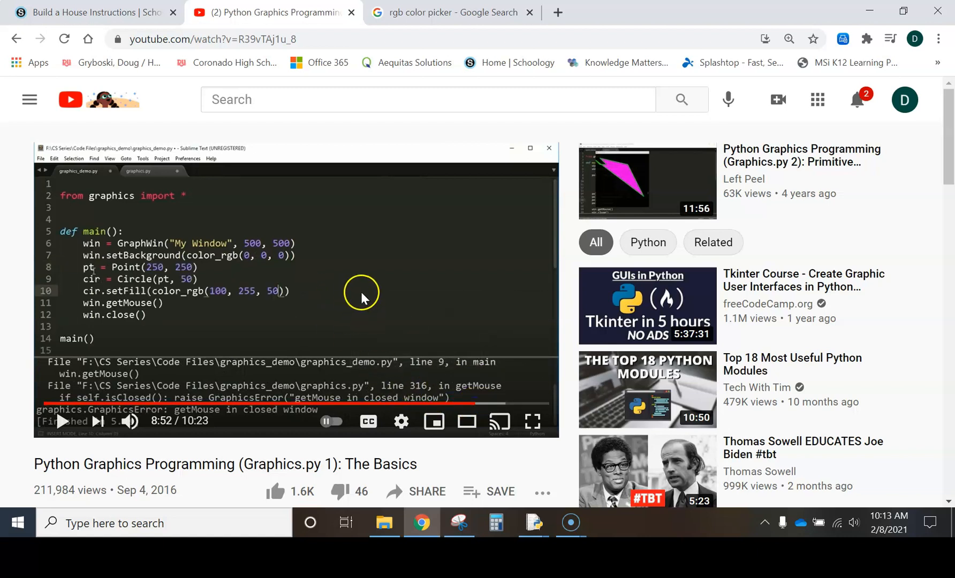
pyautogui.moveTo(151, 28)
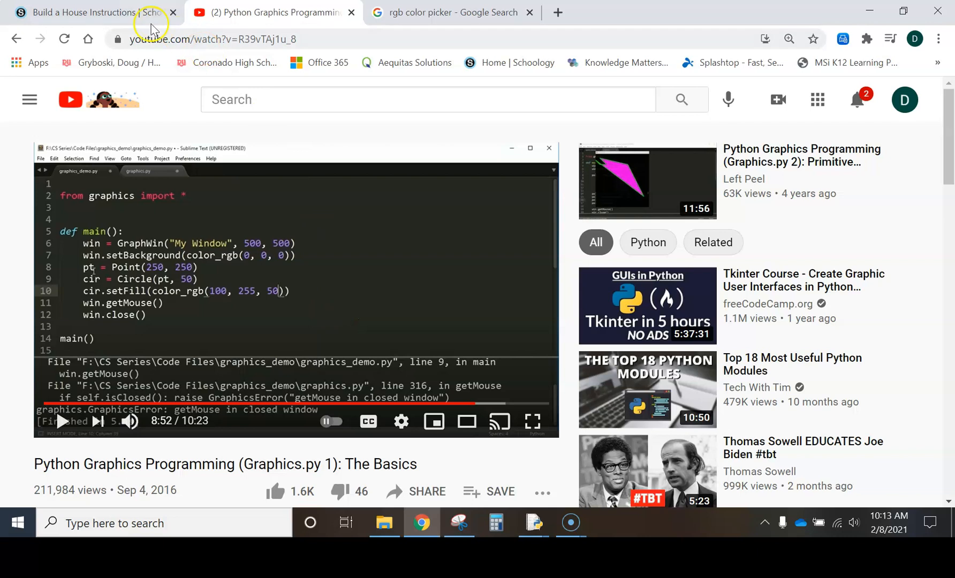
# - Open Code Resources, go to Rectangle Methods, and highlight the Rectangle(point1, point2) constructor
pyautogui.click(85, 11)
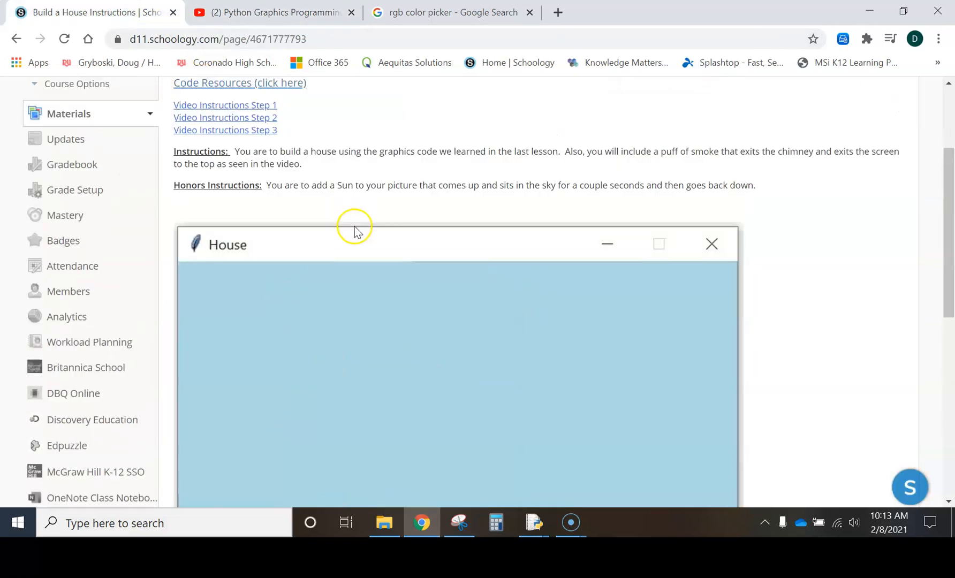
pyautogui.scroll(3)
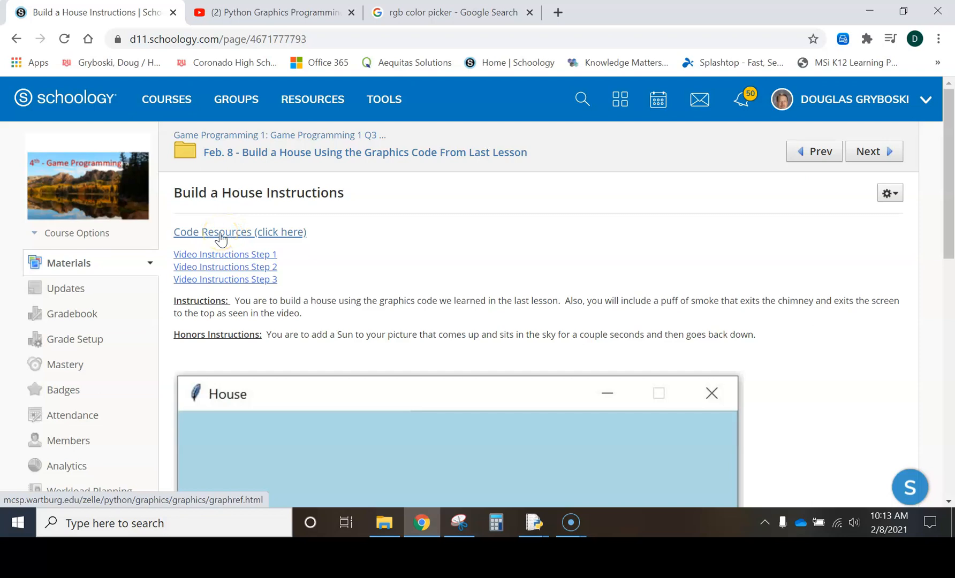
pyautogui.click(239, 233)
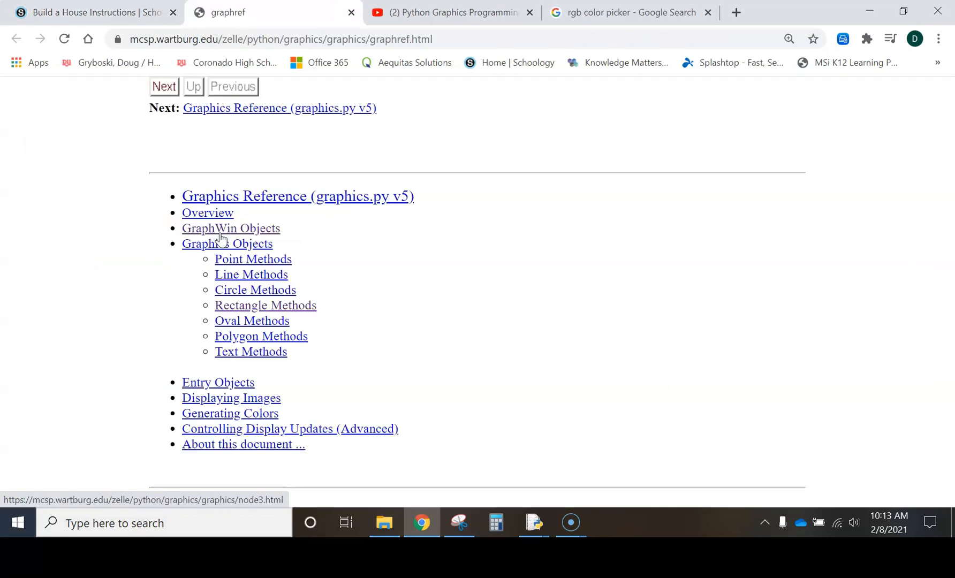
pyautogui.moveTo(402, 293)
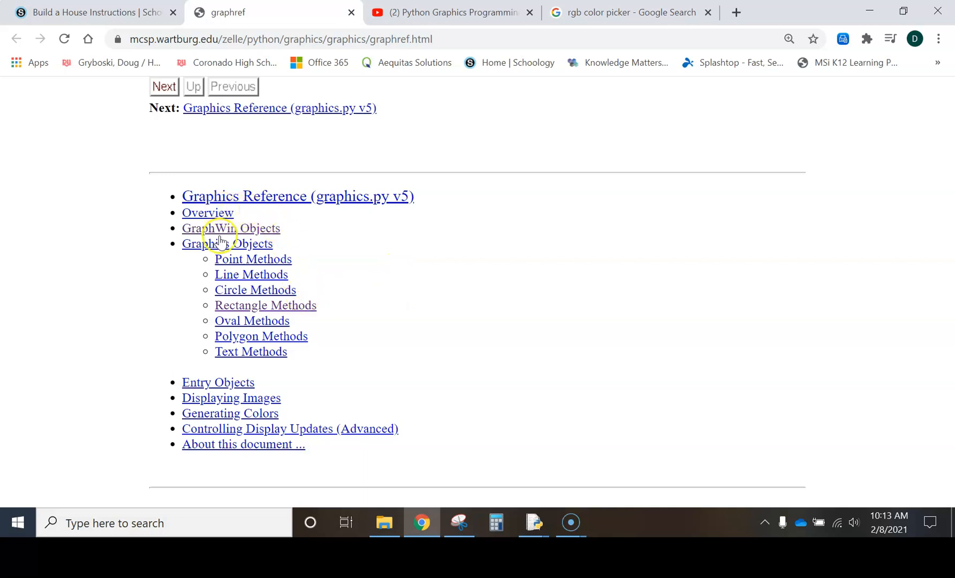
pyautogui.moveTo(252, 259)
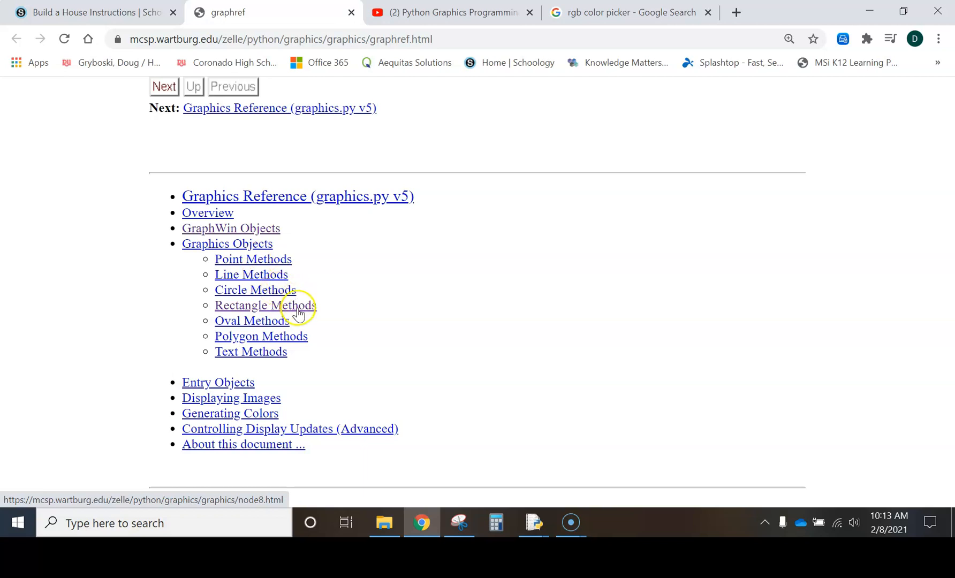
pyautogui.moveTo(265, 335)
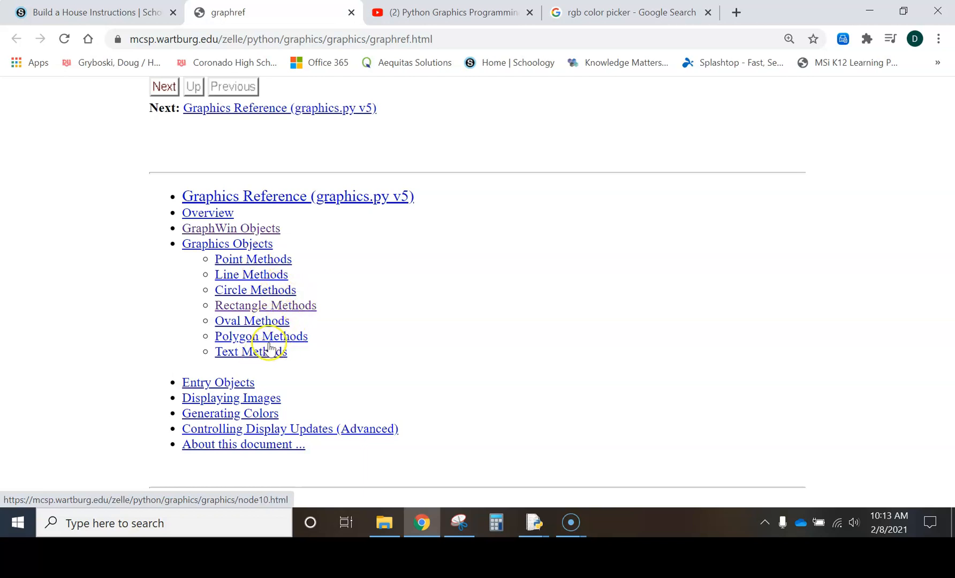
pyautogui.moveTo(258, 322)
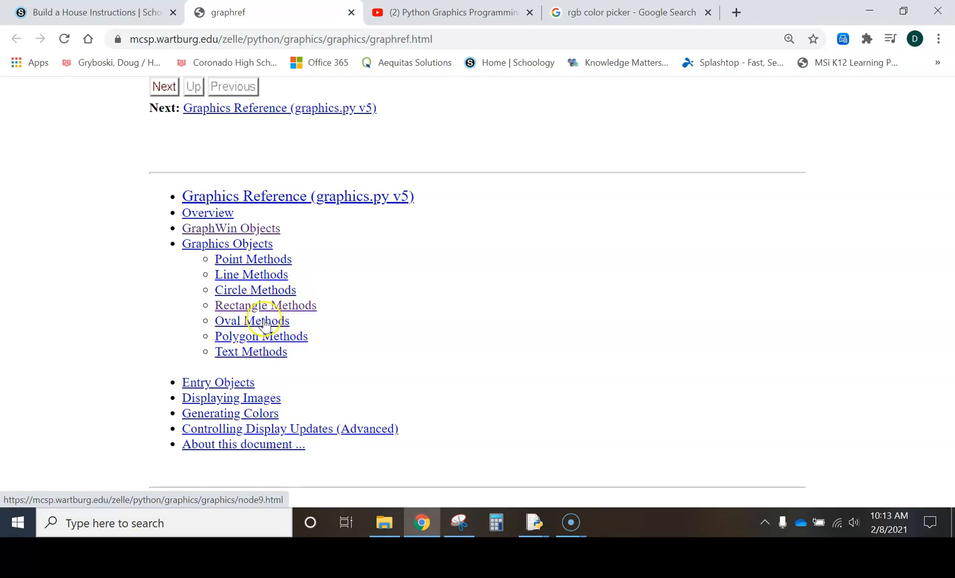
pyautogui.click(265, 305)
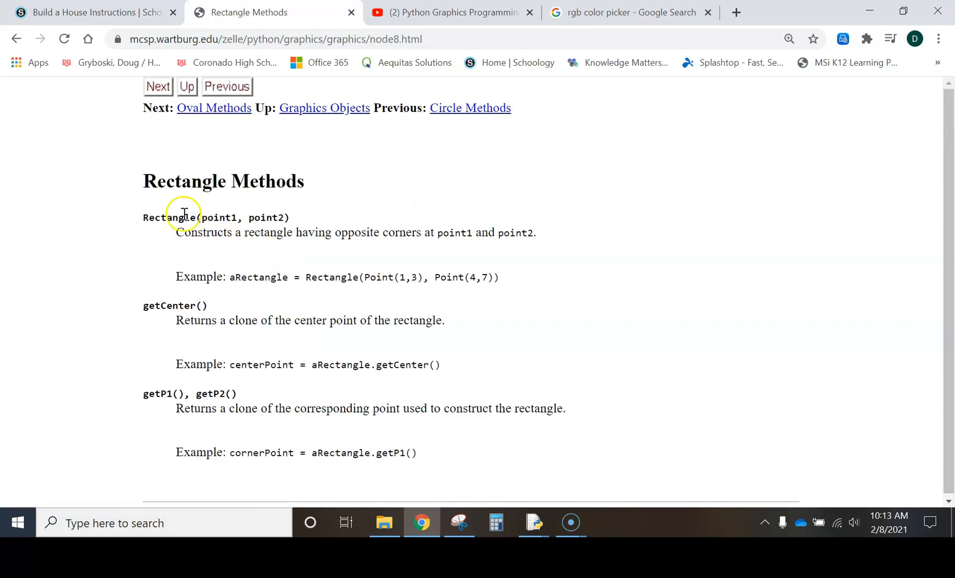
pyautogui.doubleClick(154, 218)
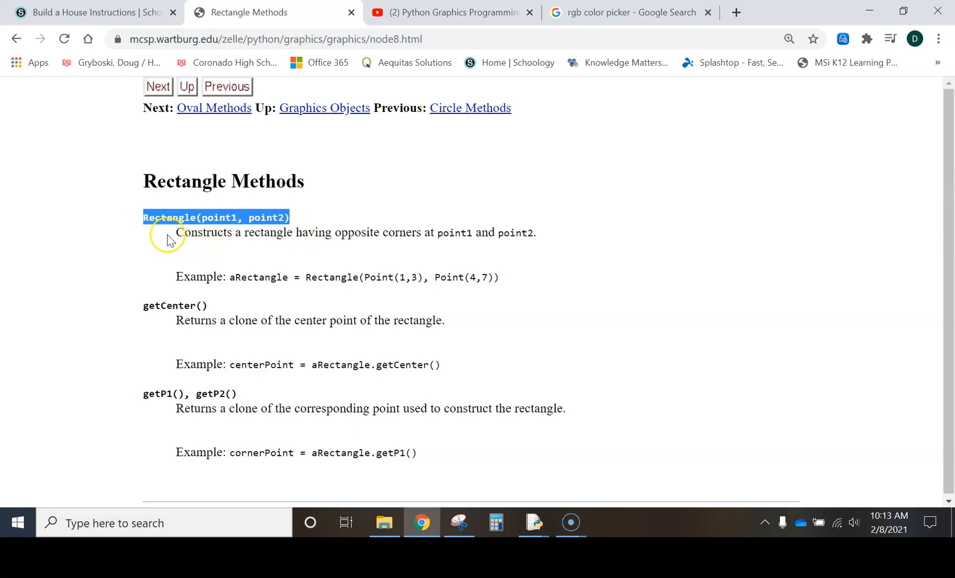
pyautogui.click(268, 218)
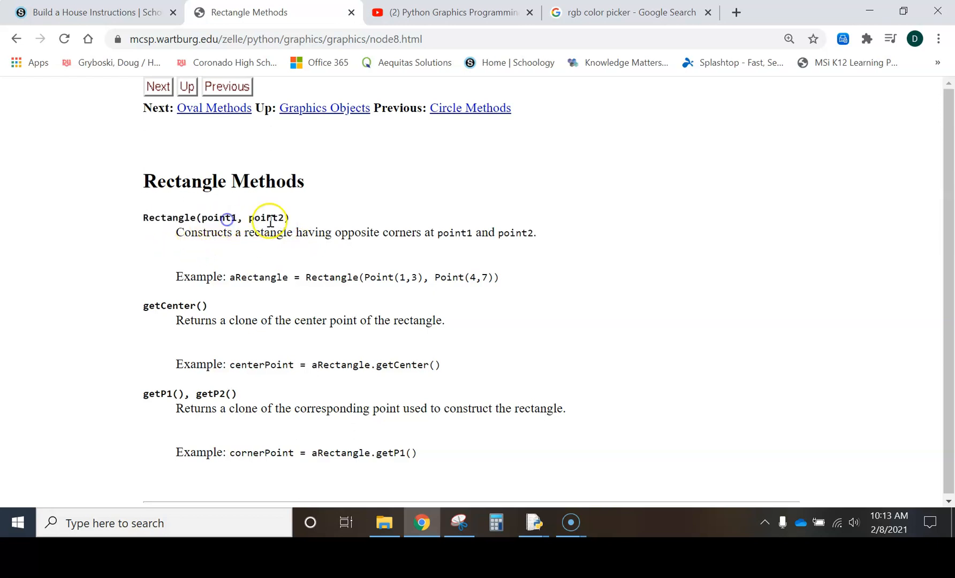
pyautogui.moveTo(432, 503)
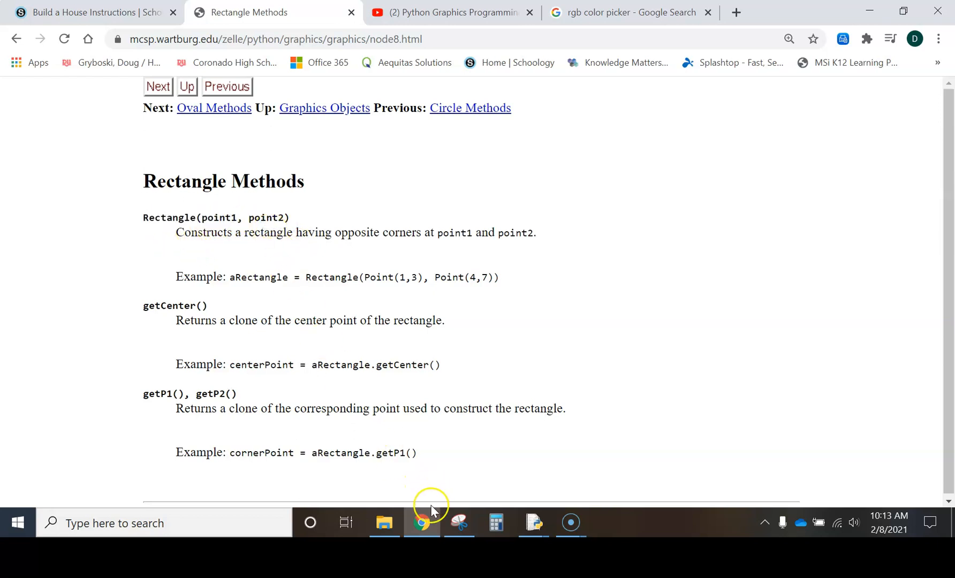
pyautogui.moveTo(530, 522)
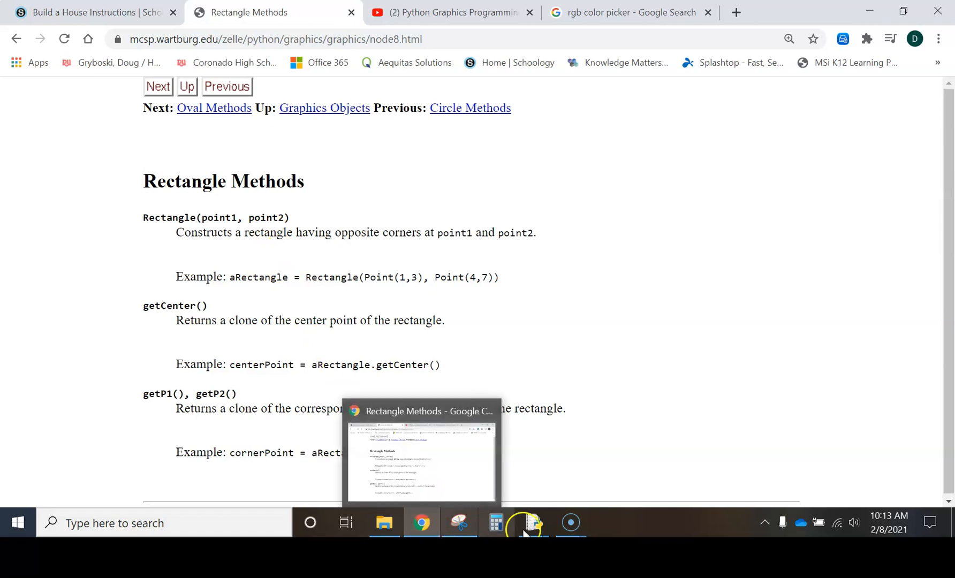
pyautogui.moveTo(584, 481)
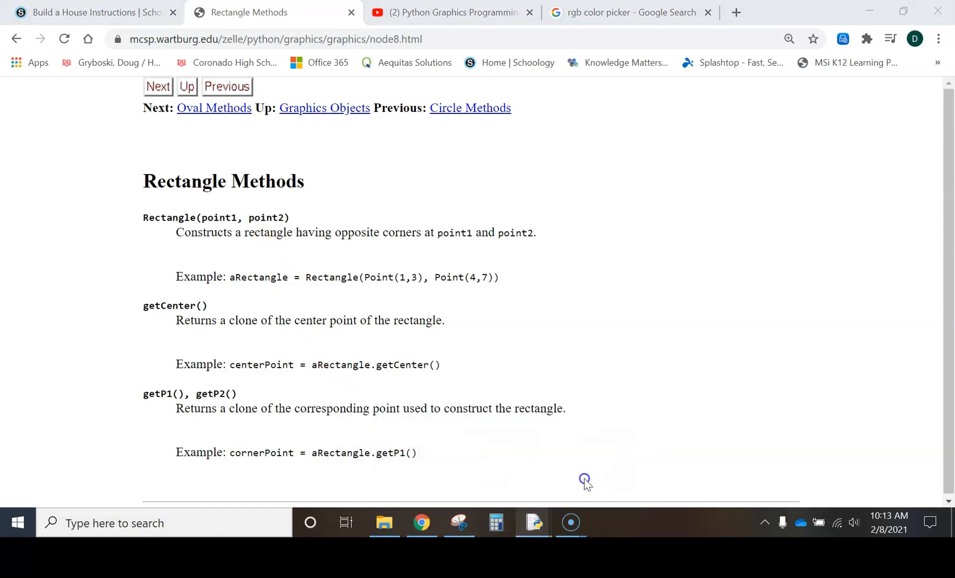
# - Bring up the house script and highlight the corner coordinates 150, 300 and 350, 480
pyautogui.click(532, 523)
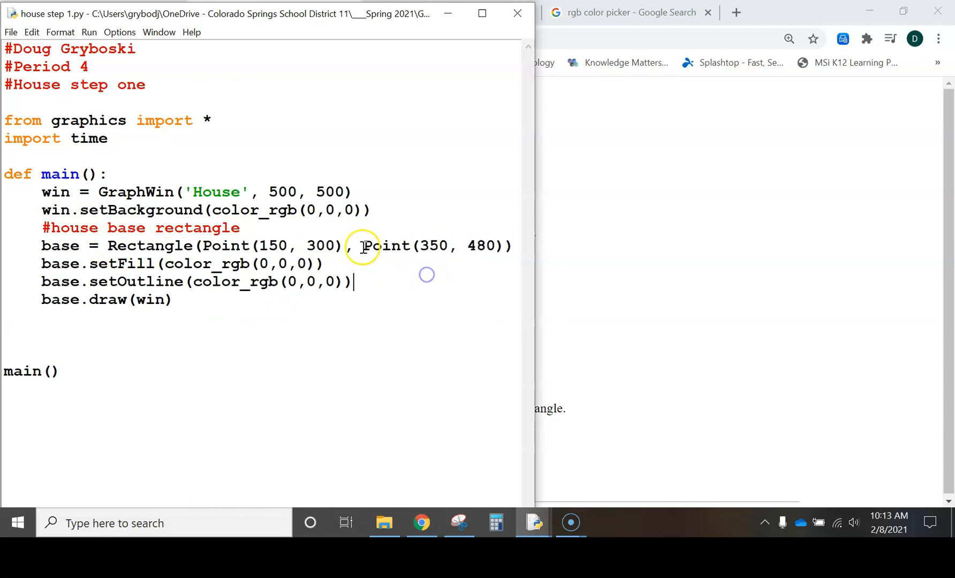
pyautogui.moveTo(420, 250)
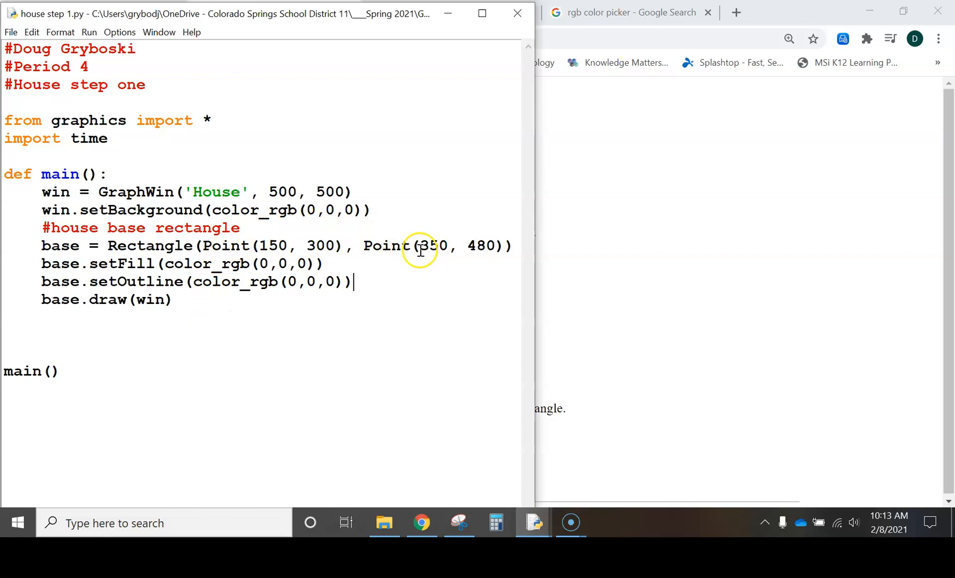
pyautogui.doubleClick(274, 246)
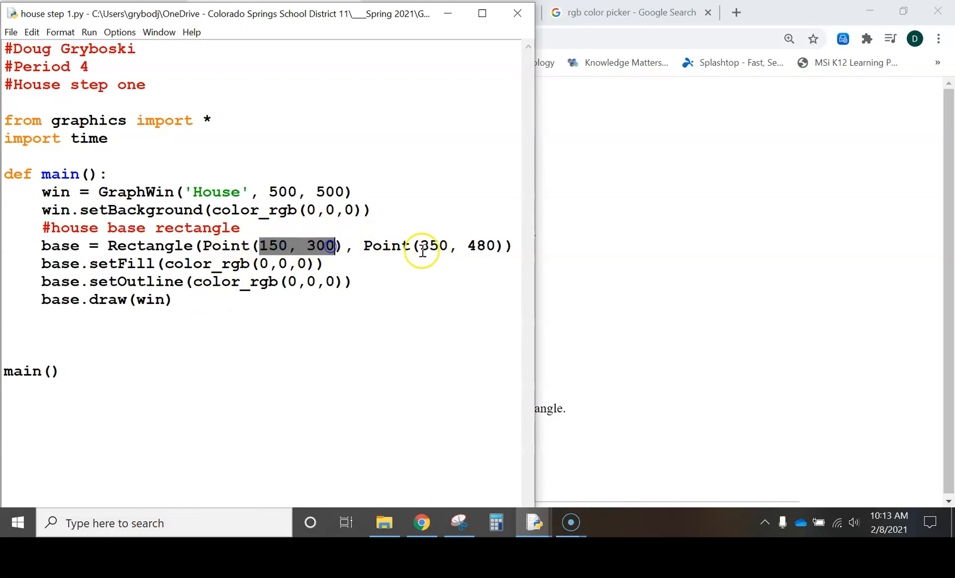
pyautogui.doubleClick(433, 246)
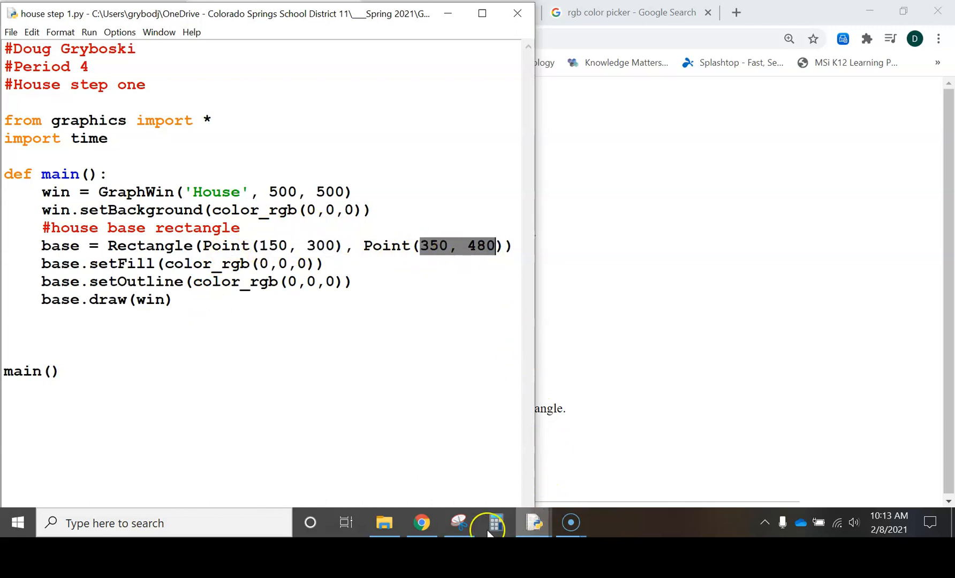
# - Return to the Build a House Instructions page and scroll over the example House image
pyautogui.click(421, 523)
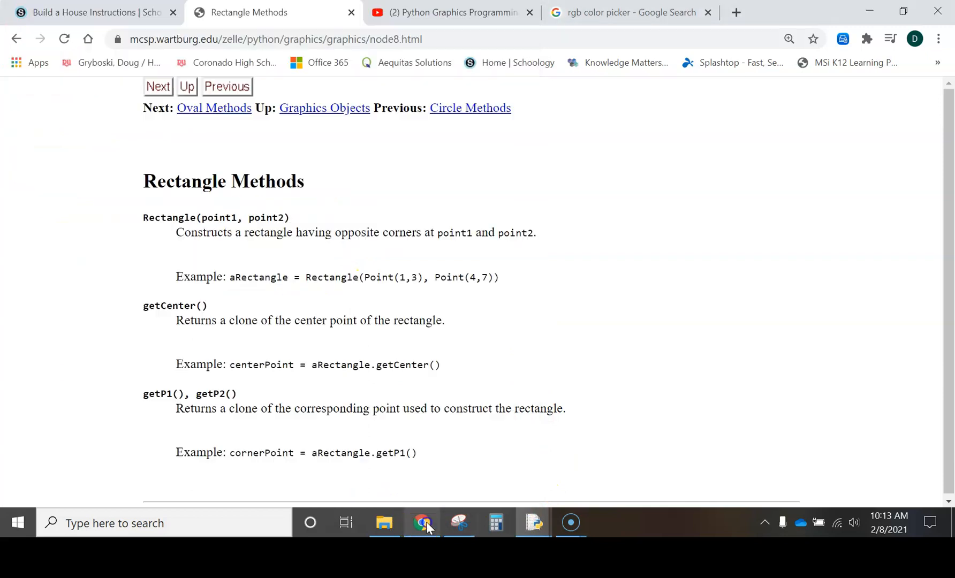
pyautogui.click(91, 12)
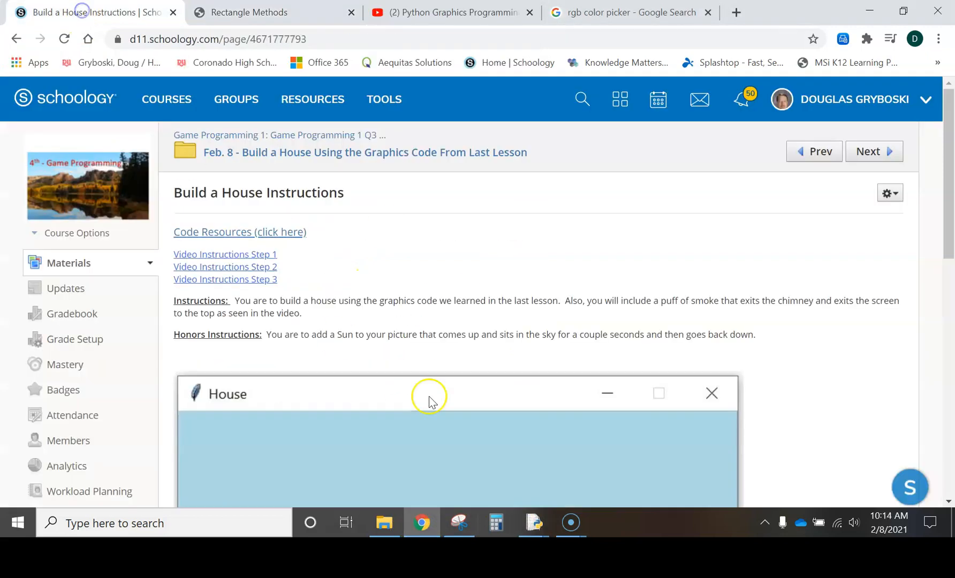
pyautogui.scroll(-3)
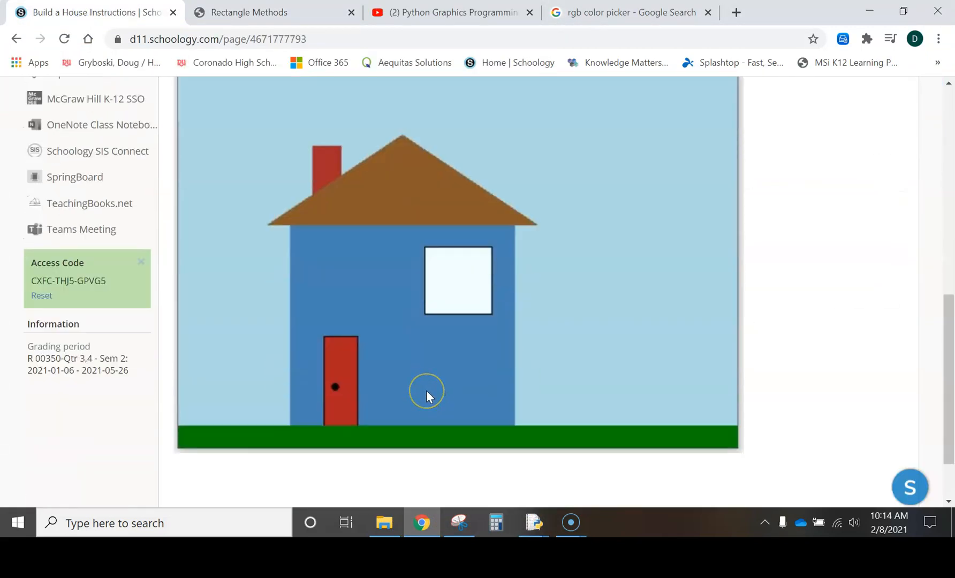
pyautogui.scroll(3)
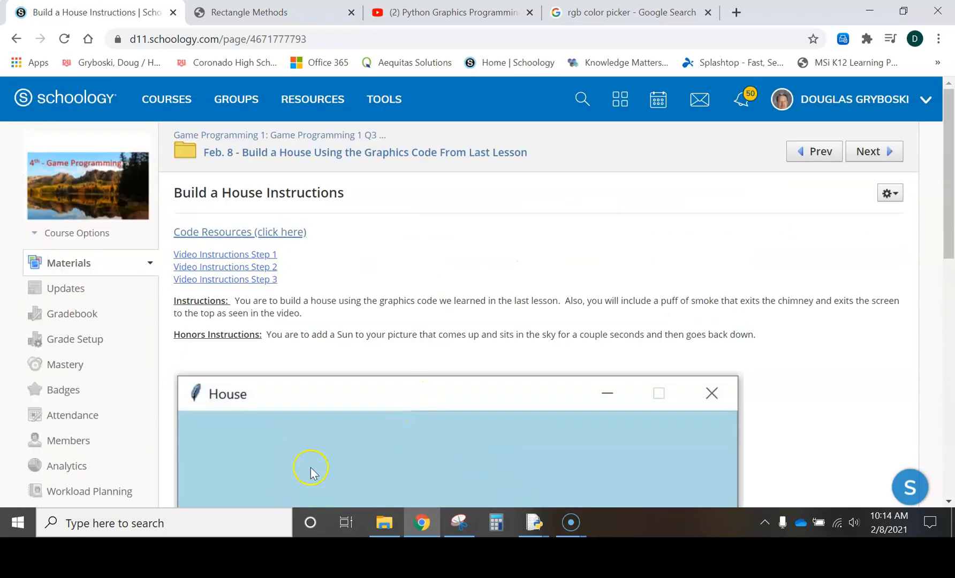
# - Bring up the Word graph paper document and scroll around its 500×500 labelled grid
pyautogui.click(607, 523)
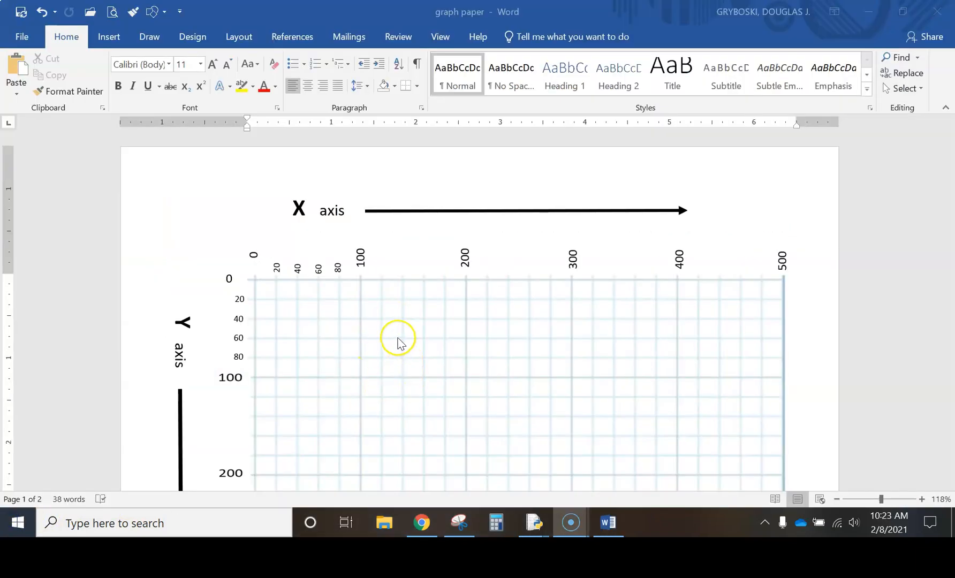
pyautogui.moveTo(407, 383)
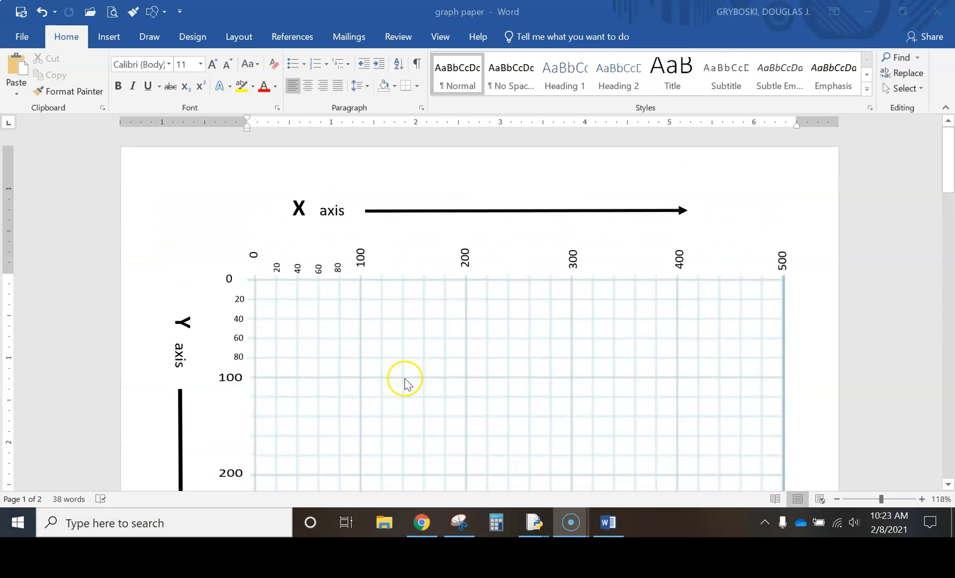
pyautogui.moveTo(274, 264)
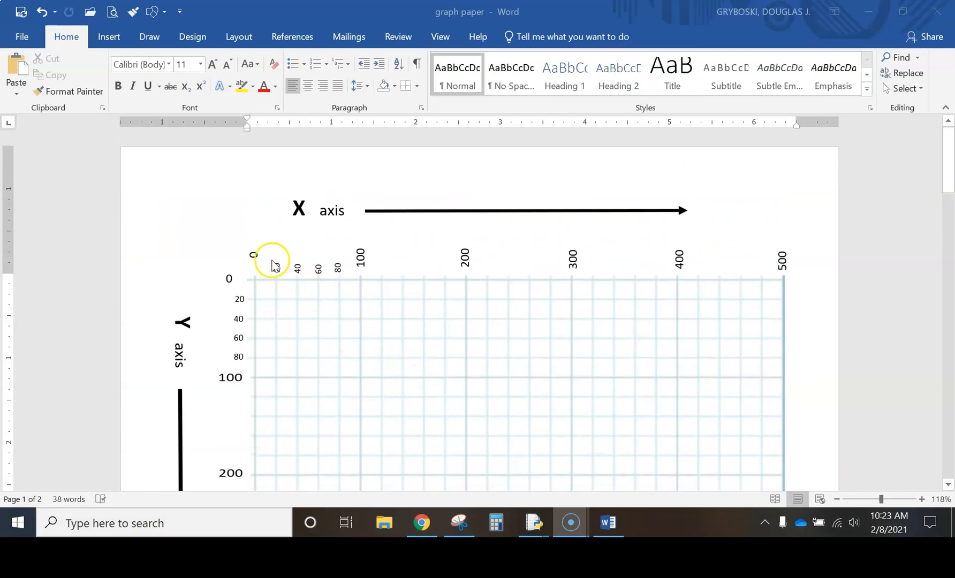
pyautogui.moveTo(189, 244)
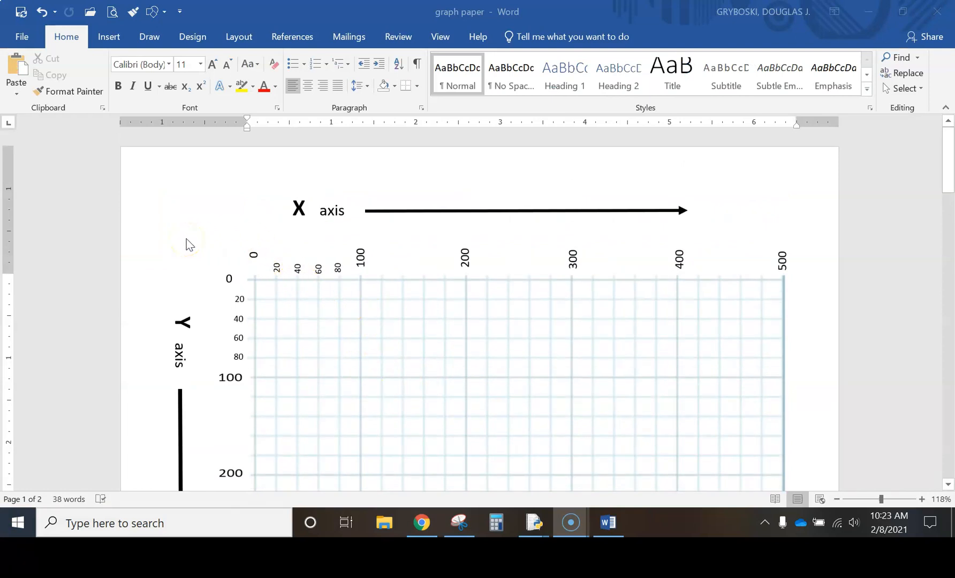
pyautogui.moveTo(171, 355)
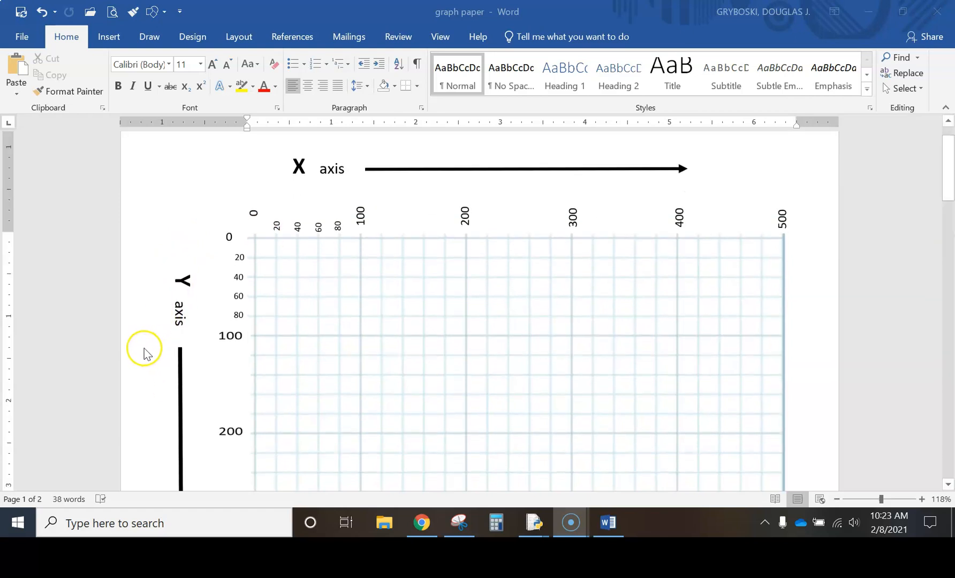
pyautogui.scroll(3)
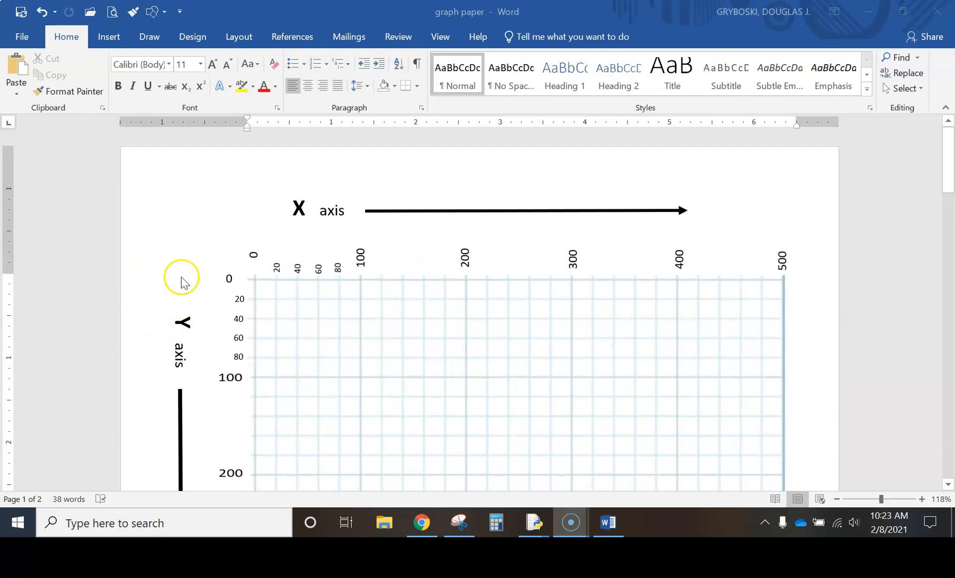
pyautogui.moveTo(177, 246)
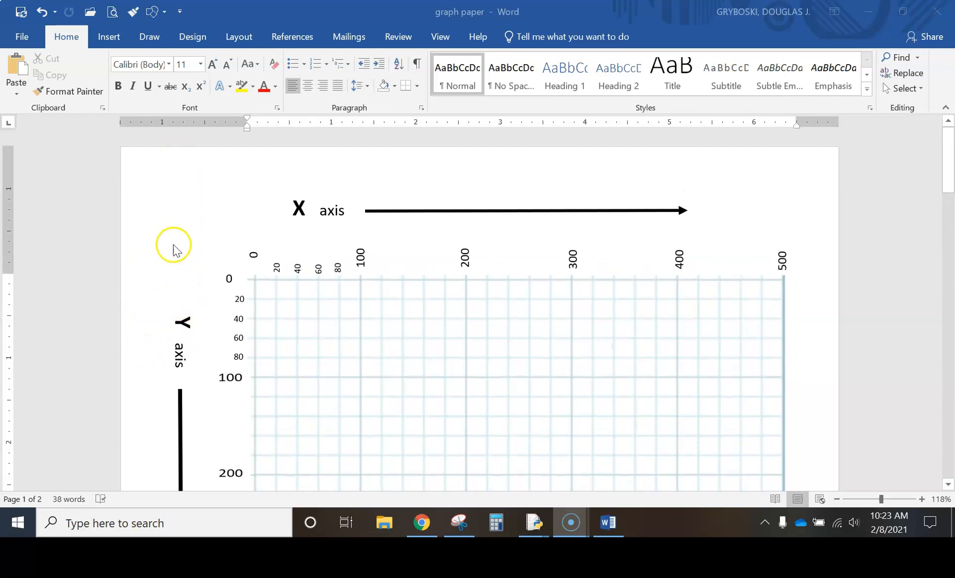
pyautogui.moveTo(192, 256)
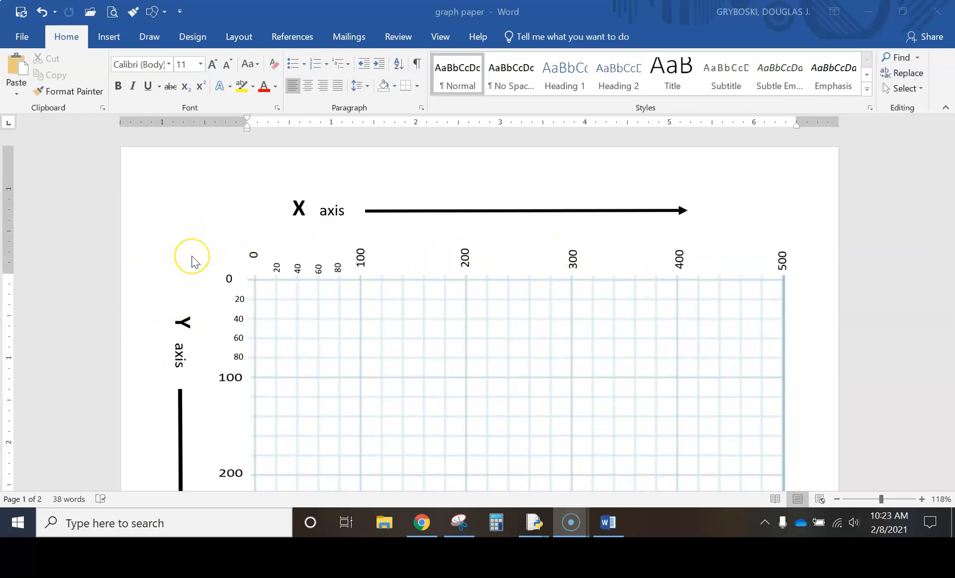
pyautogui.scroll(3)
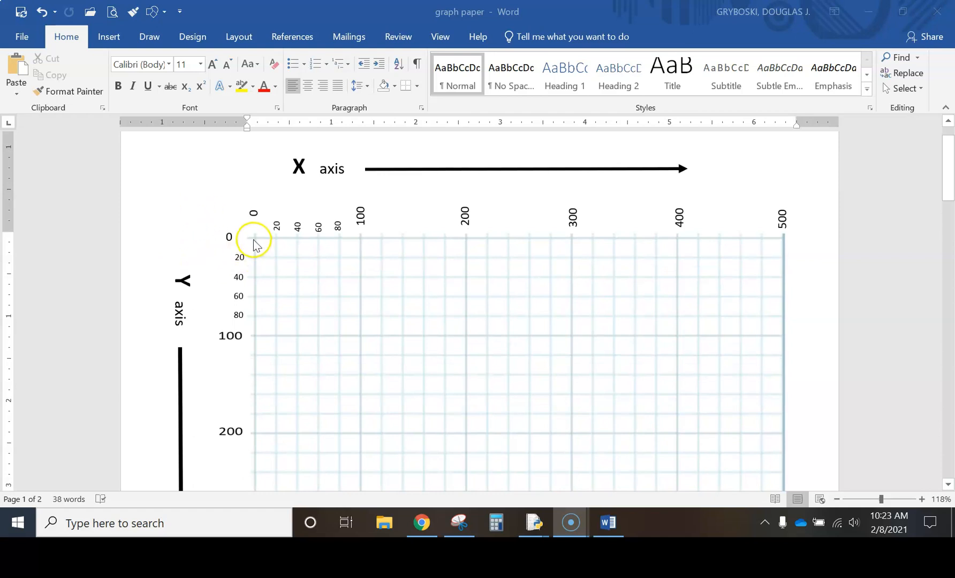
pyautogui.moveTo(259, 263)
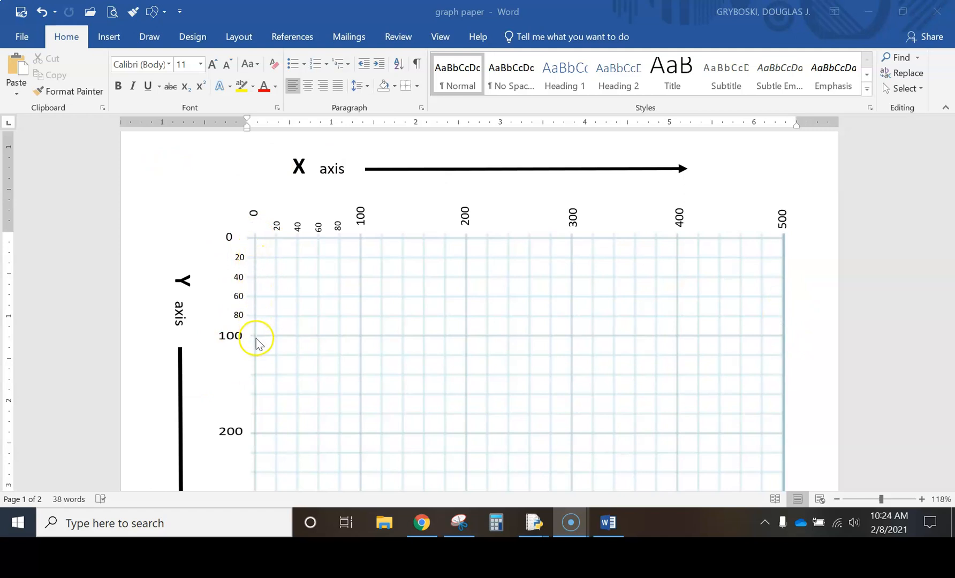
pyautogui.scroll(-3)
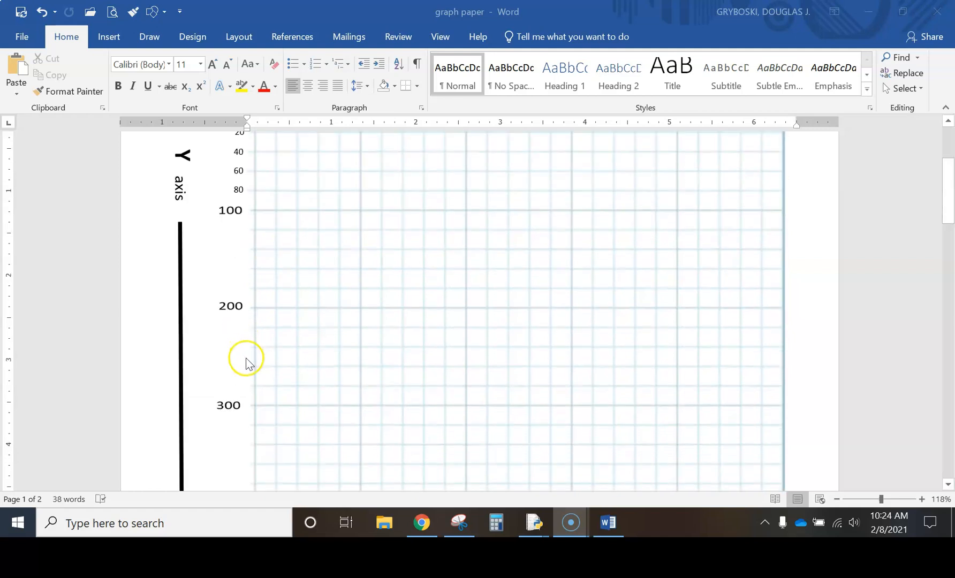
pyautogui.scroll(-3)
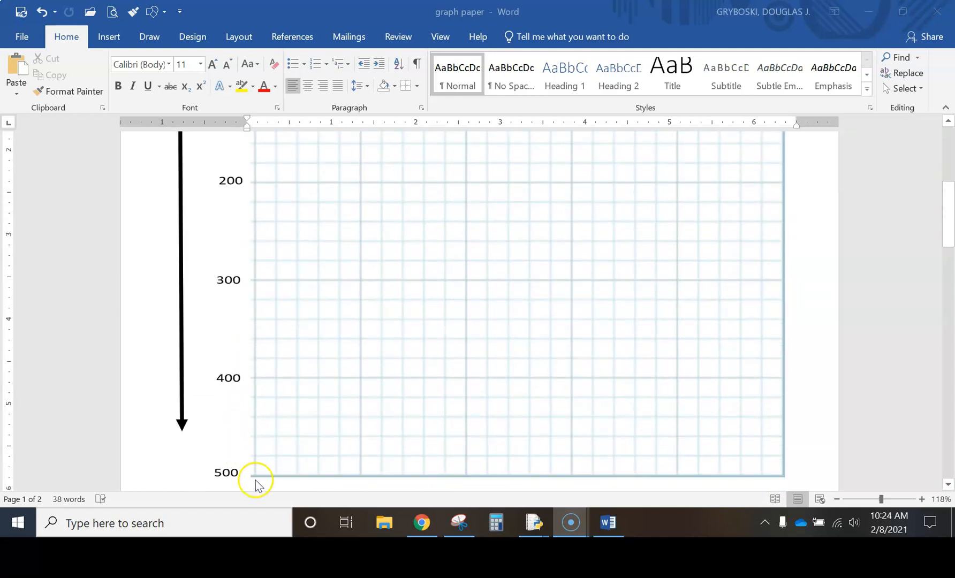
pyautogui.scroll(3)
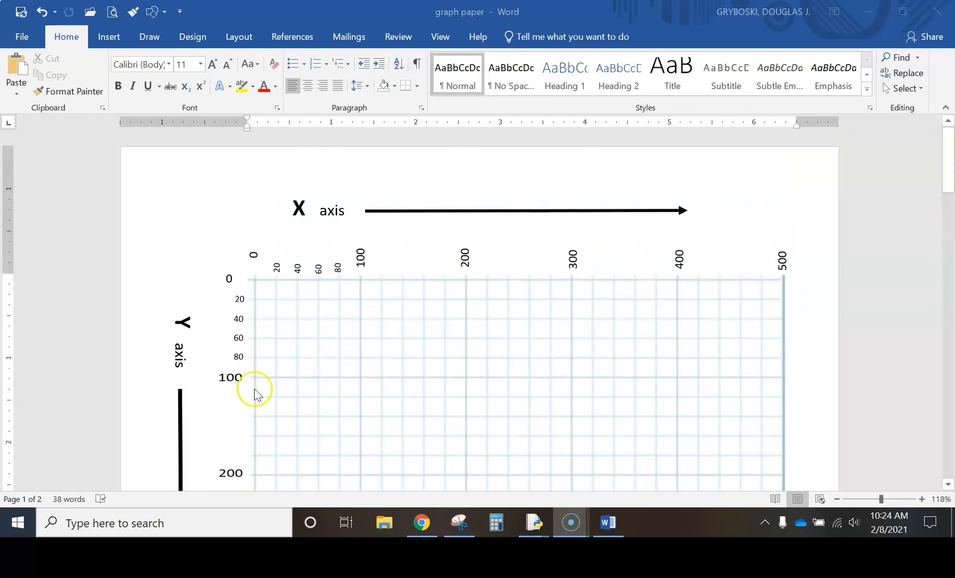
pyautogui.moveTo(786, 282)
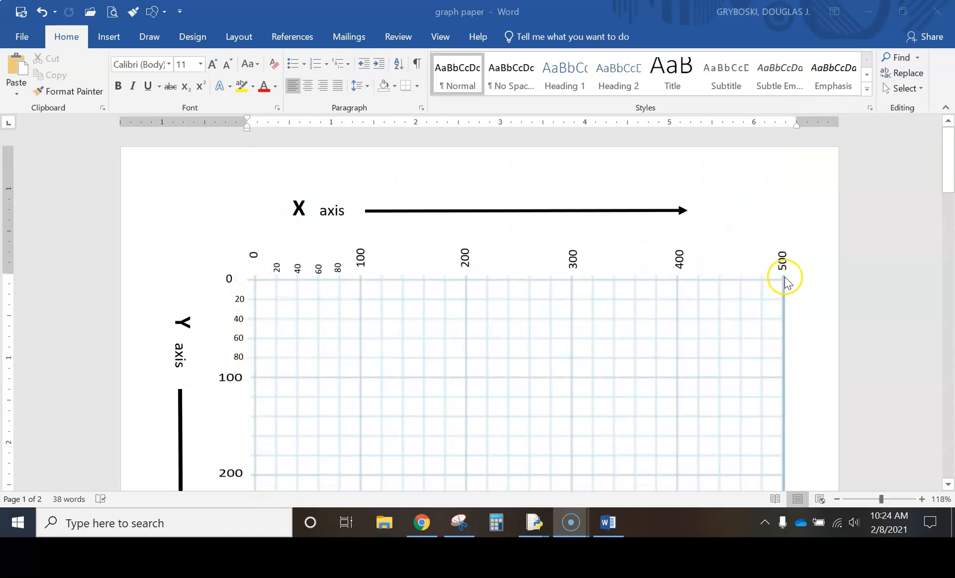
pyautogui.moveTo(317, 220)
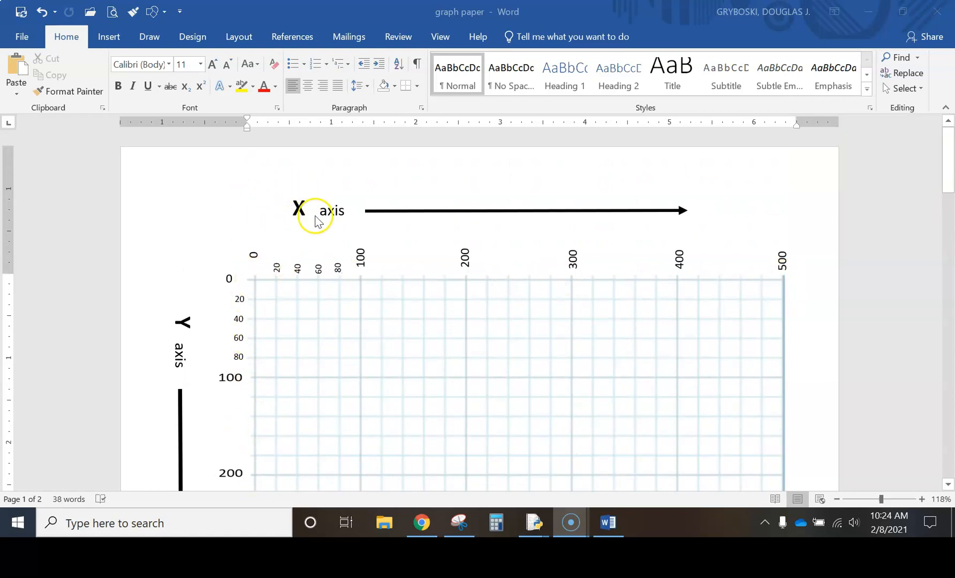
pyautogui.moveTo(294, 216)
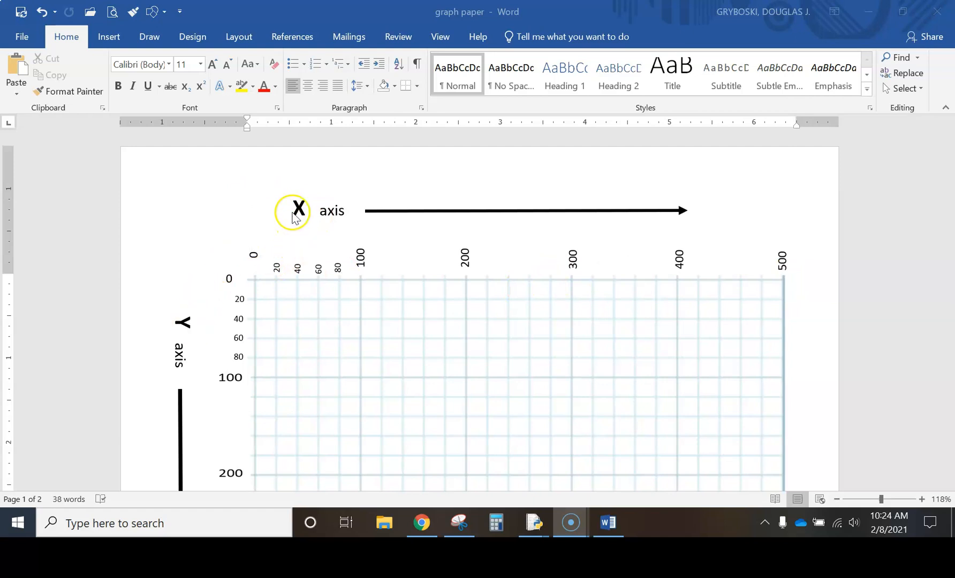
pyautogui.moveTo(783, 282)
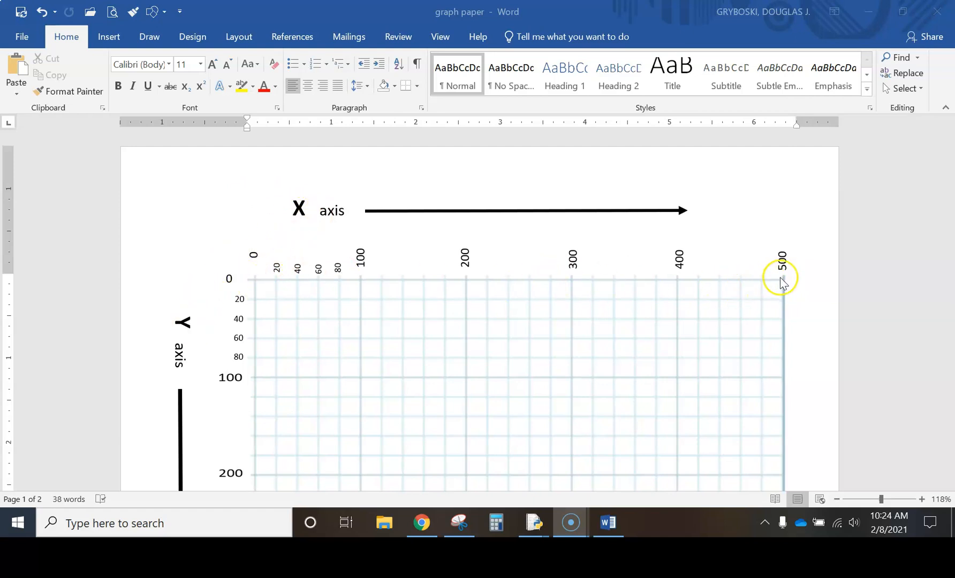
pyautogui.scroll(-3)
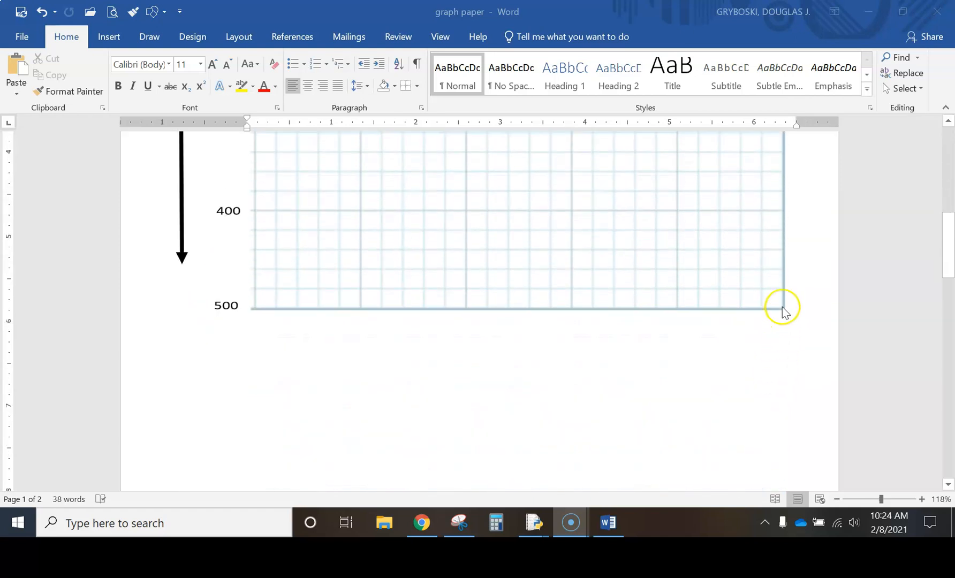
pyautogui.scroll(3)
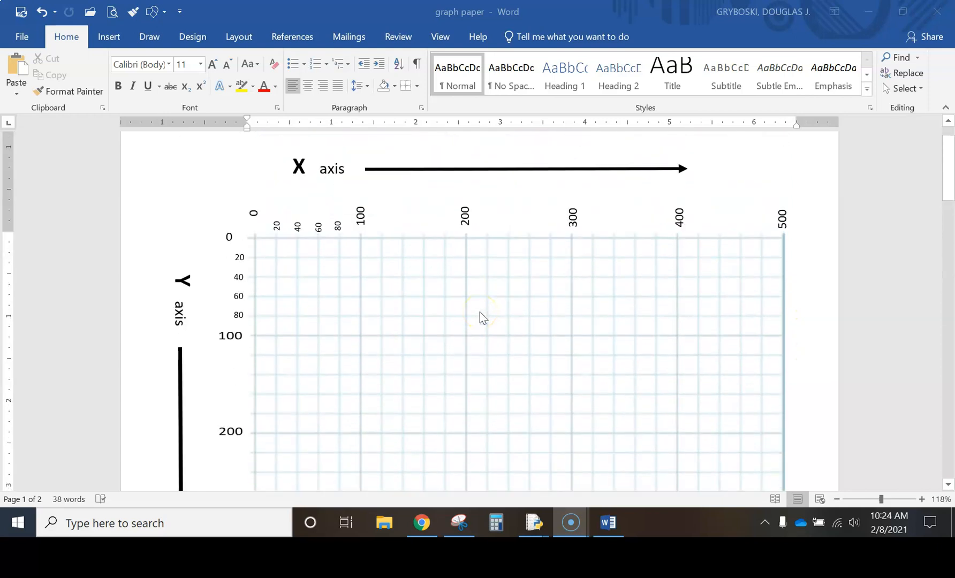
pyautogui.moveTo(532, 497)
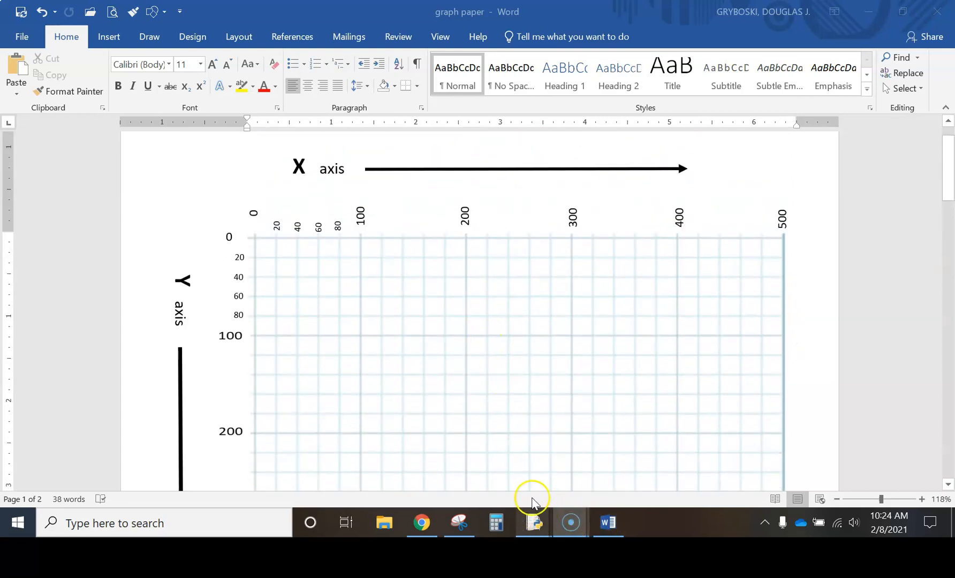
# - Return to the instructions page and scroll down to the full house with door and grass
pyautogui.click(421, 523)
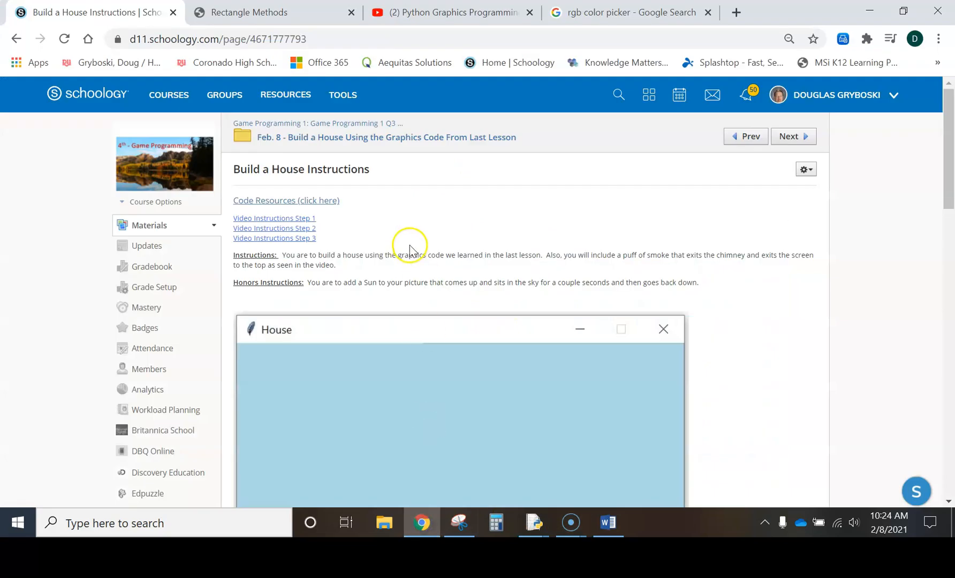
pyautogui.scroll(-3)
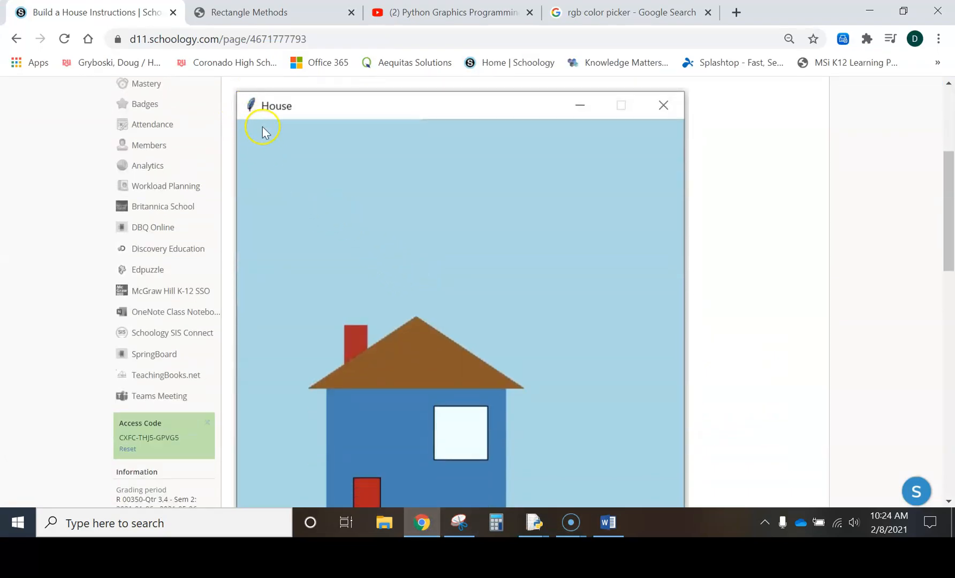
pyautogui.moveTo(246, 128)
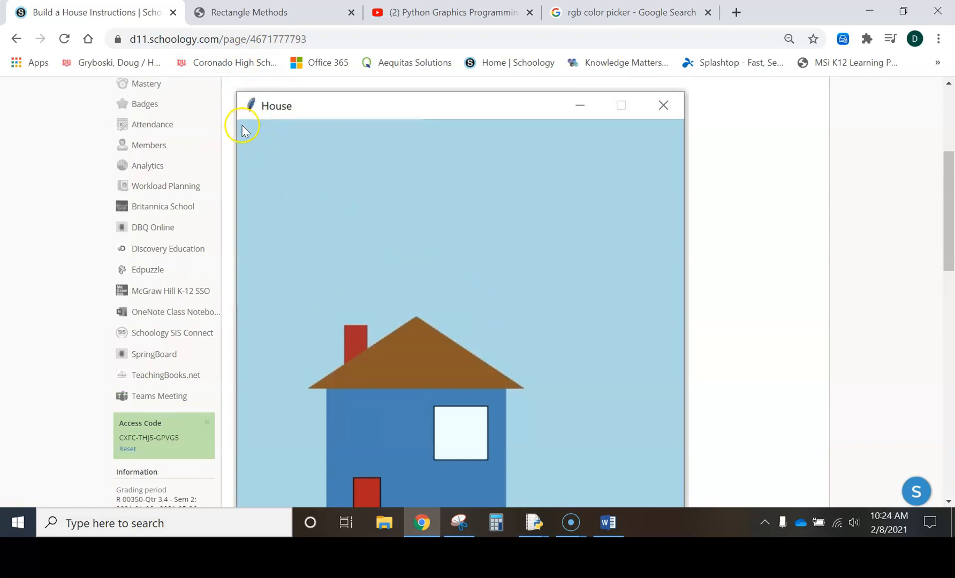
pyautogui.moveTo(682, 125)
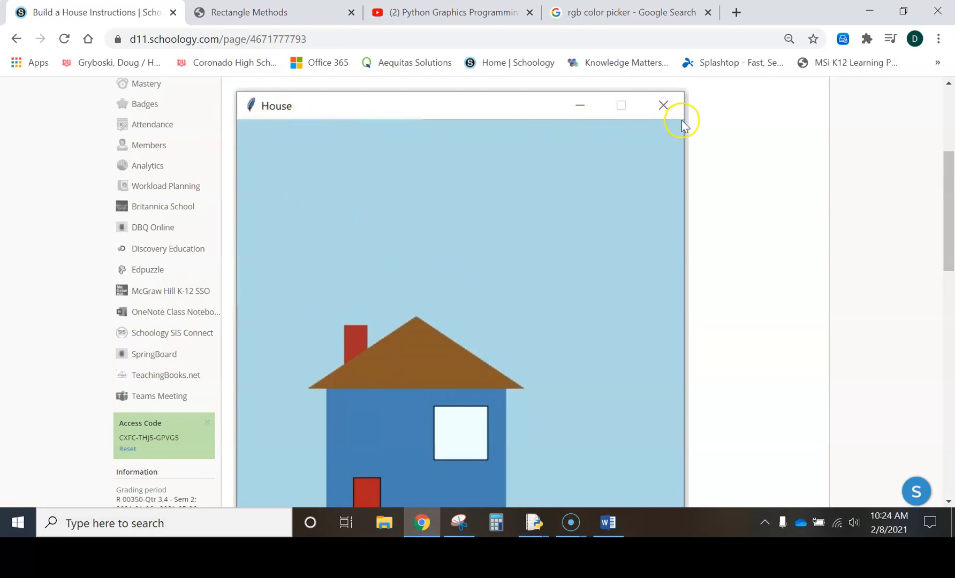
pyautogui.moveTo(512, 122)
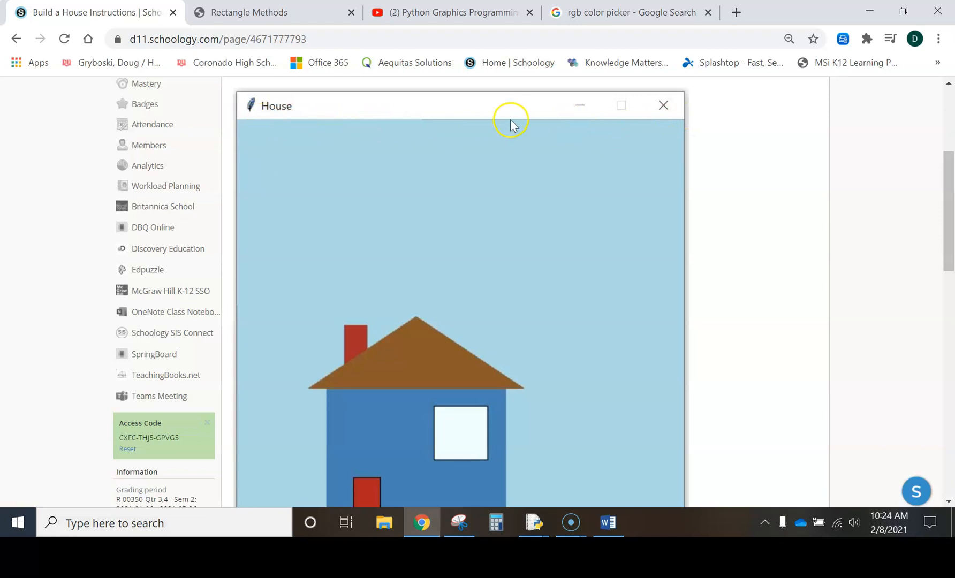
pyautogui.scroll(-3)
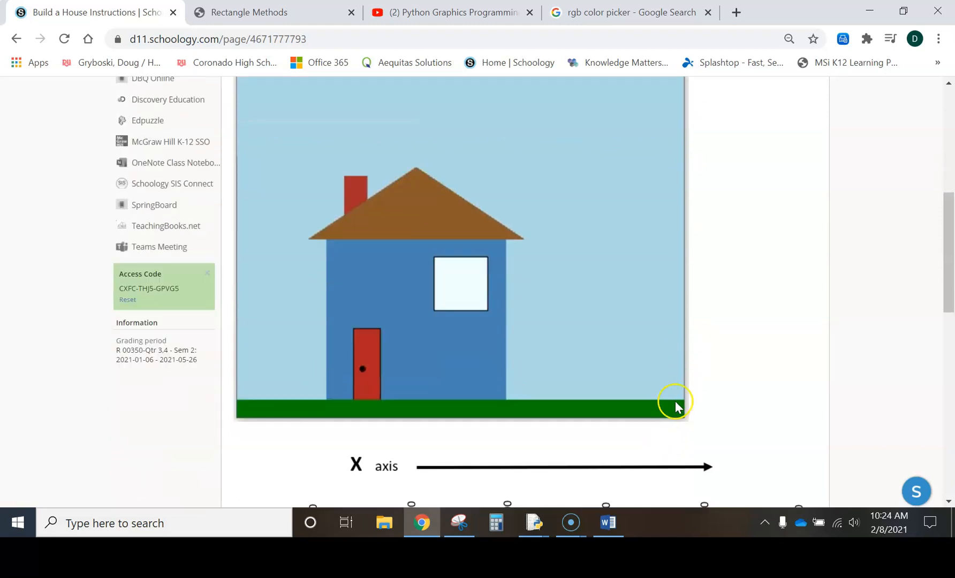
pyautogui.moveTo(678, 413)
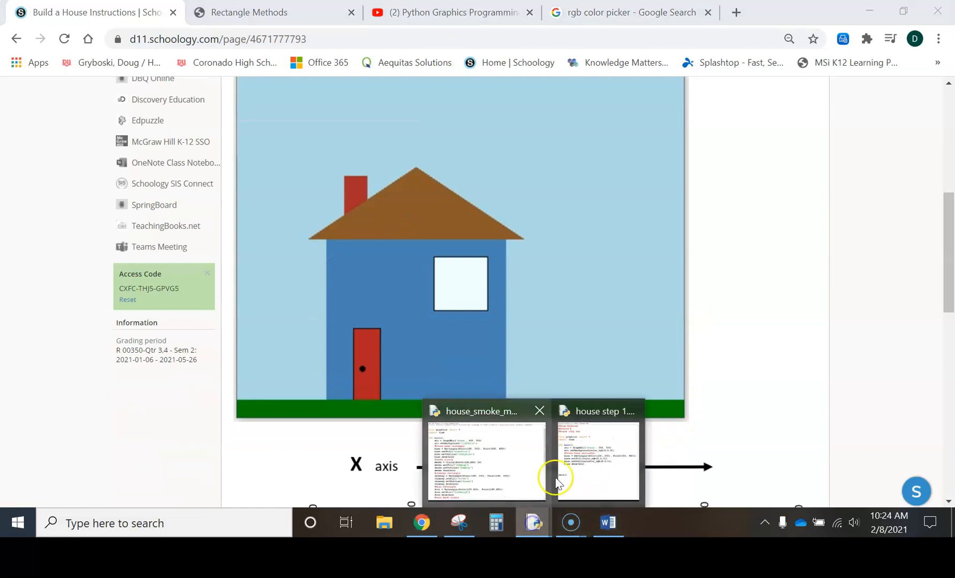
# - Bring up house step 1.py and highlight the 500×500 window size and 'House' title
pyautogui.click(596, 457)
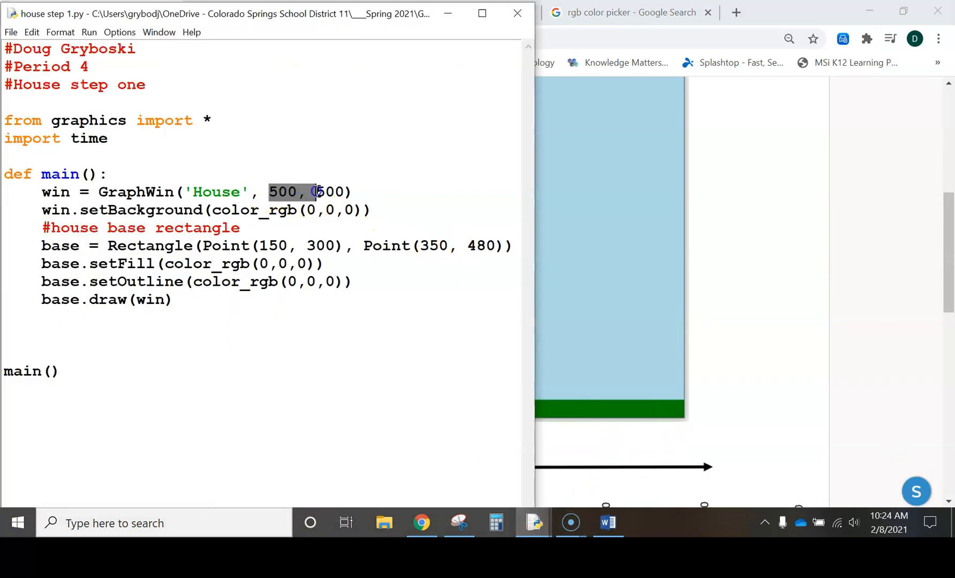
pyautogui.click(295, 192)
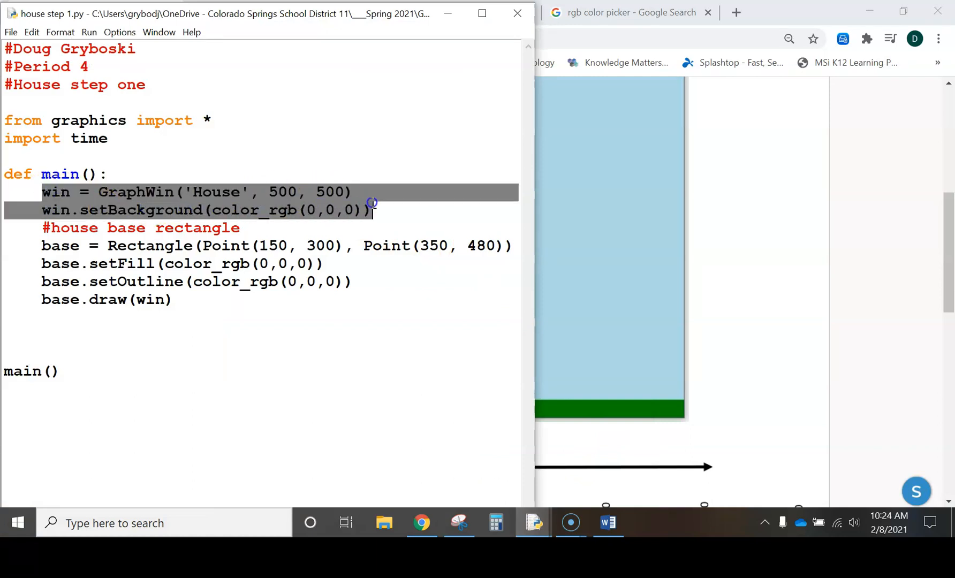
pyautogui.click(158, 191)
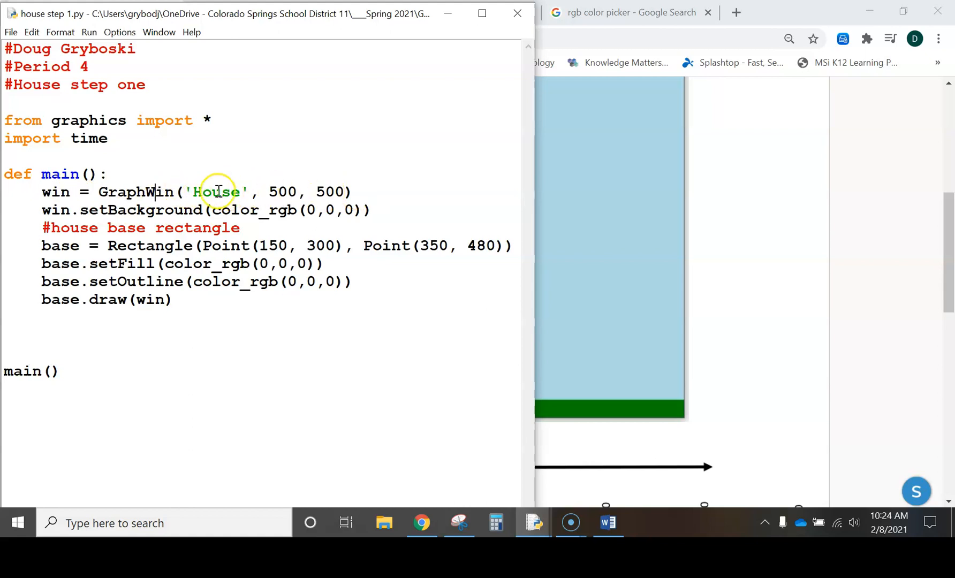
pyautogui.doubleClick(216, 192)
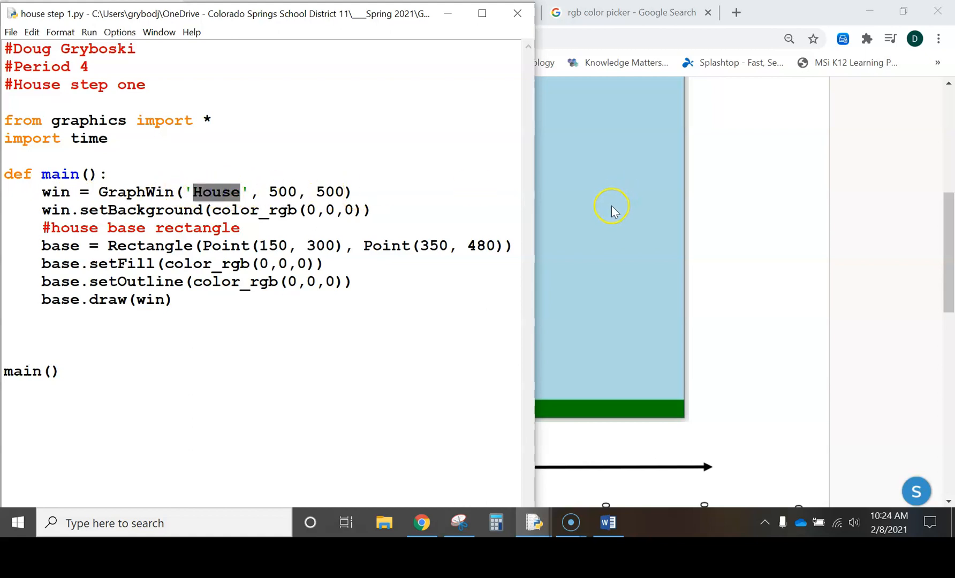
pyautogui.moveTo(375, 301)
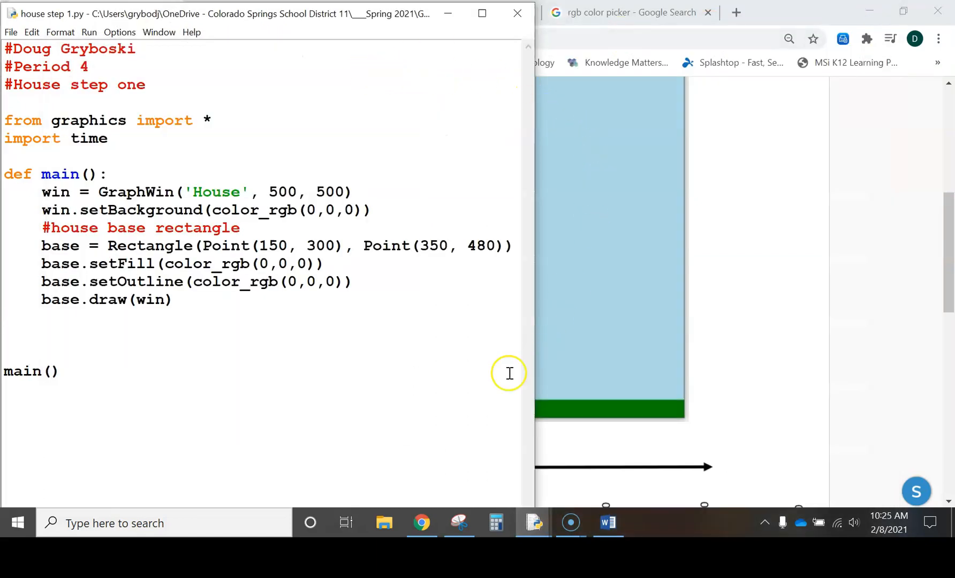
pyautogui.moveTo(534, 522)
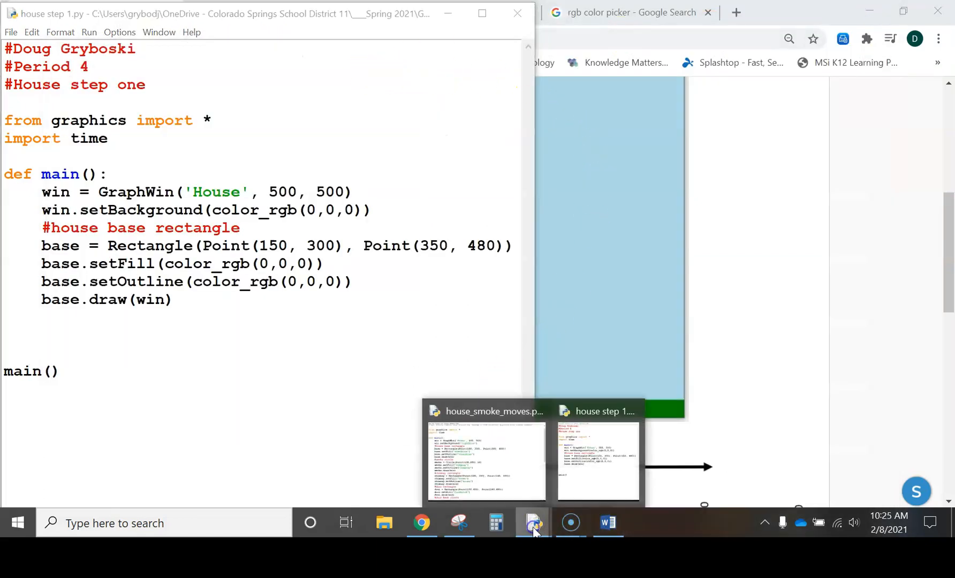
pyautogui.moveTo(597, 454)
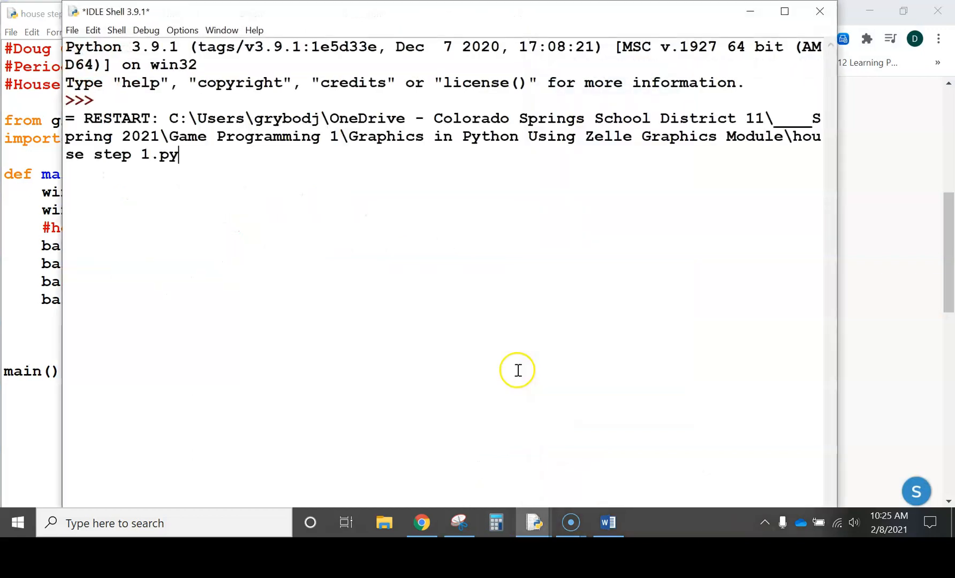
# - Run house step 1.py with F5 to open the black House window
pyautogui.press('F5')
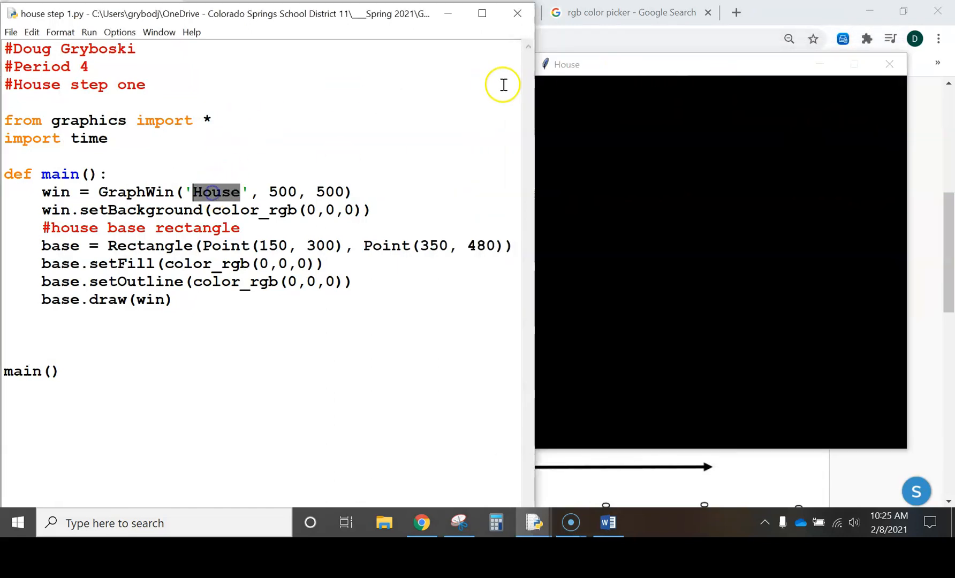
pyautogui.moveTo(481, 117)
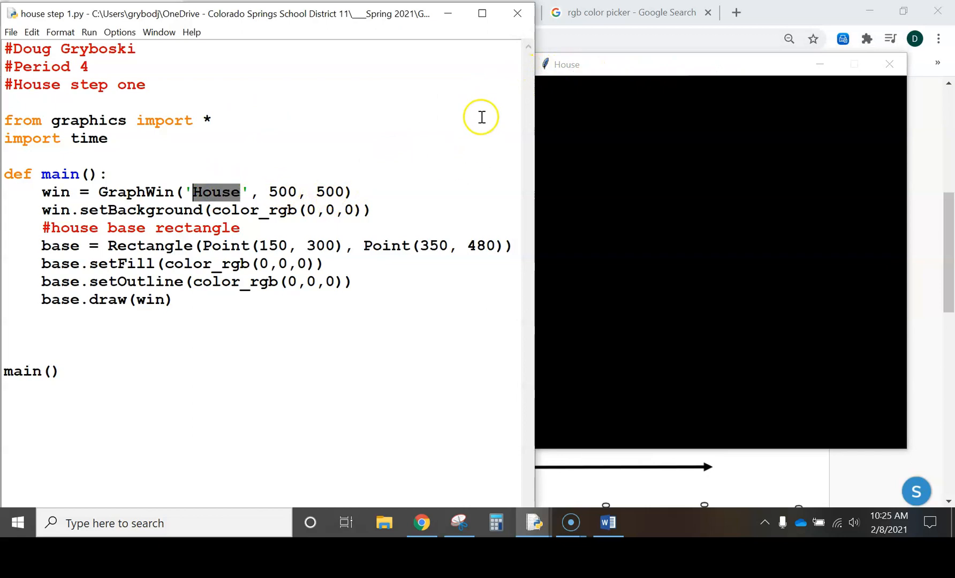
pyautogui.moveTo(895, 452)
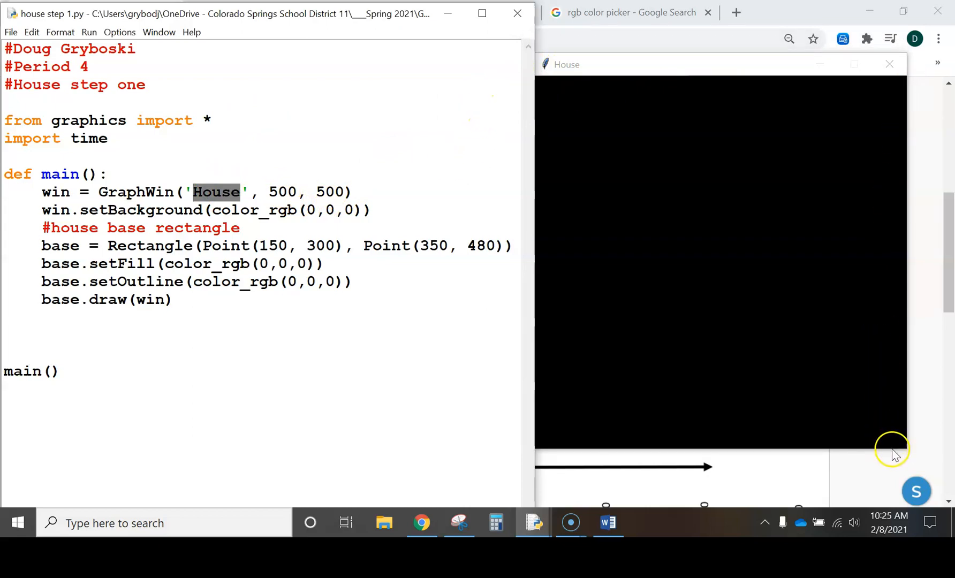
pyautogui.moveTo(211, 265)
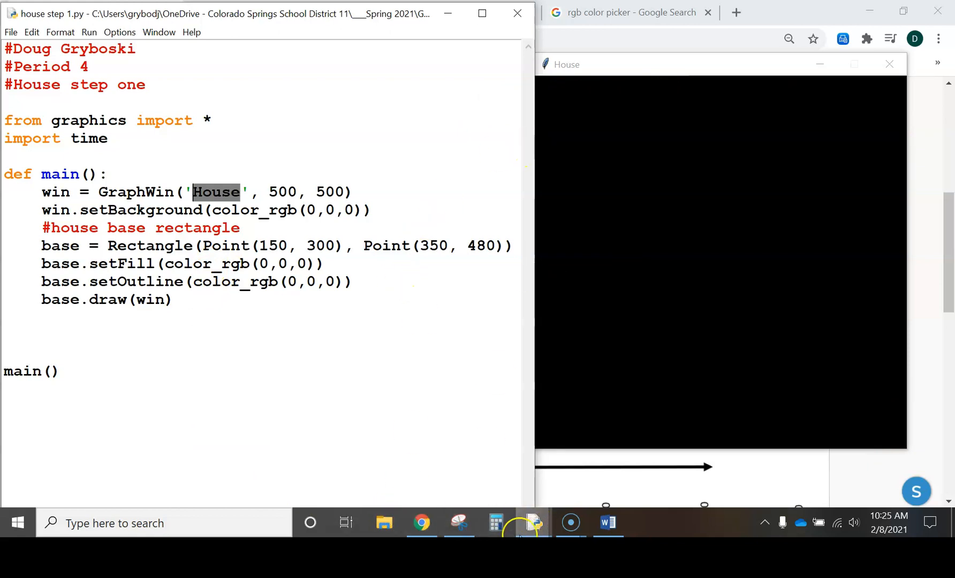
pyautogui.moveTo(422, 523)
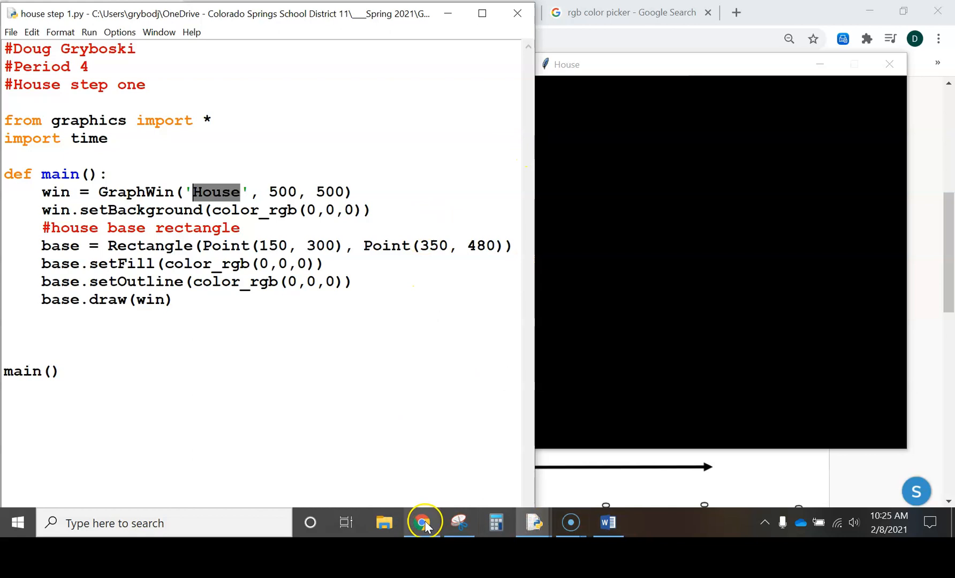
# - Return to the Schoology page and scroll through the graph paper grid and house screenshot
pyautogui.click(425, 522)
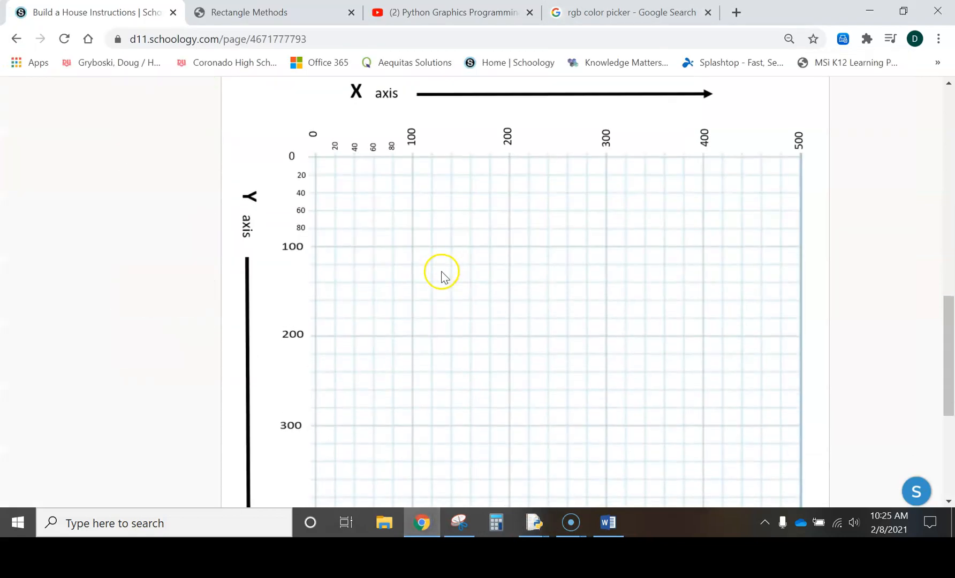
pyautogui.scroll(-3)
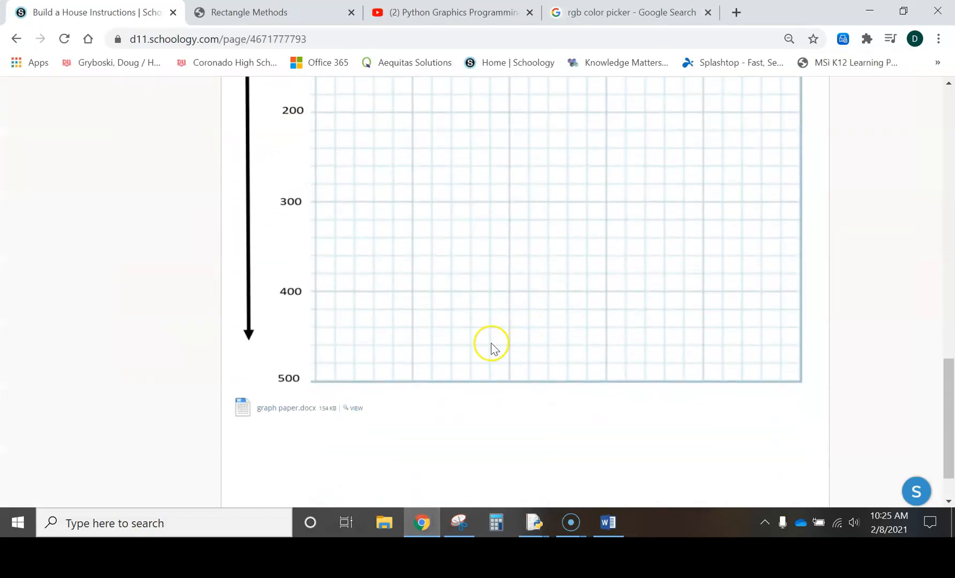
pyautogui.moveTo(286, 408)
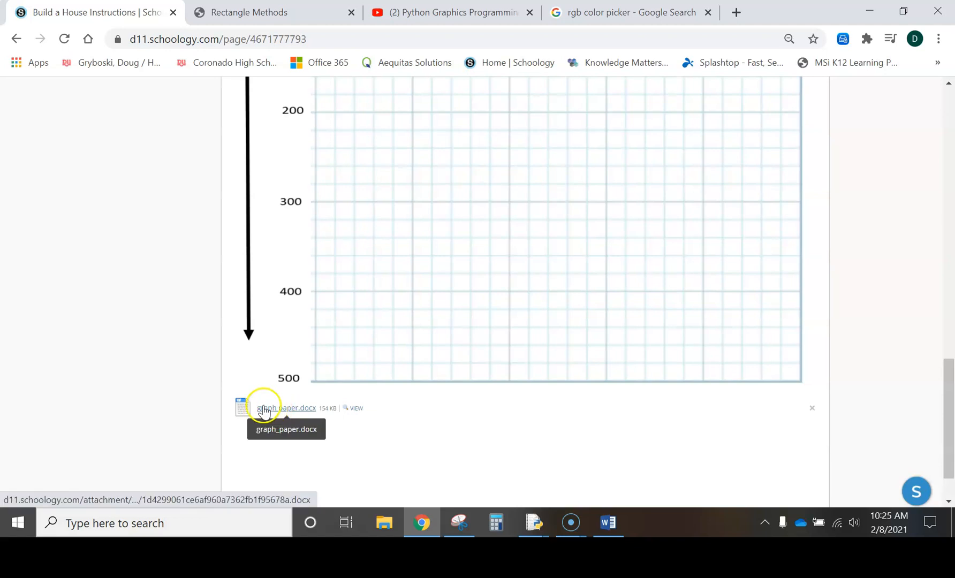
pyautogui.moveTo(251, 410)
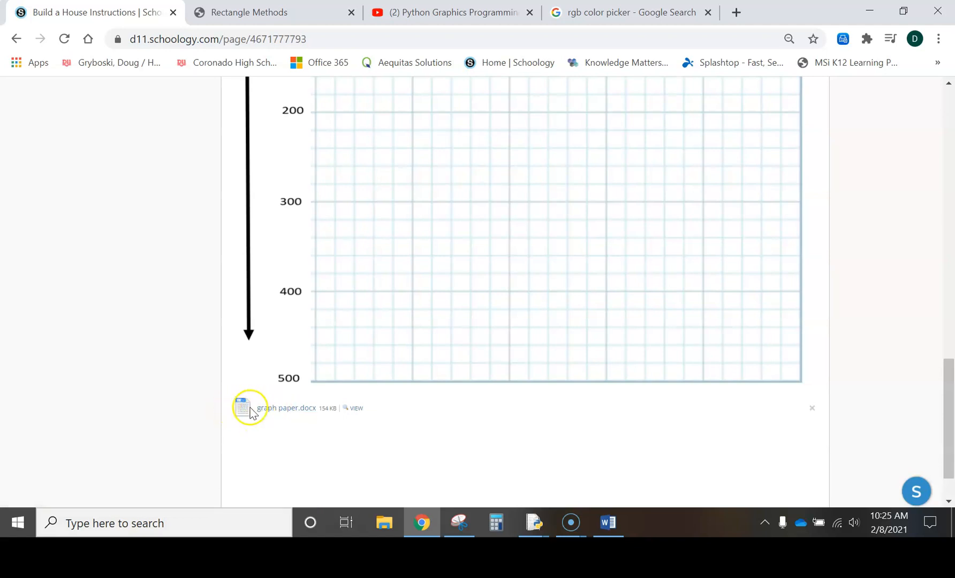
pyautogui.moveTo(389, 307)
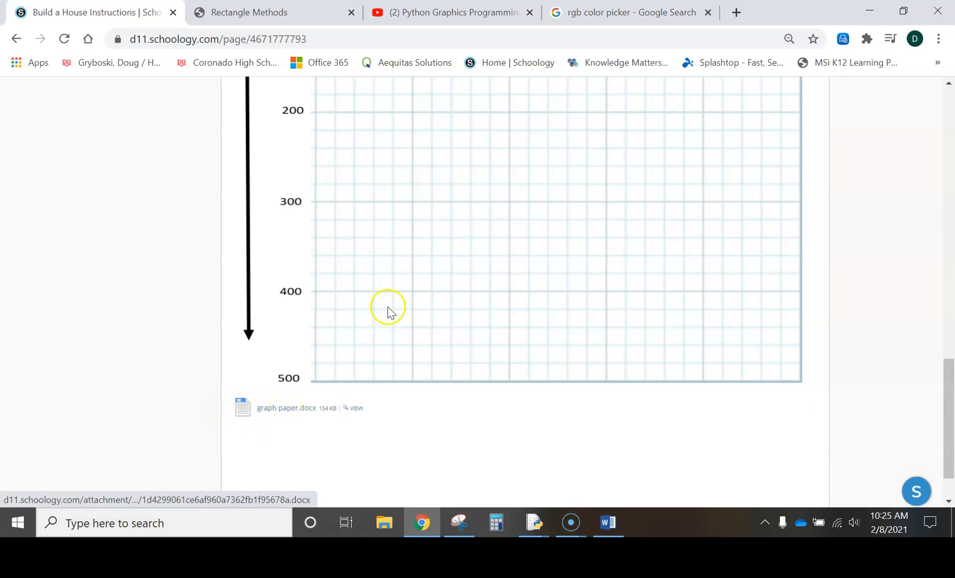
pyautogui.scroll(3)
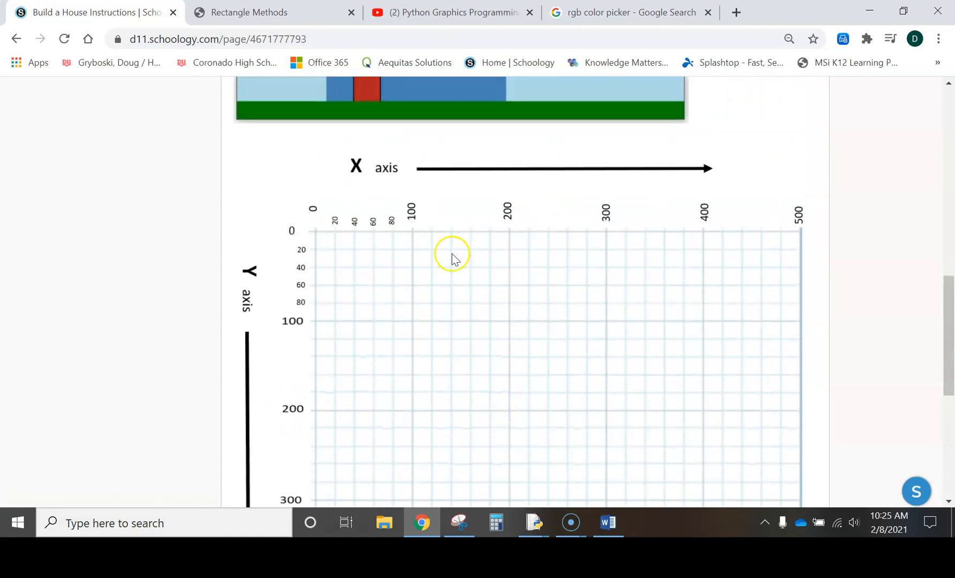
pyautogui.scroll(-3)
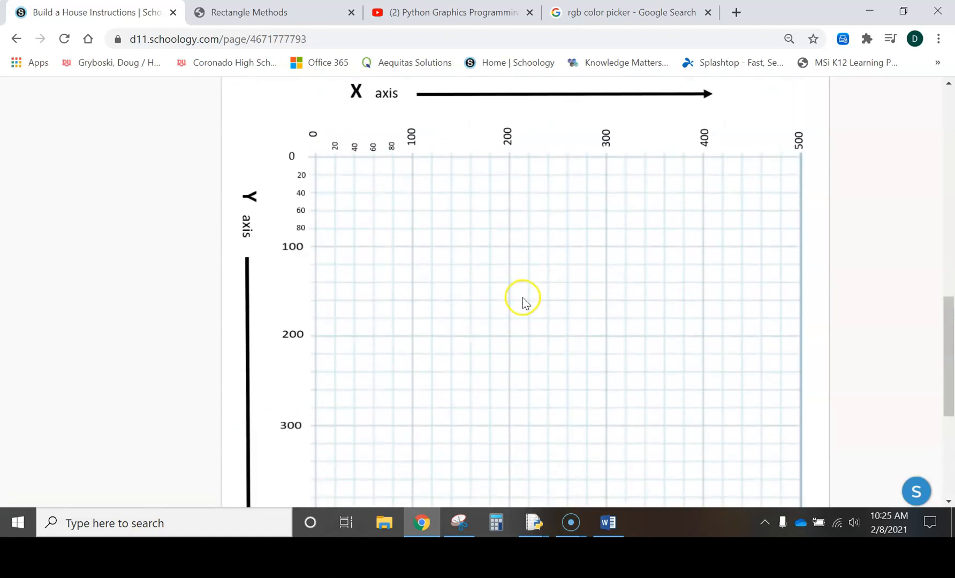
pyautogui.moveTo(446, 397)
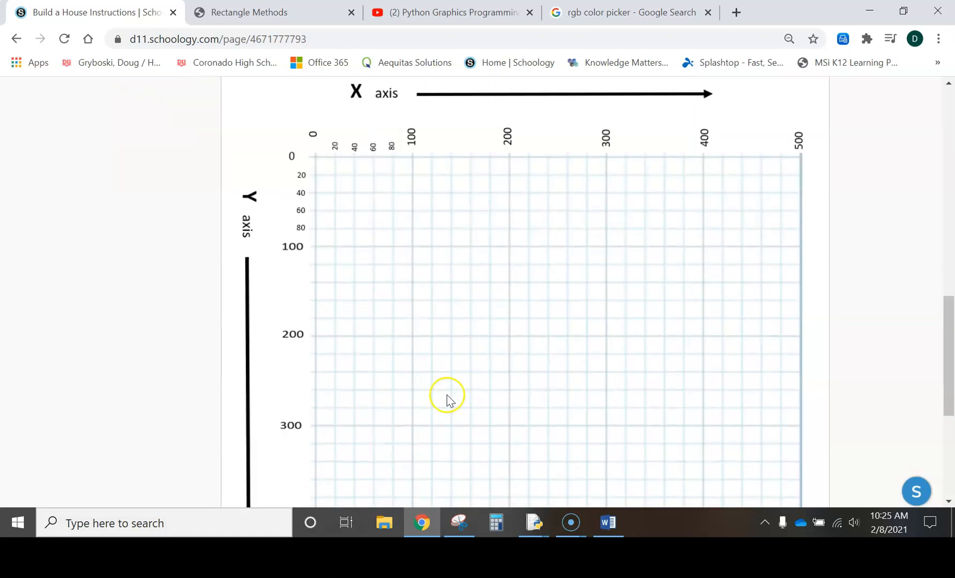
pyautogui.scroll(-3)
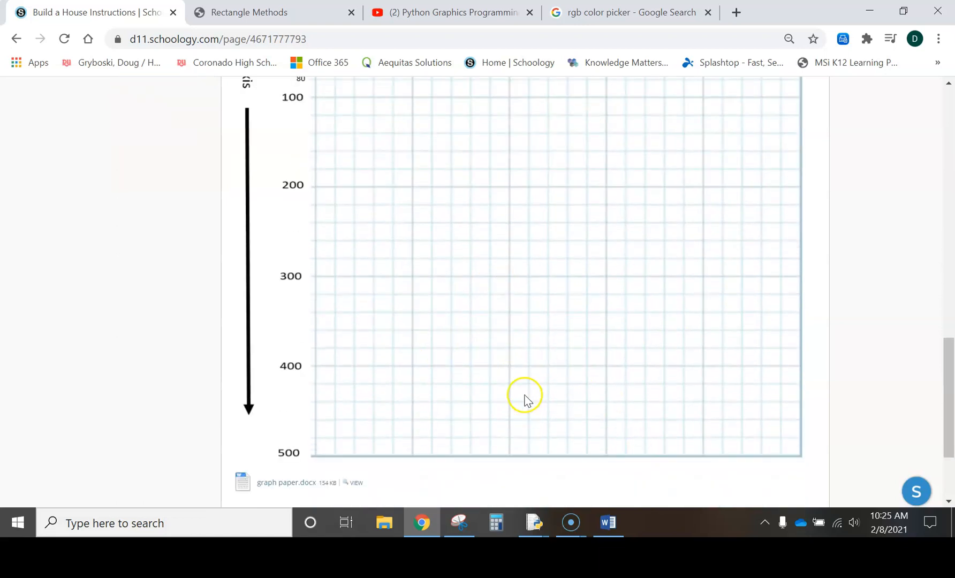
pyautogui.moveTo(580, 329)
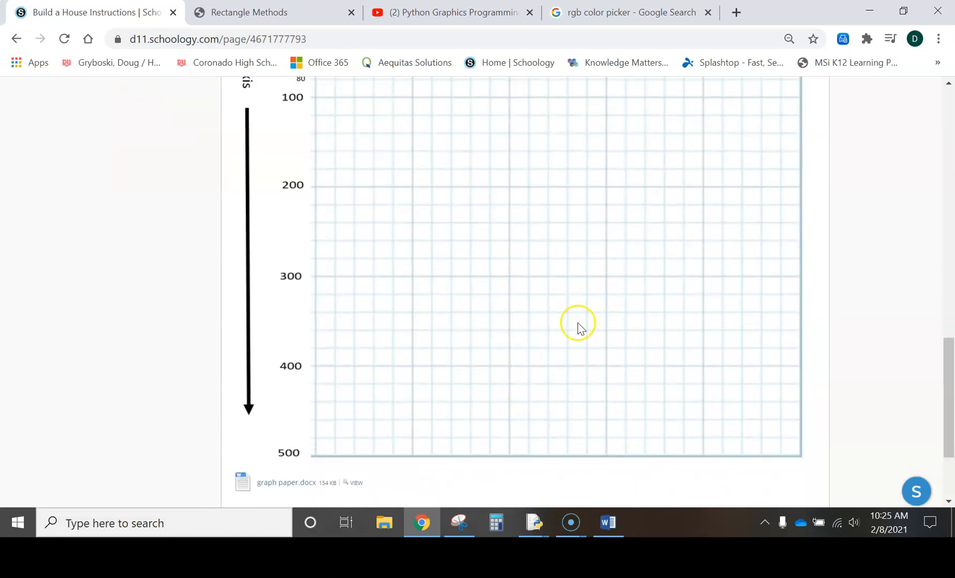
pyautogui.scroll(3)
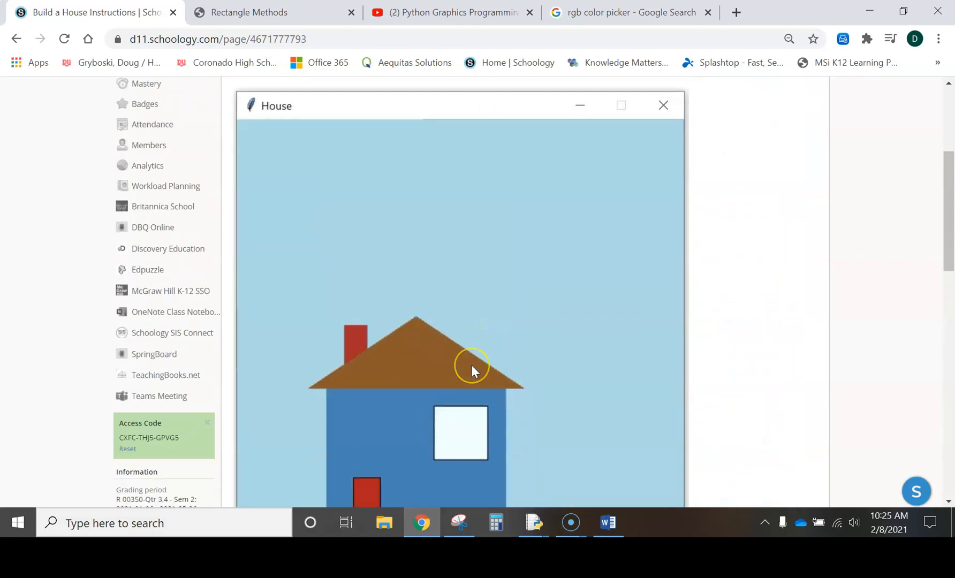
pyautogui.scroll(3)
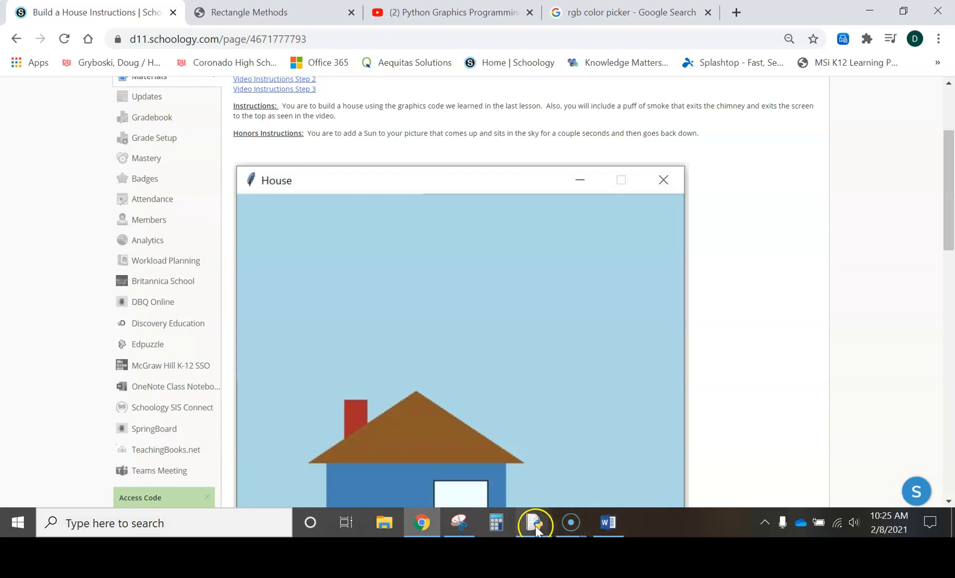
# - Switch back to the house step 1.py script in IDLE
pyautogui.click(534, 523)
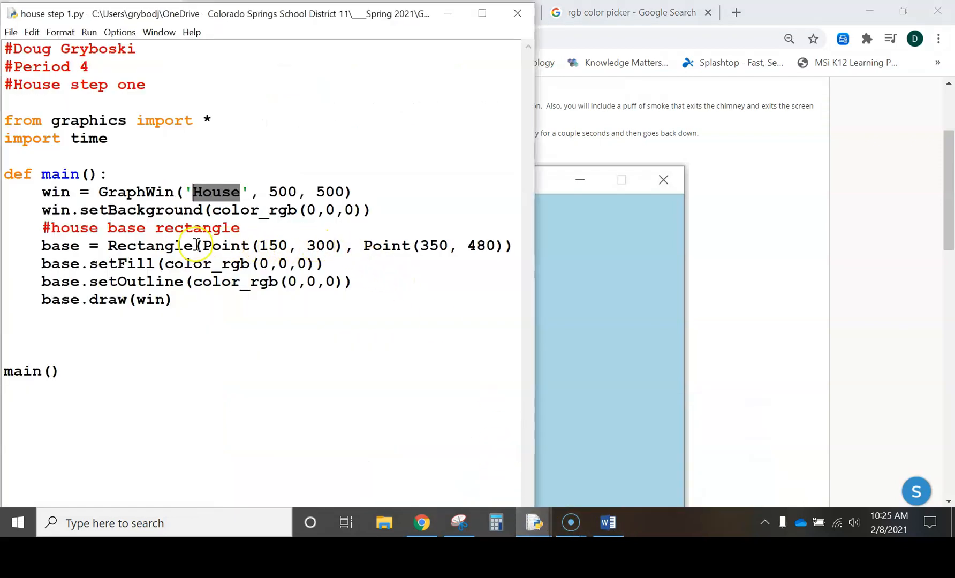
pyautogui.moveTo(293, 250)
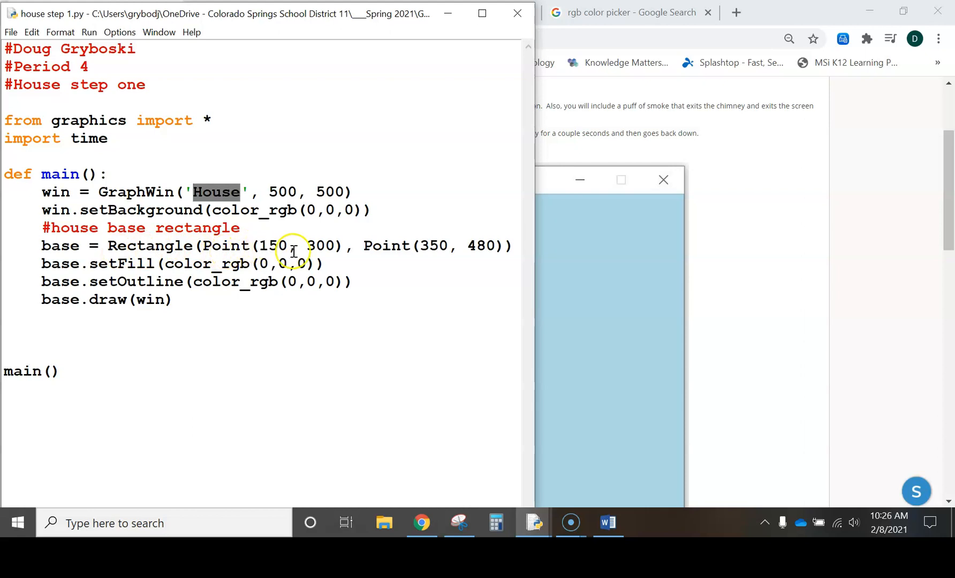
pyautogui.moveTo(500, 256)
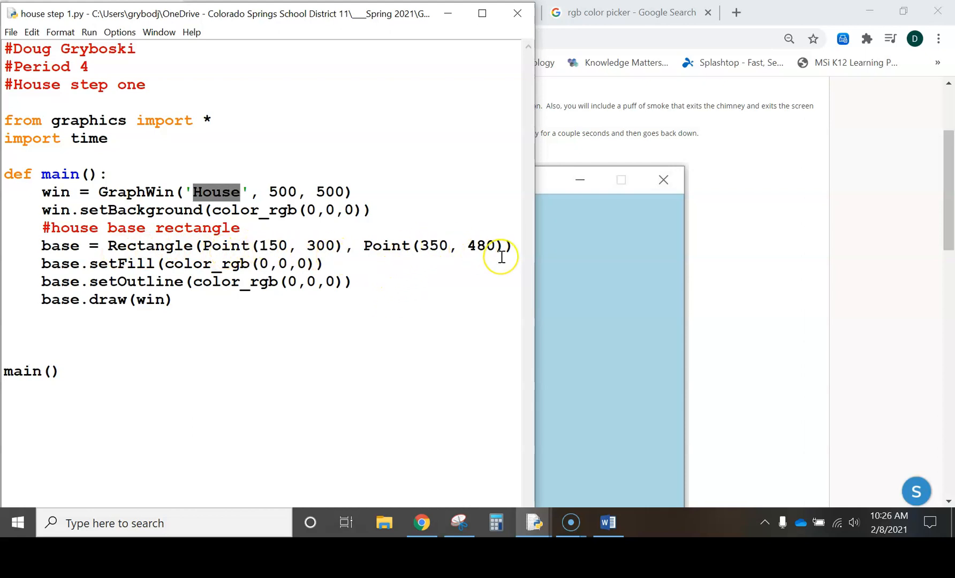
pyautogui.moveTo(327, 246)
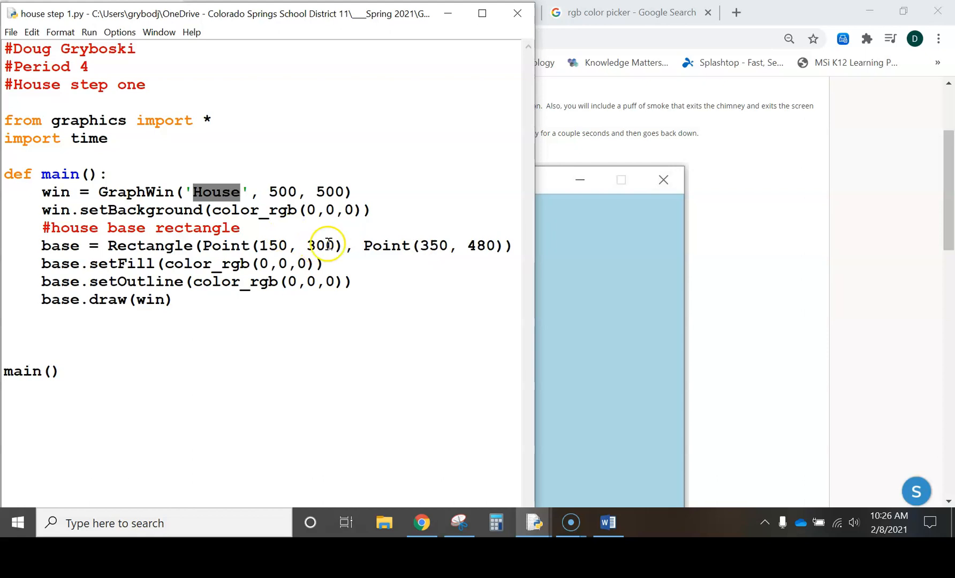
pyautogui.moveTo(527, 493)
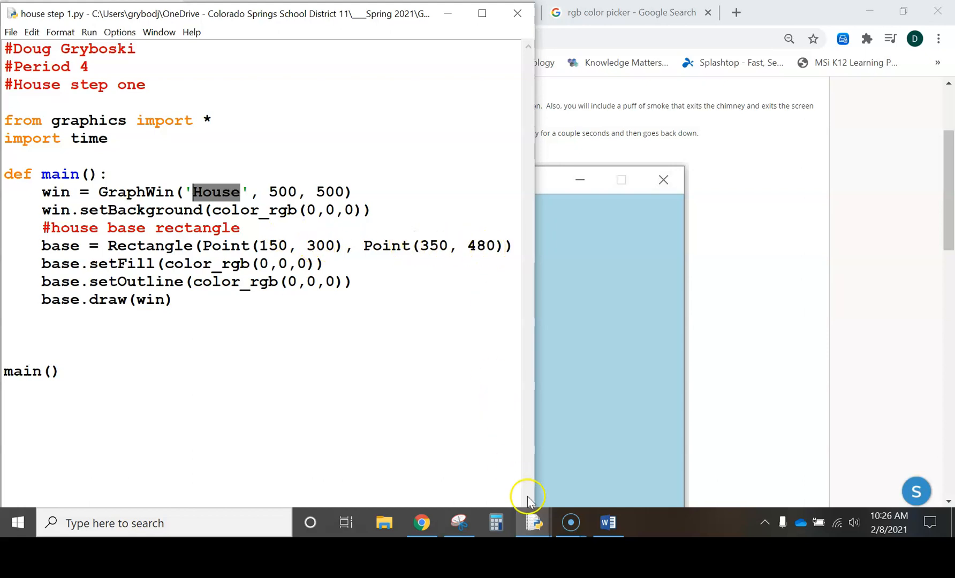
# - Bring up the graph paper document and pick the Rectangle shape from Insert > Shapes
pyautogui.click(607, 523)
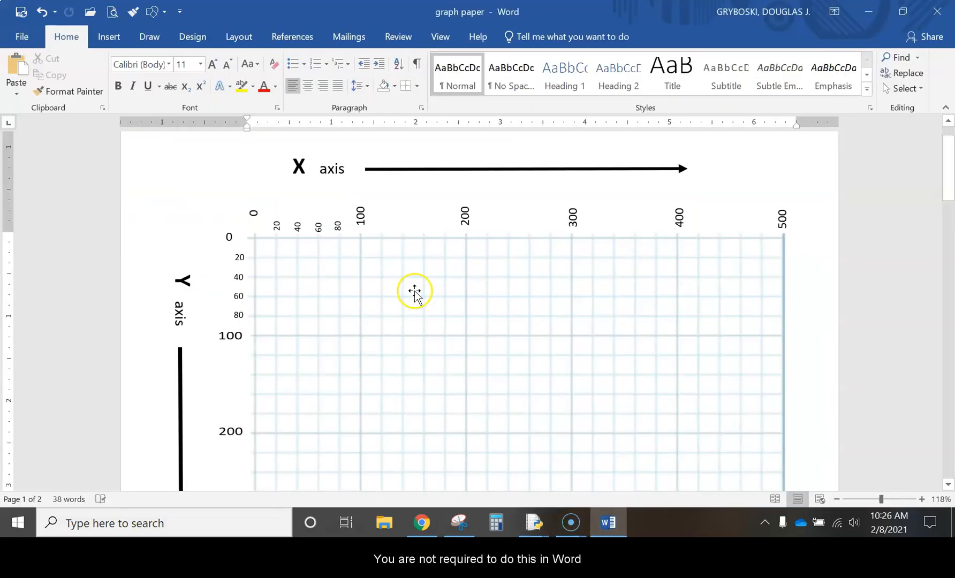
pyautogui.click(149, 37)
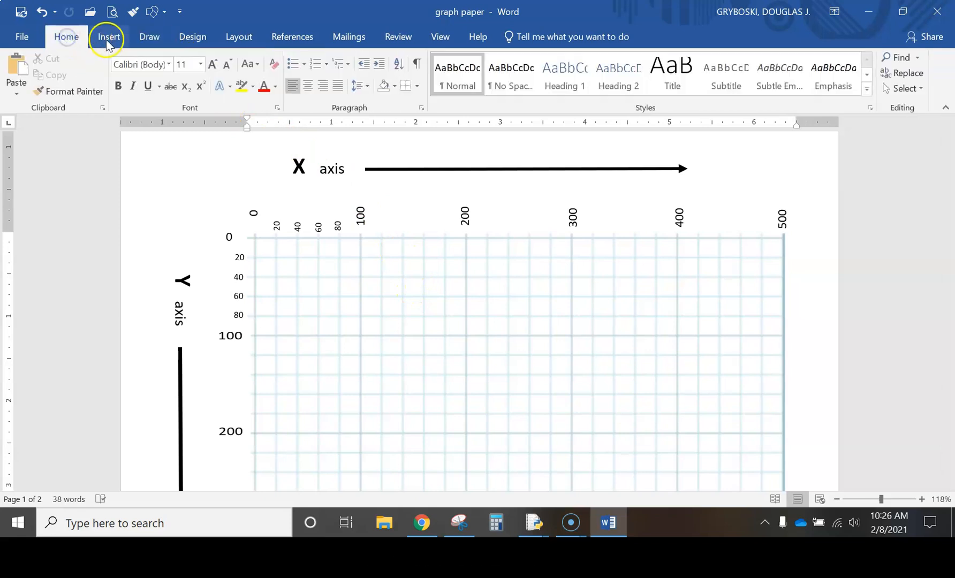
pyautogui.click(108, 37)
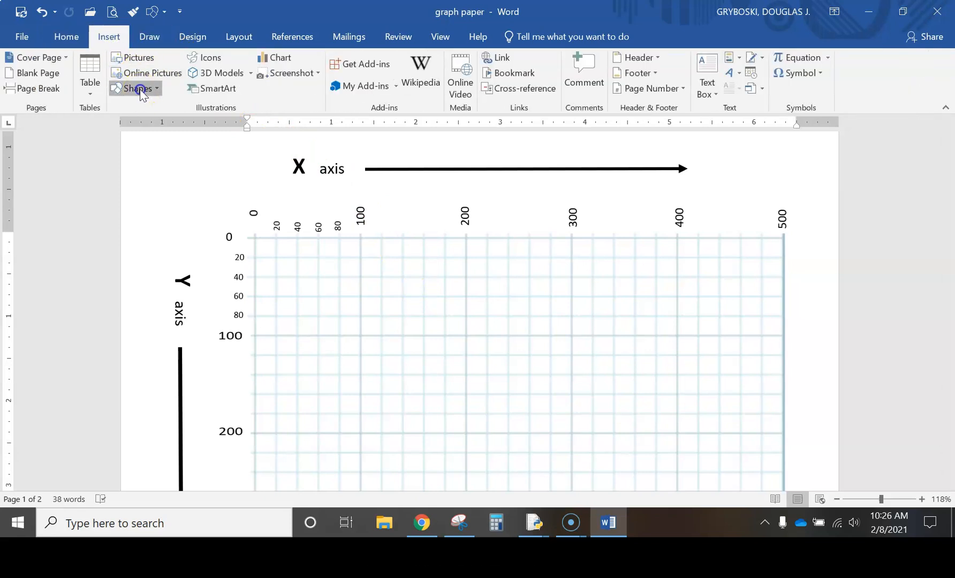
pyautogui.click(136, 88)
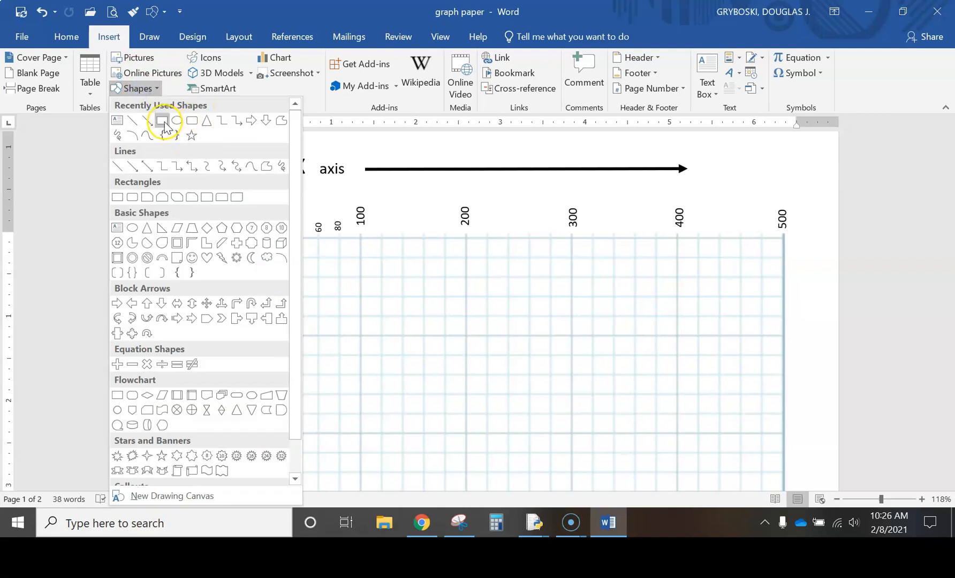
pyautogui.click(163, 120)
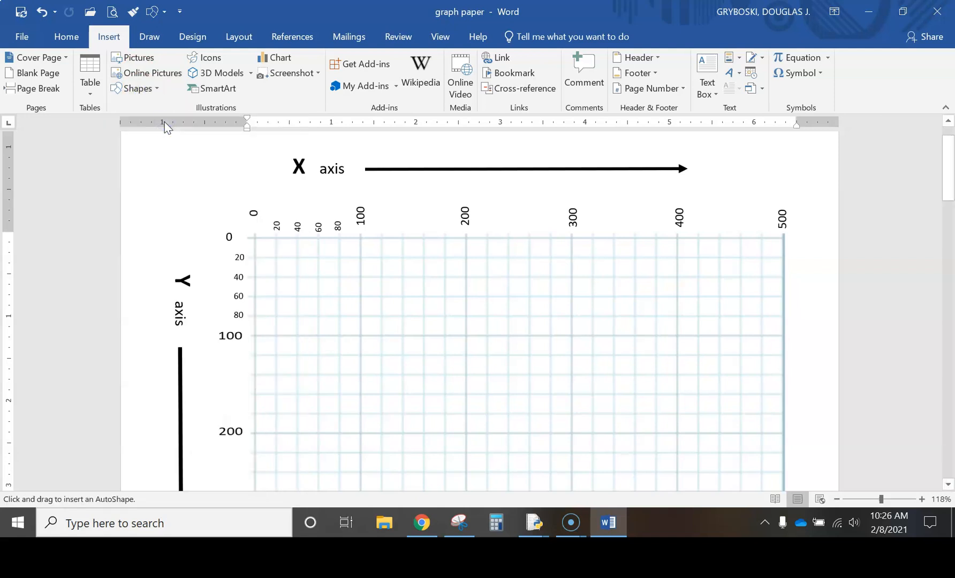
# - Scroll down the grid past the 100–500 Y-axis marks
pyautogui.scroll(-3)
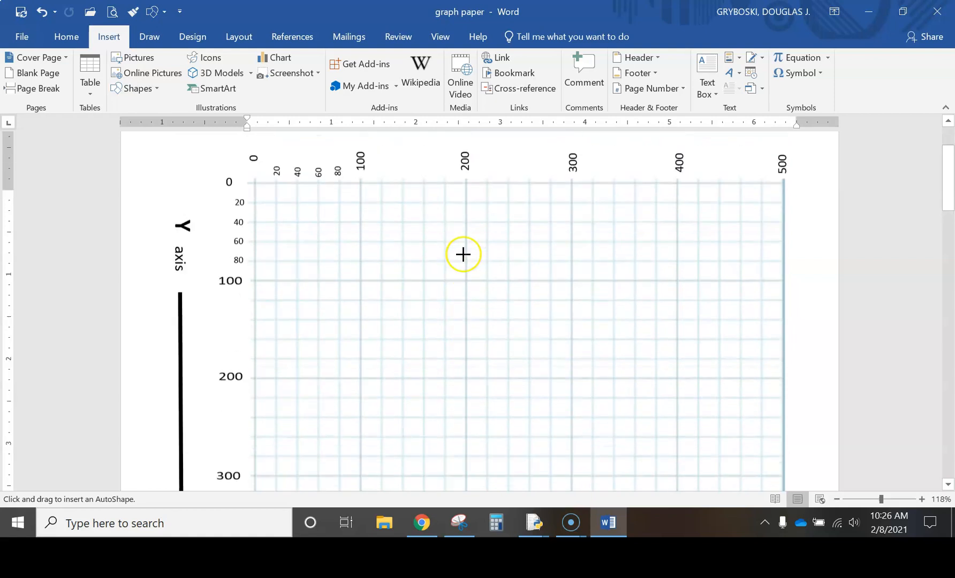
pyautogui.scroll(3)
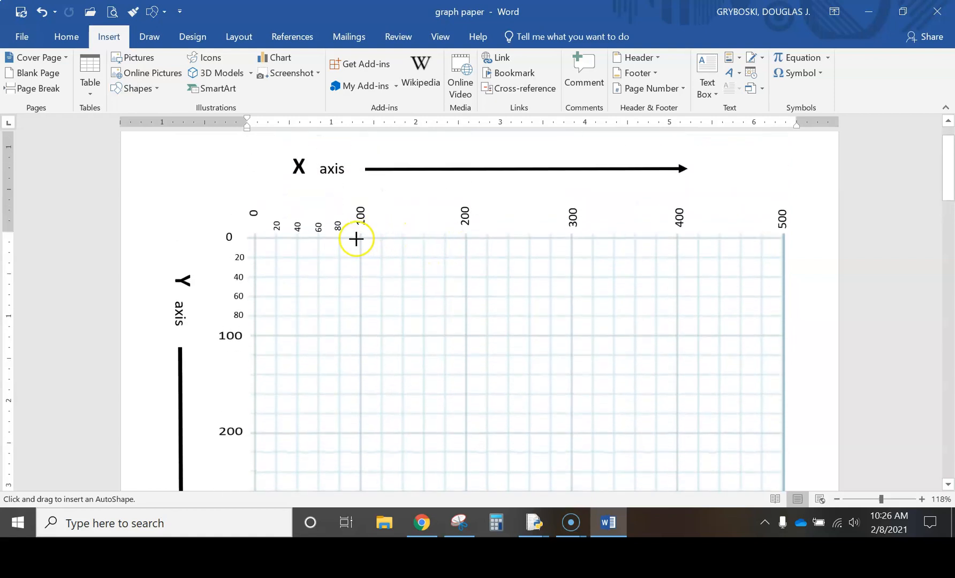
pyautogui.moveTo(331, 237)
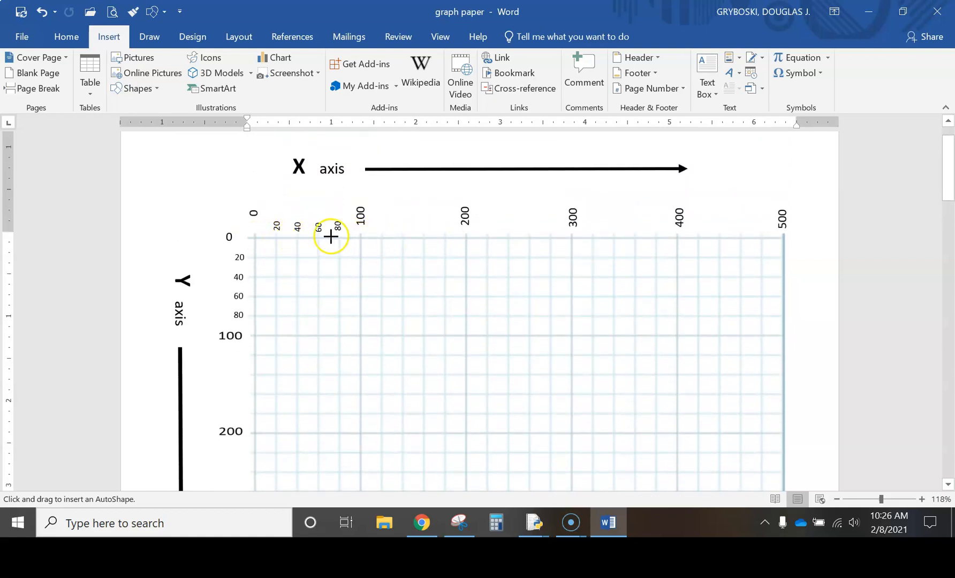
pyautogui.moveTo(308, 240)
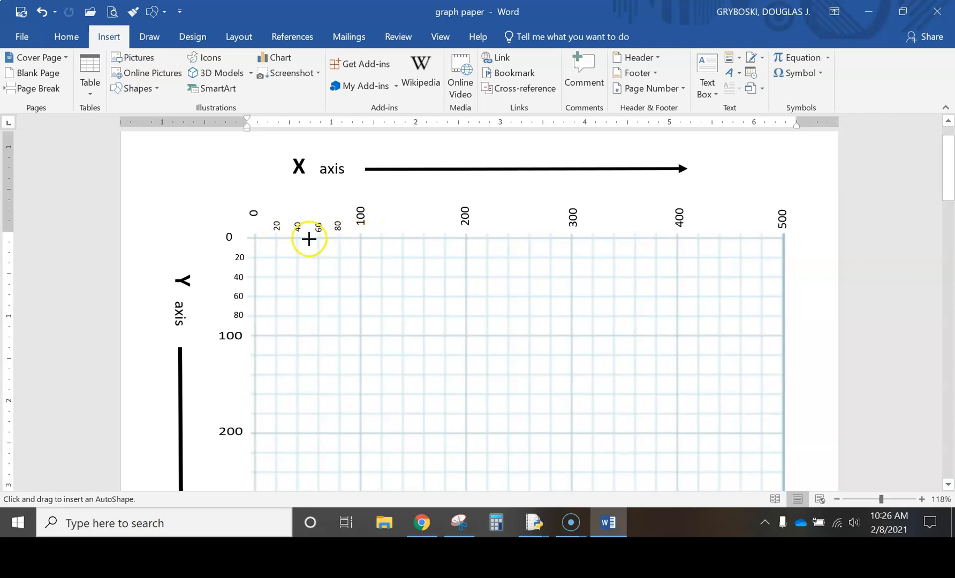
pyautogui.moveTo(415, 238)
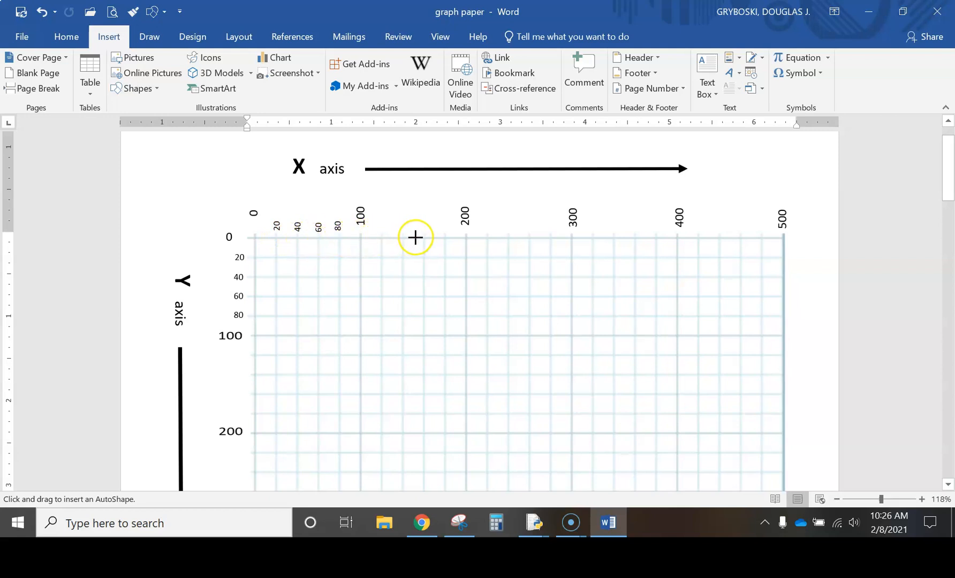
pyautogui.moveTo(415, 342)
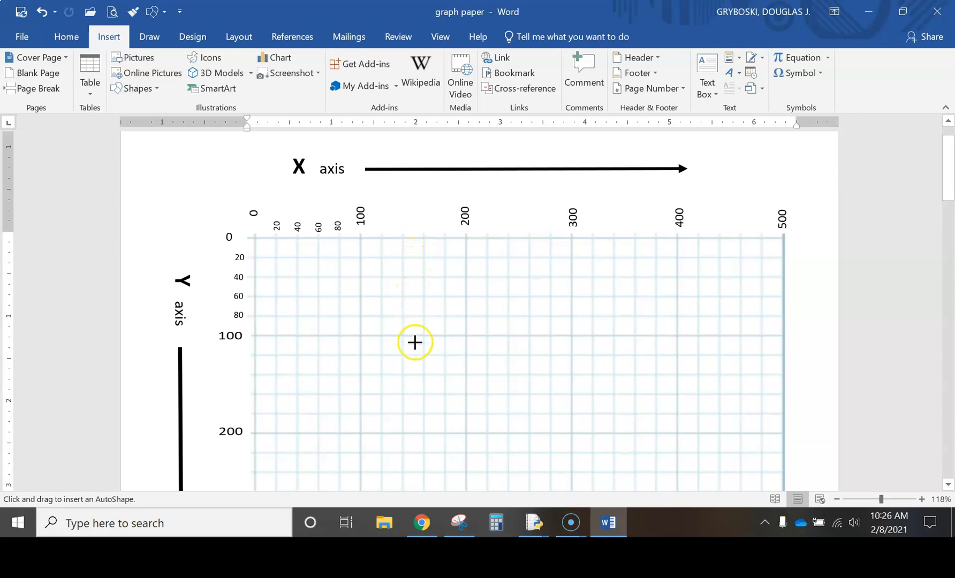
pyautogui.scroll(-3)
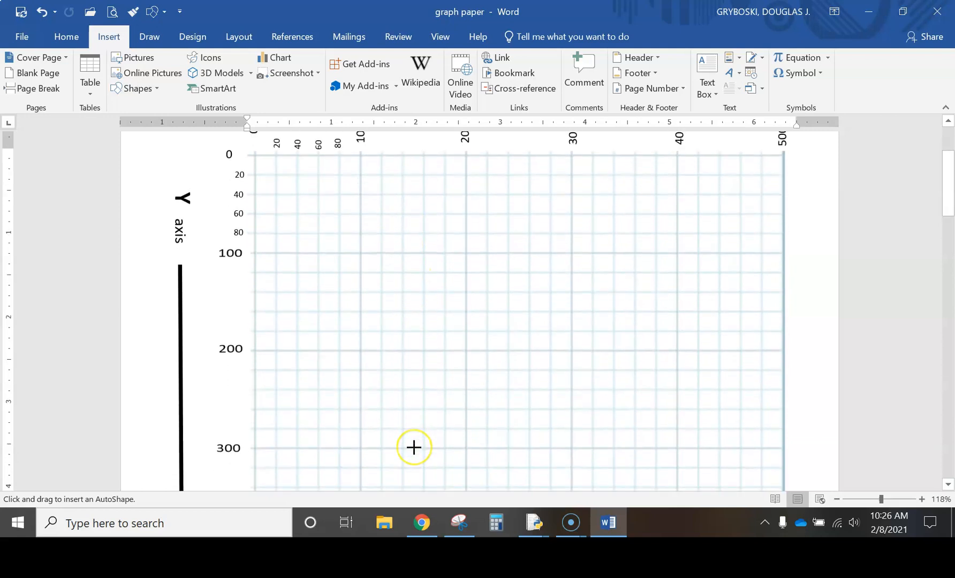
pyautogui.scroll(-3)
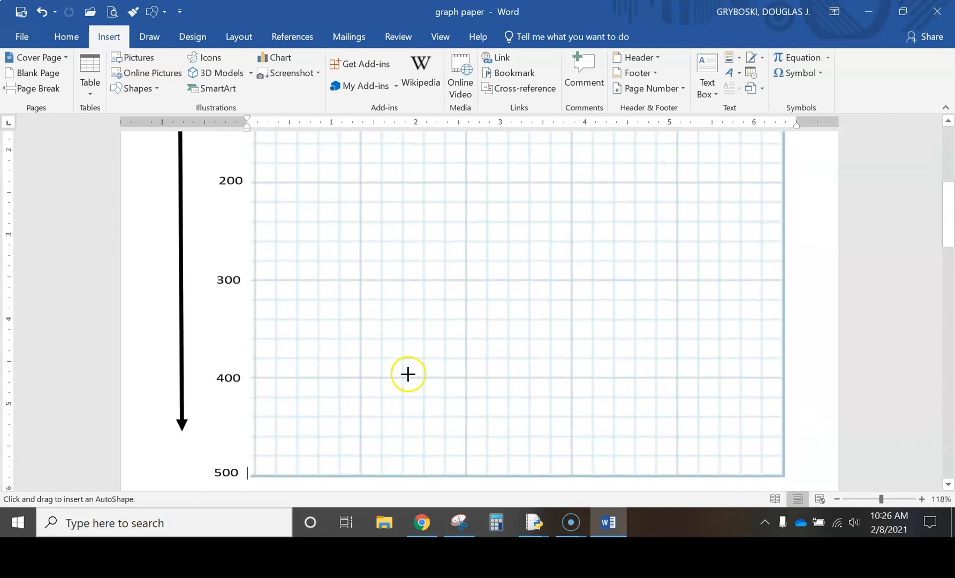
pyautogui.moveTo(412, 279)
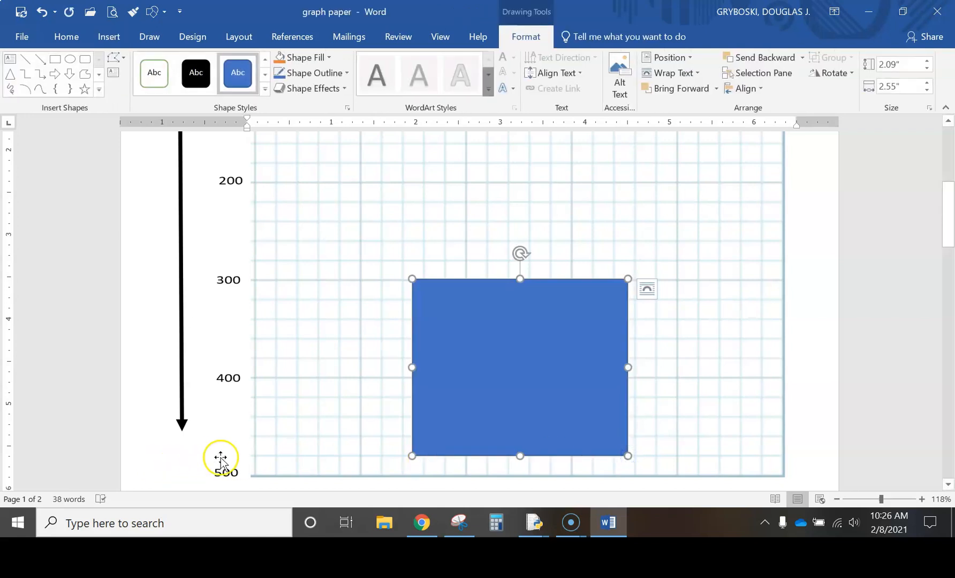
pyautogui.moveTo(240, 440)
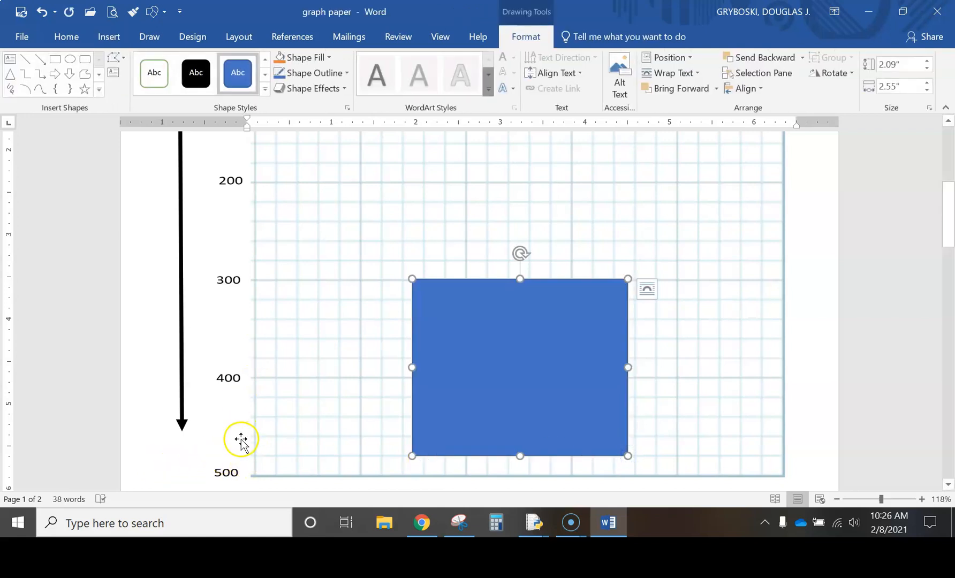
pyautogui.moveTo(632, 277)
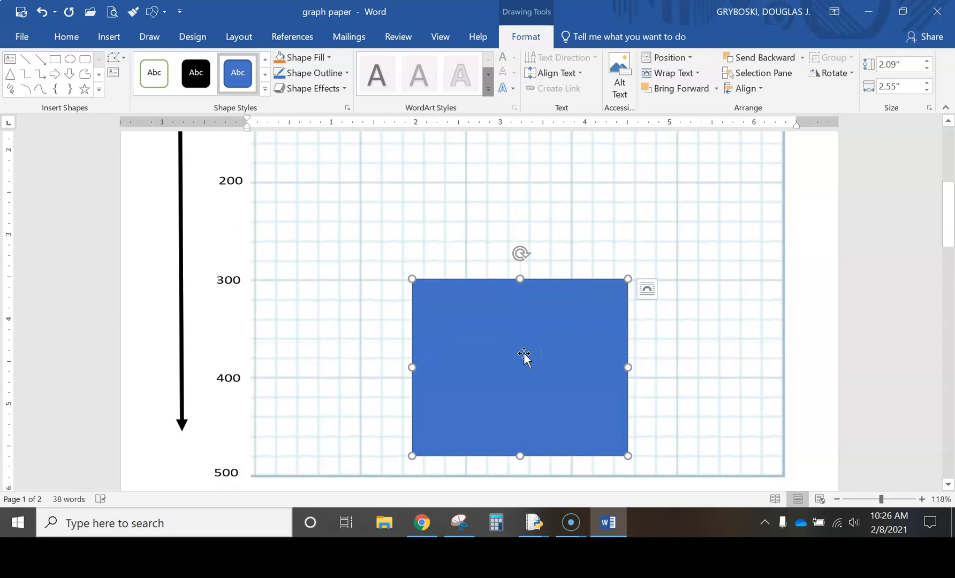
pyautogui.moveTo(533, 523)
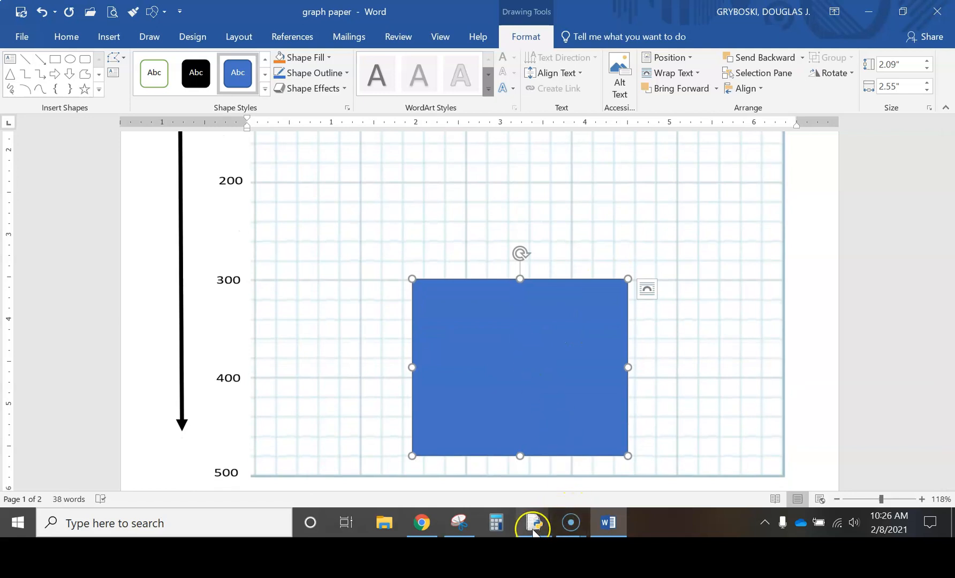
# - Bring the IDLE window with house step 1.py back to the front
pyautogui.click(533, 522)
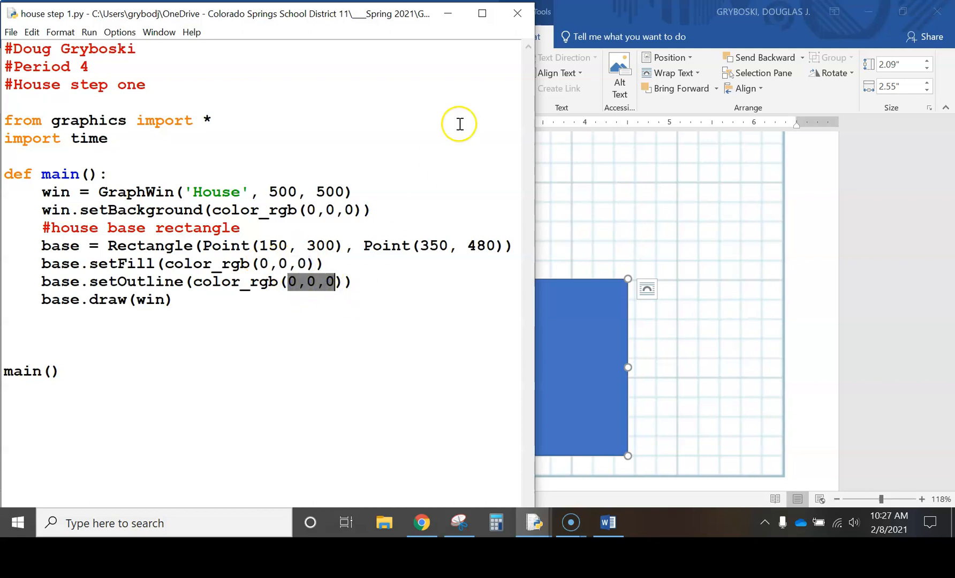
pyautogui.moveTo(446, 143)
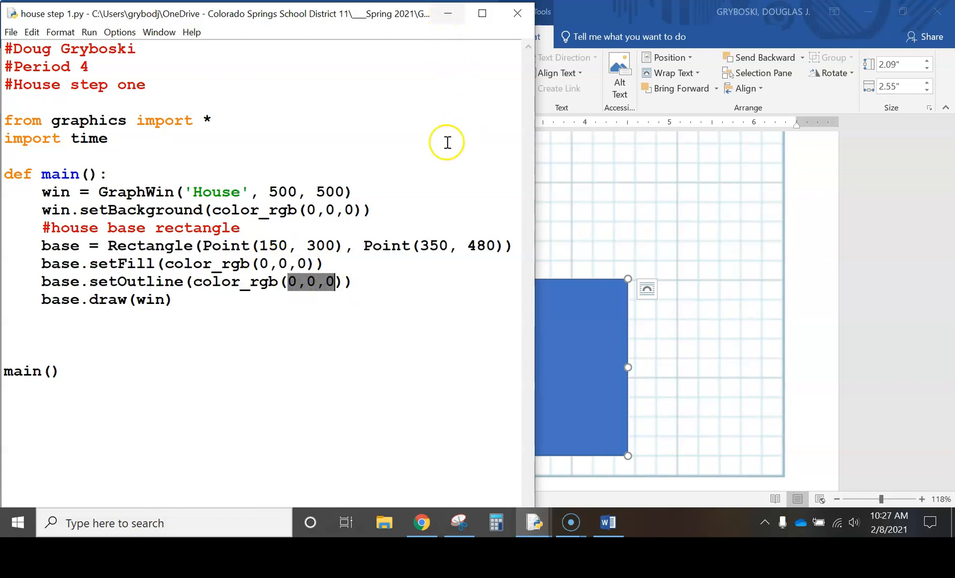
# - In Chrome's RGB color picker, choose a light blue shade giving RGB 105, 159, 224
pyautogui.click(421, 522)
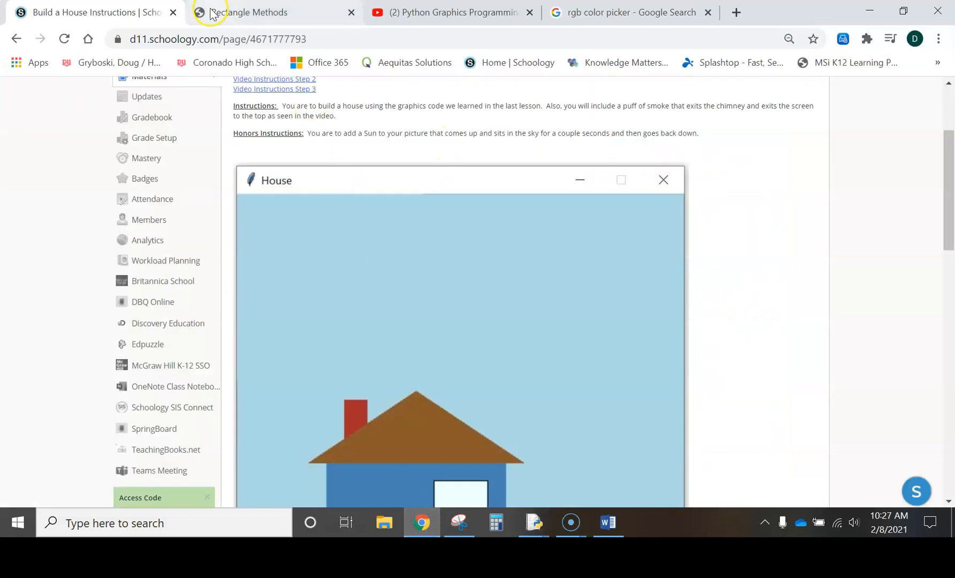
pyautogui.click(631, 12)
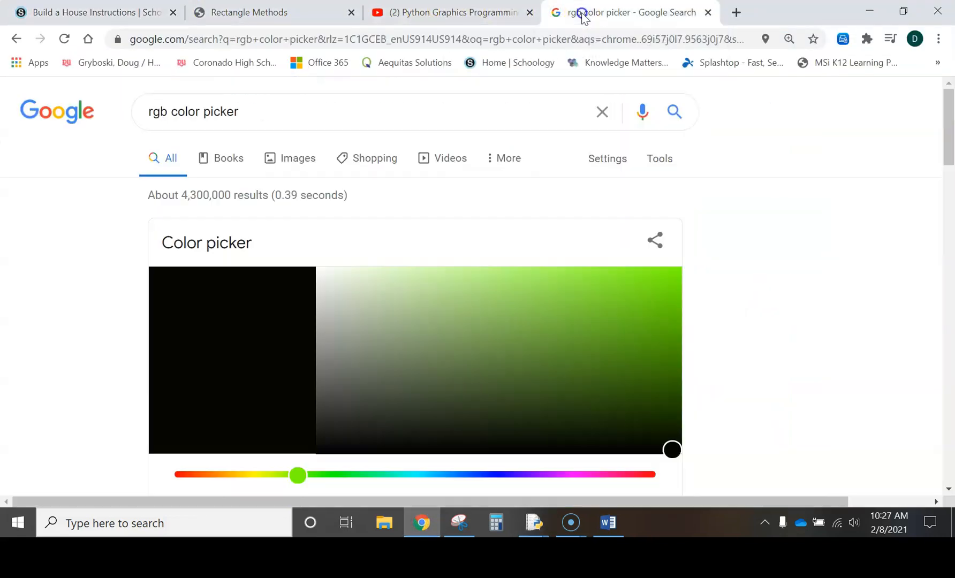
pyautogui.click(151, 111)
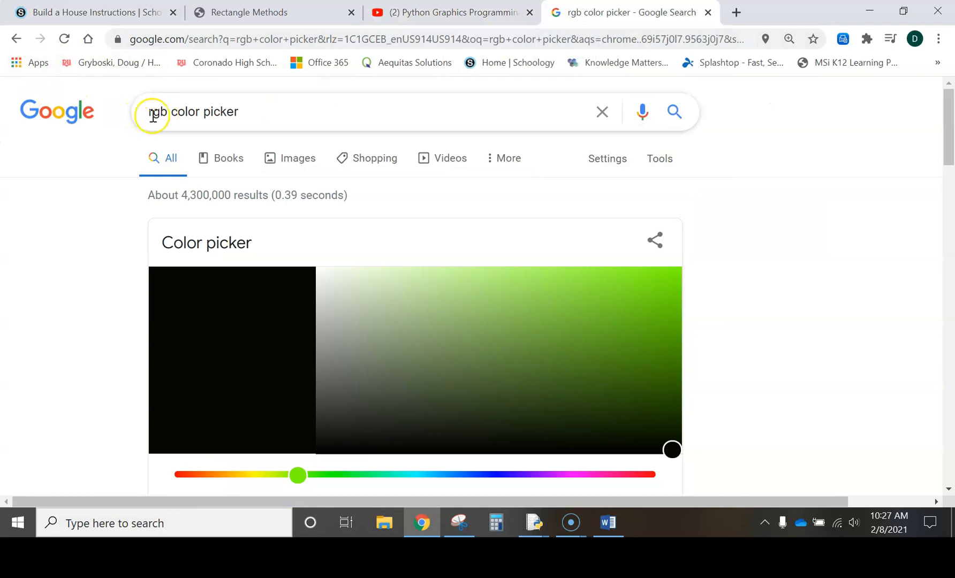
pyautogui.moveTo(176, 114)
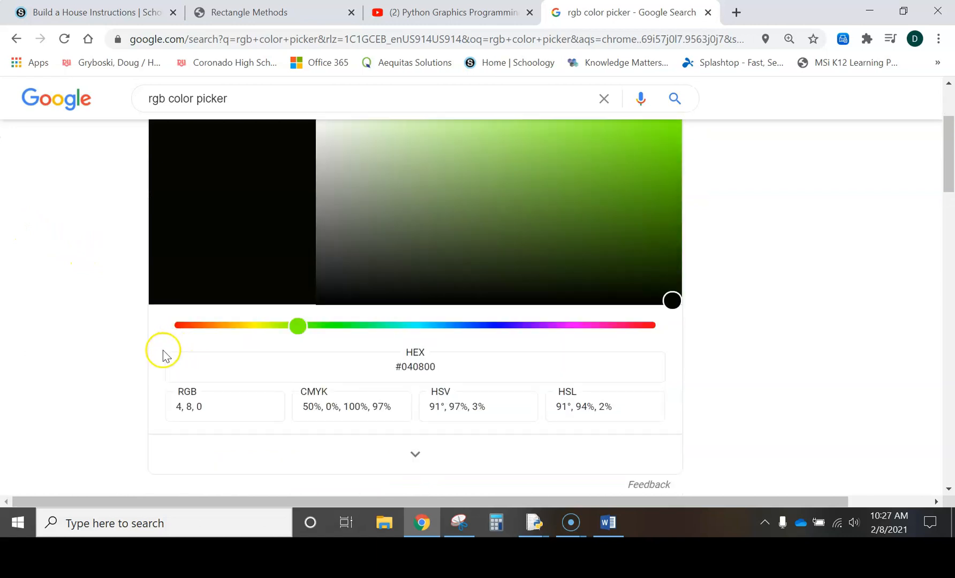
pyautogui.scroll(3)
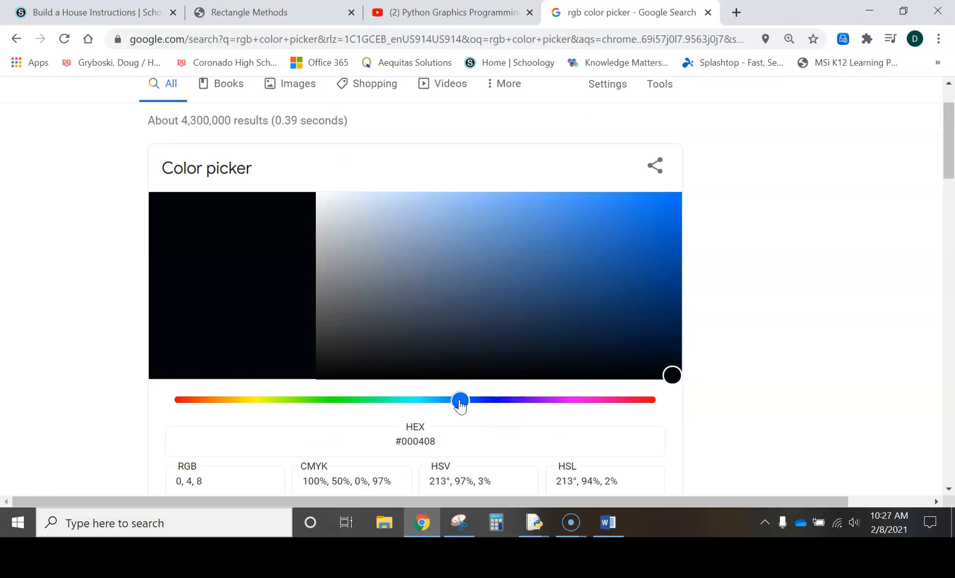
pyautogui.click(517, 246)
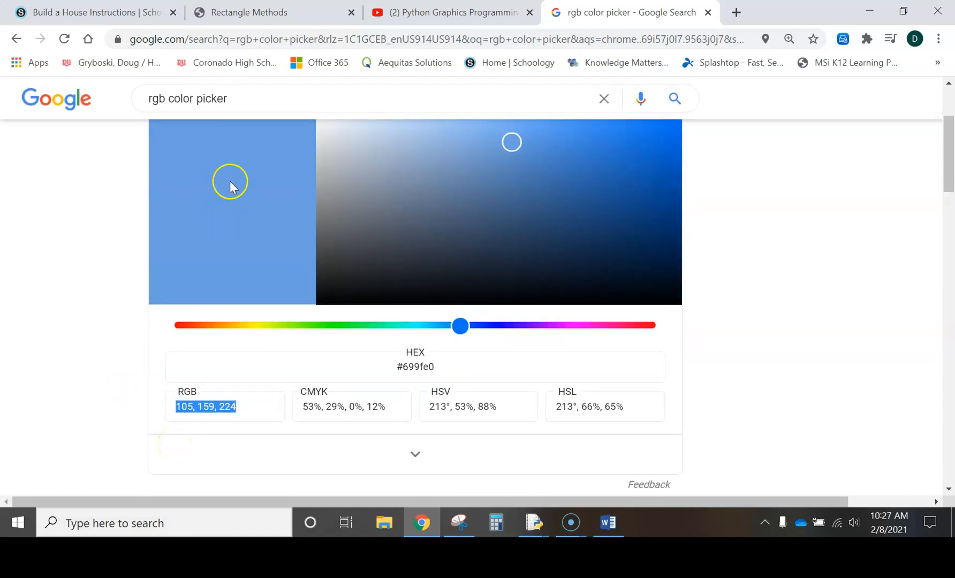
pyautogui.moveTo(535, 523)
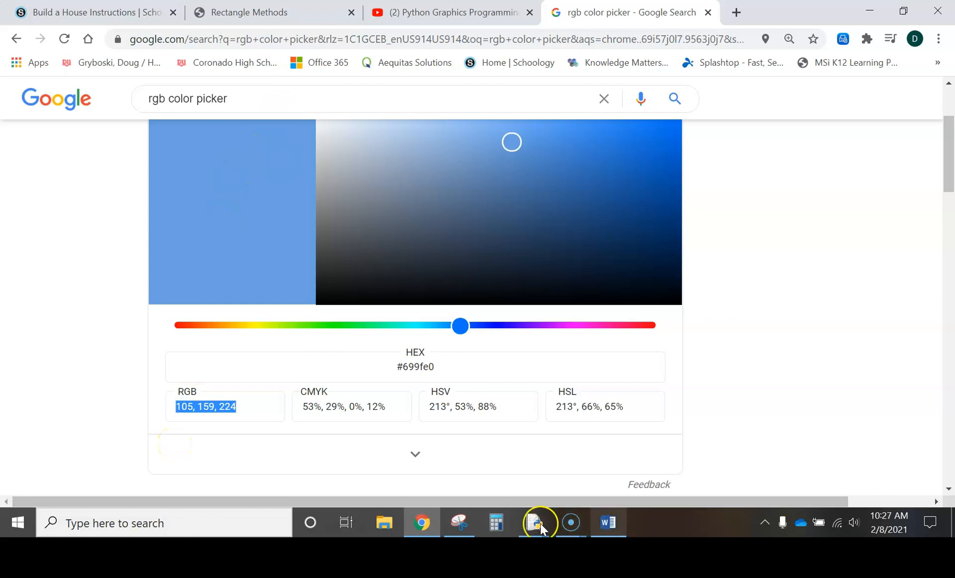
pyautogui.moveTo(535, 523)
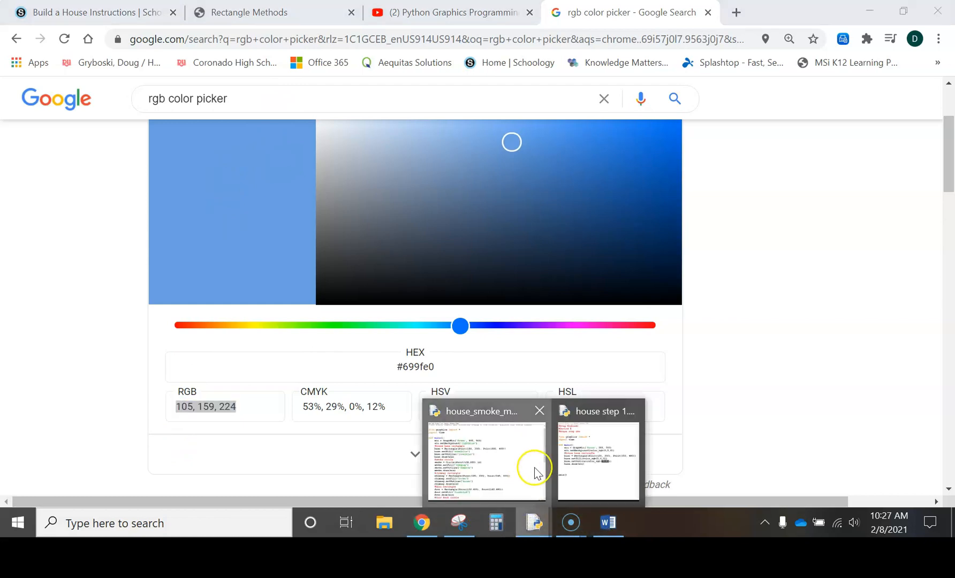
# - Change setFill and setOutline from 0,0,0 to 105, 159, 224 and run the module
pyautogui.click(485, 457)
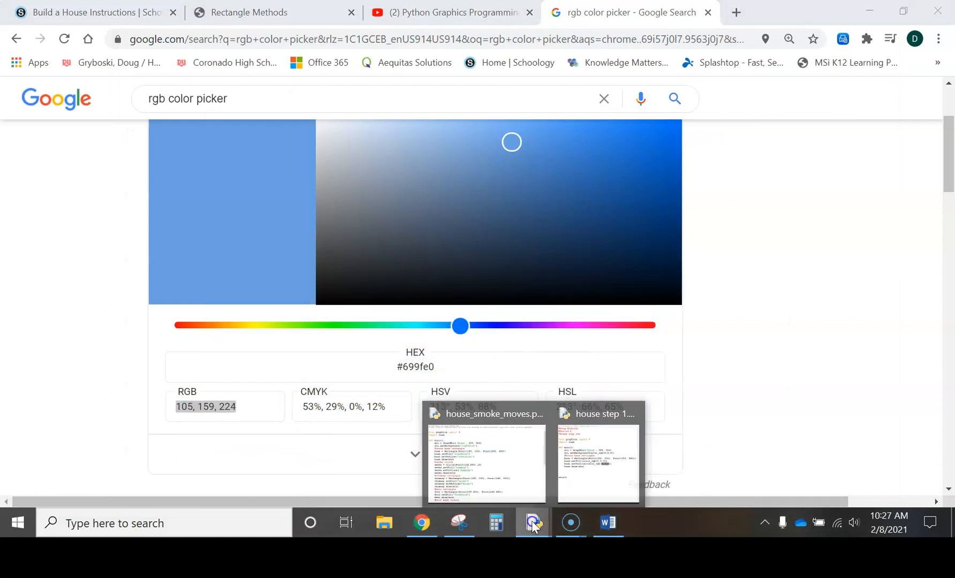
pyautogui.click(598, 463)
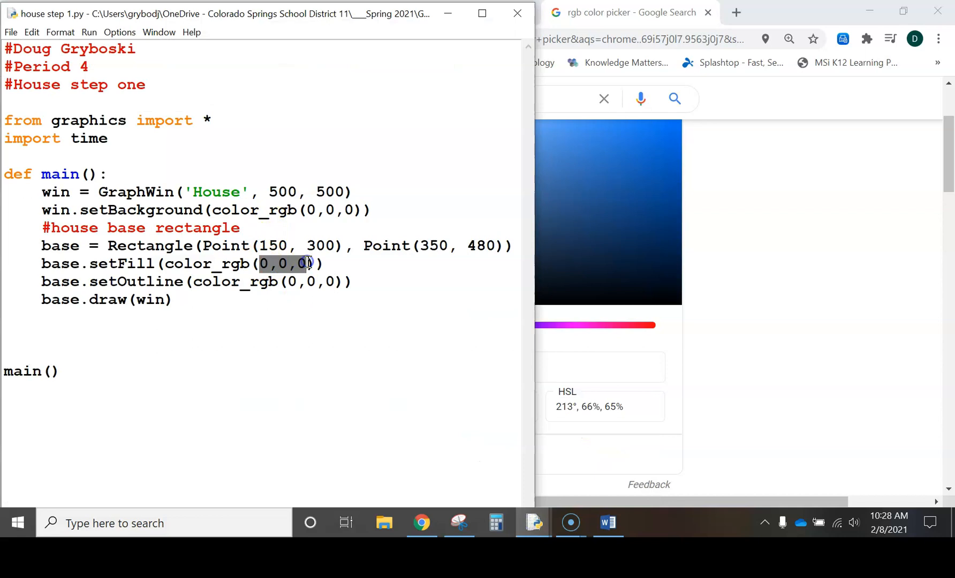
pyautogui.write('105, 159, 224')
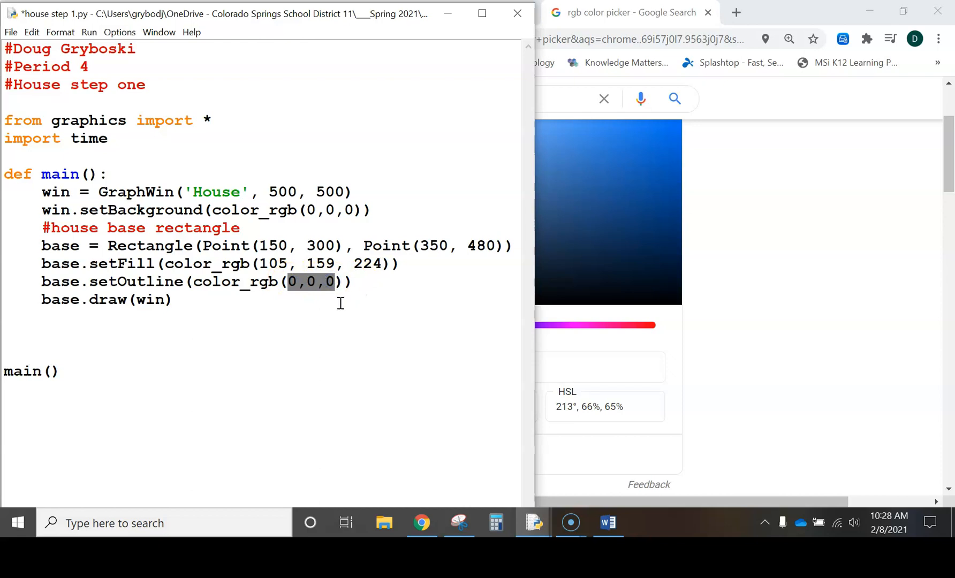
pyautogui.write('105, 159, 224')
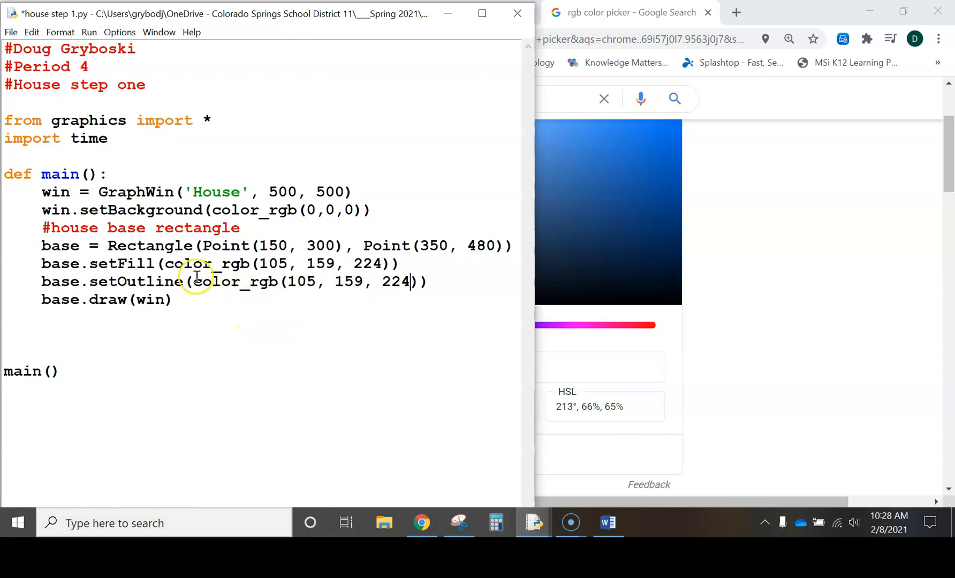
pyautogui.moveTo(498, 314)
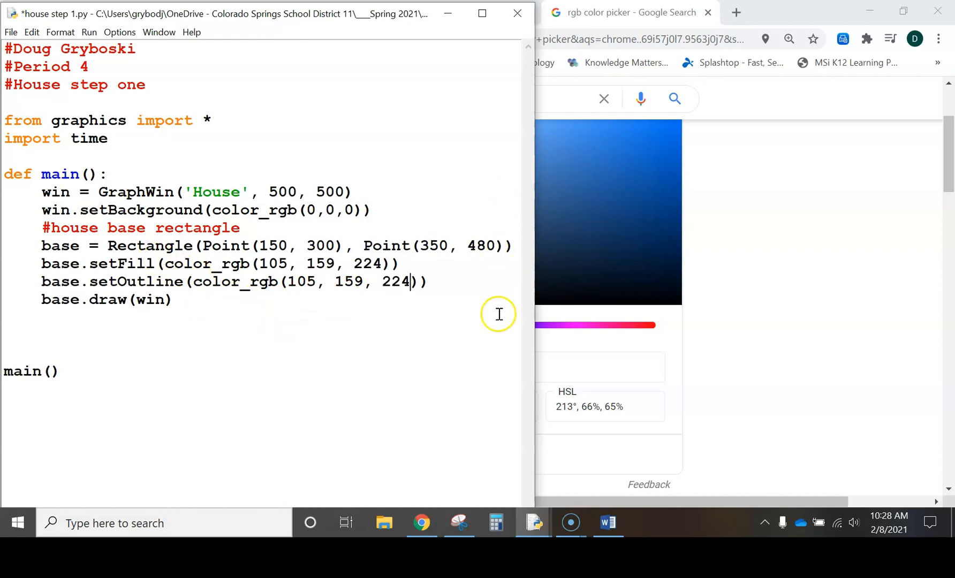
pyautogui.click(88, 32)
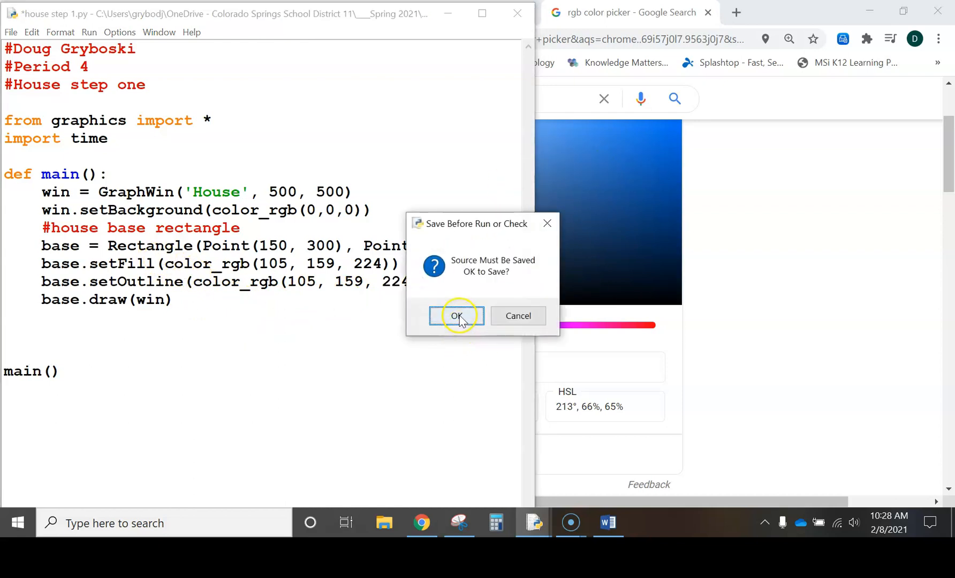
# - Confirm saving the script so the blue base rectangle draws on black in the House window
pyautogui.click(456, 316)
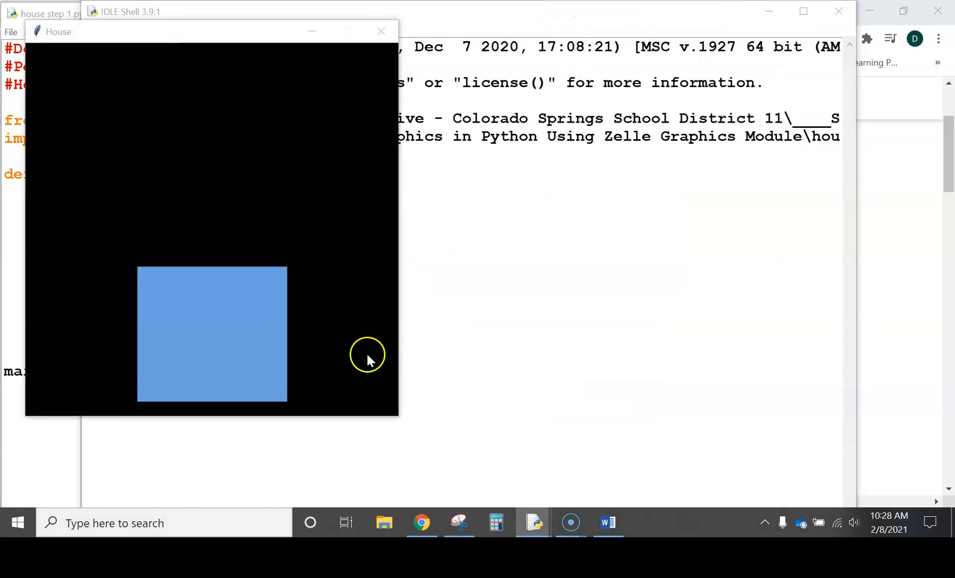
pyautogui.moveTo(271, 118)
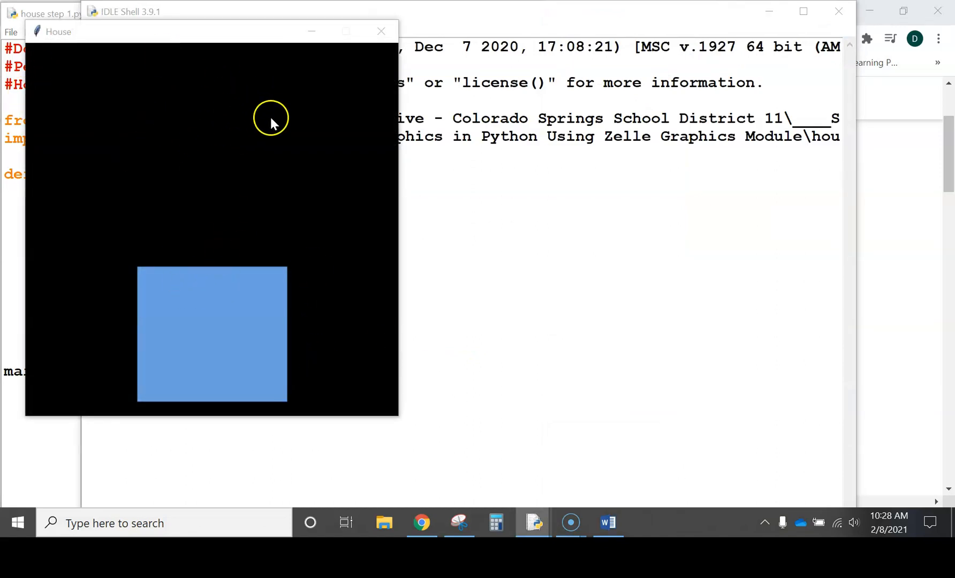
pyautogui.moveTo(159, 137)
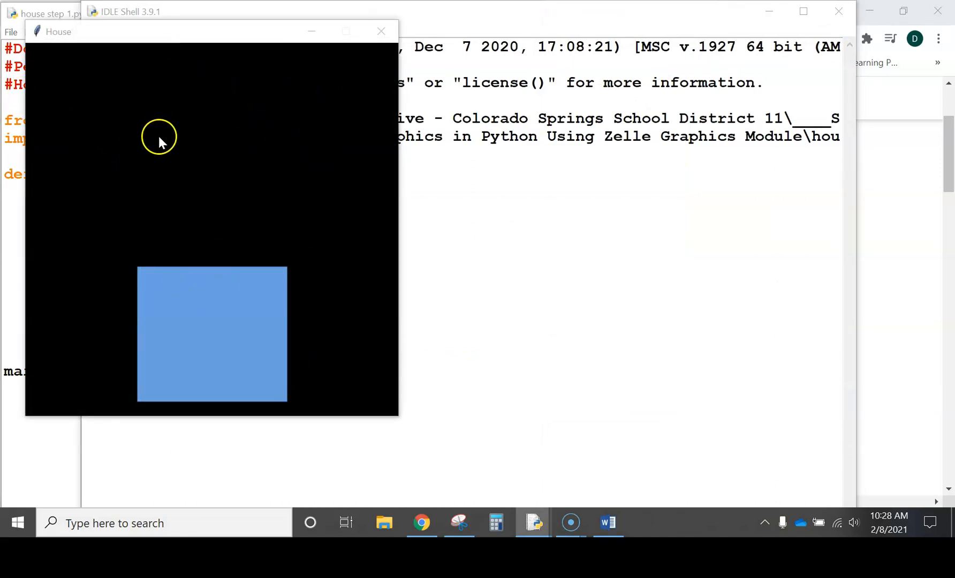
pyautogui.click(381, 31)
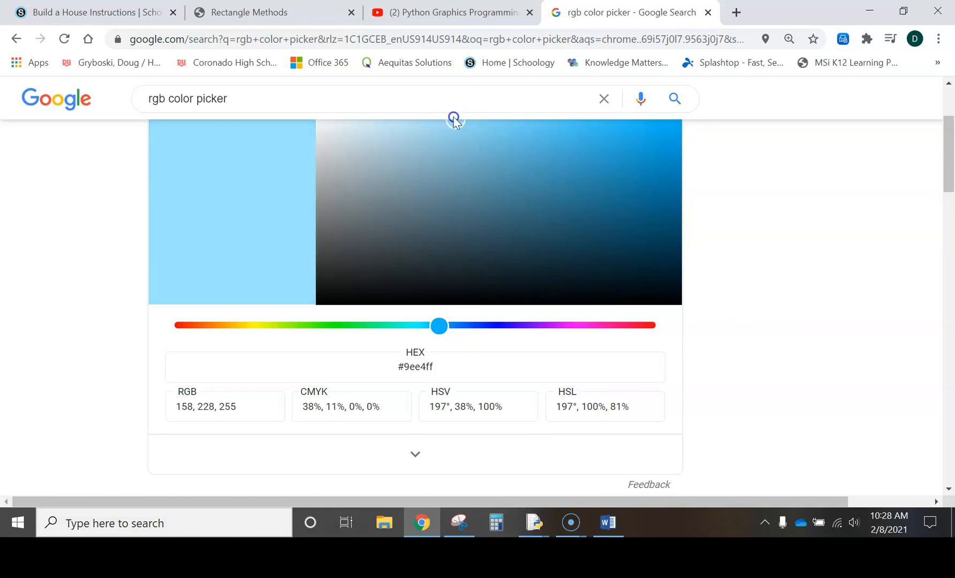
# - Pick a paler sky blue in the color picker and select its RGB value 200, 236, 250
pyautogui.scroll(3)
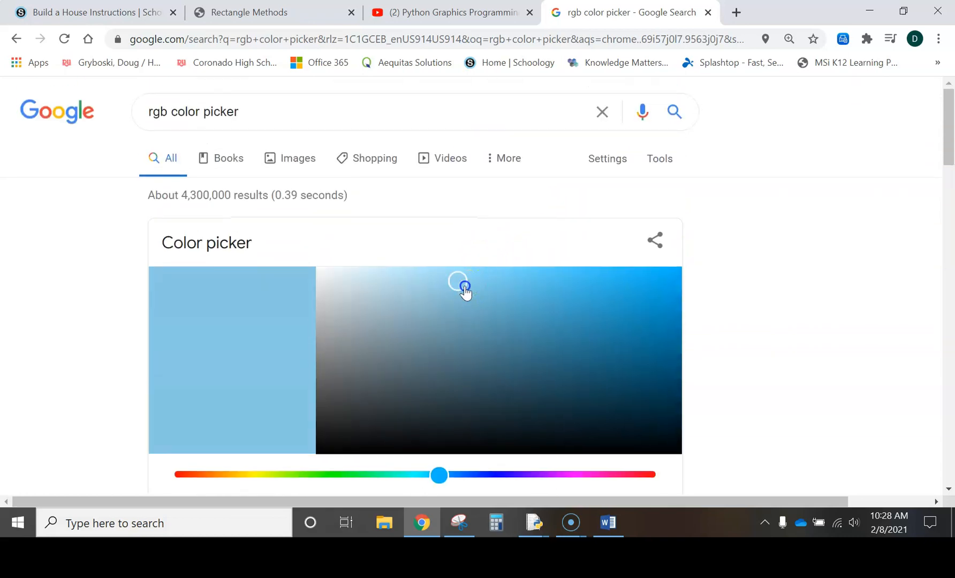
pyautogui.scroll(-3)
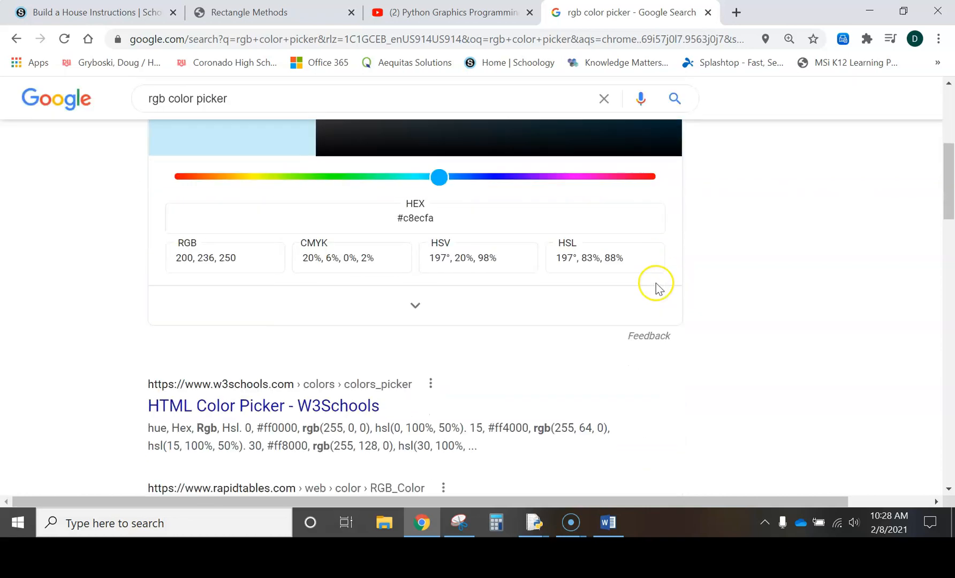
pyautogui.doubleClick(205, 257)
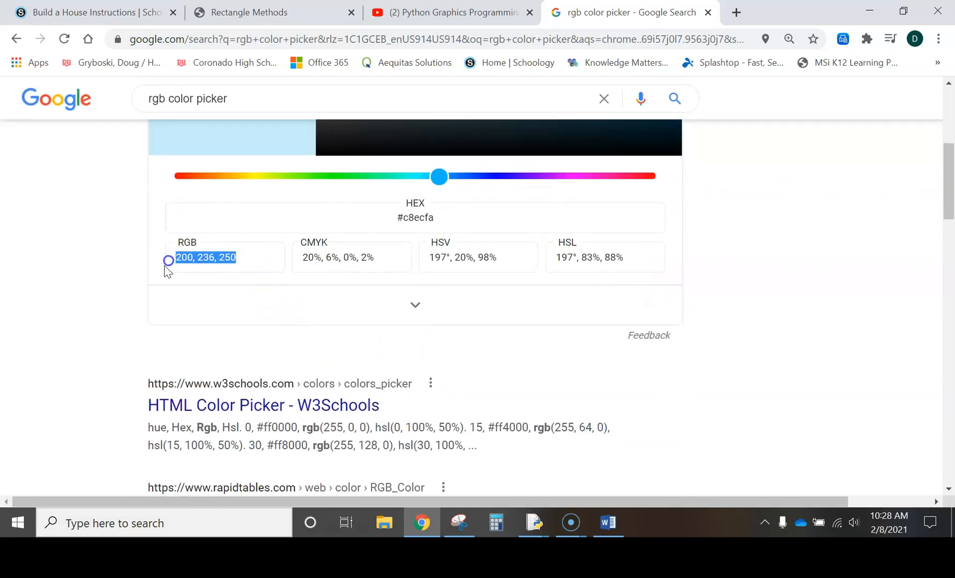
pyautogui.moveTo(172, 280)
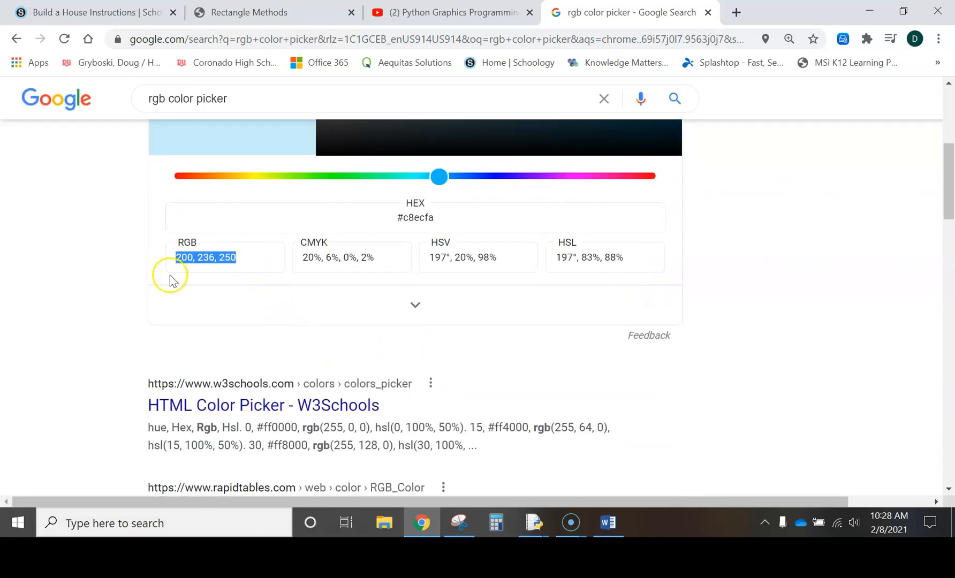
pyautogui.moveTo(531, 523)
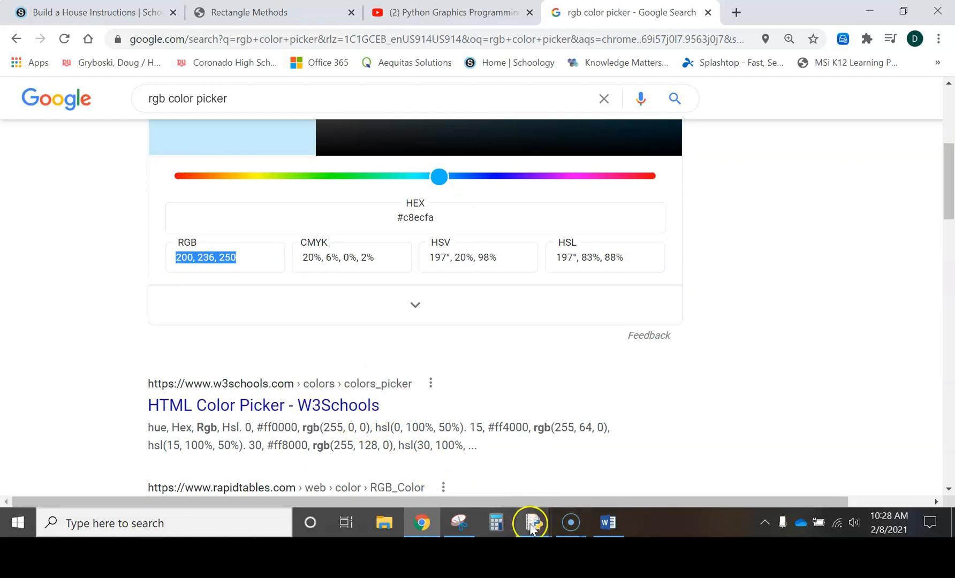
# - Set setBackground to 200, 236, 250, save and run, then close the House window
pyautogui.click(534, 523)
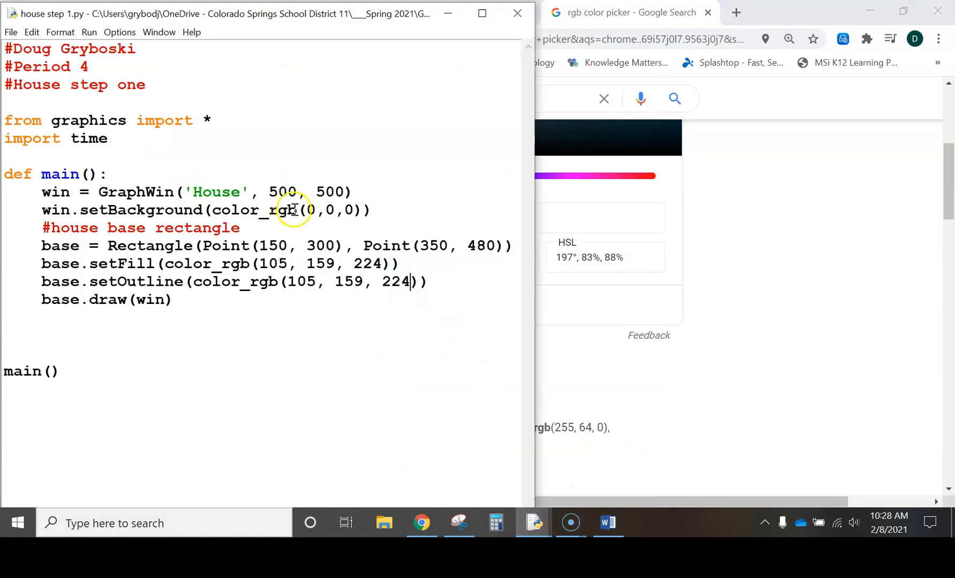
pyautogui.doubleClick(329, 210)
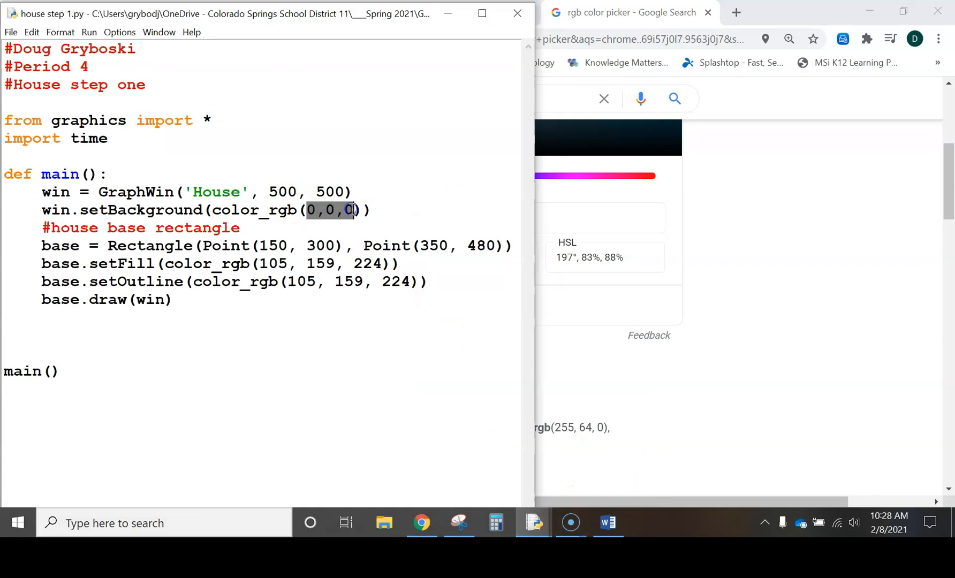
pyautogui.write('200, 236, 250')
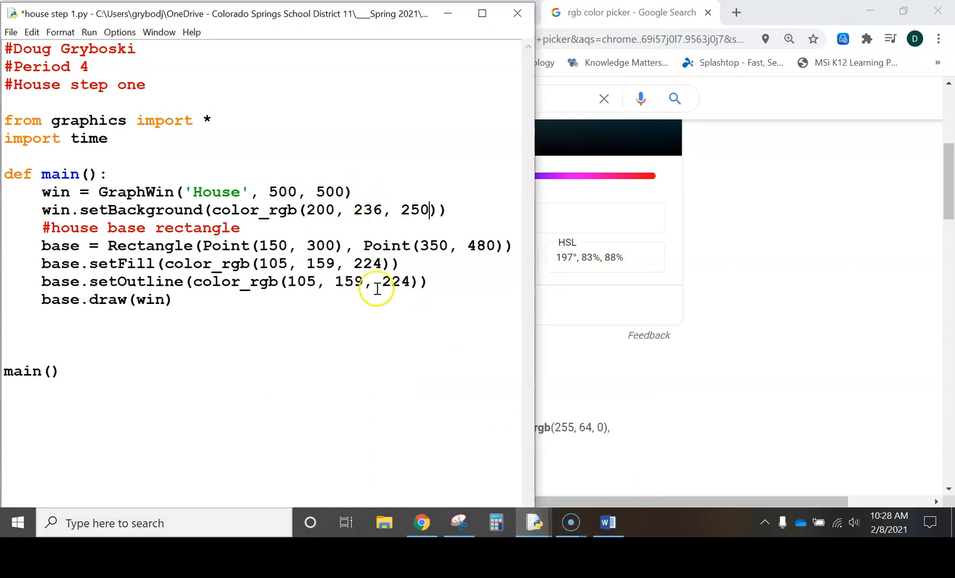
pyautogui.press('ctrl+s')
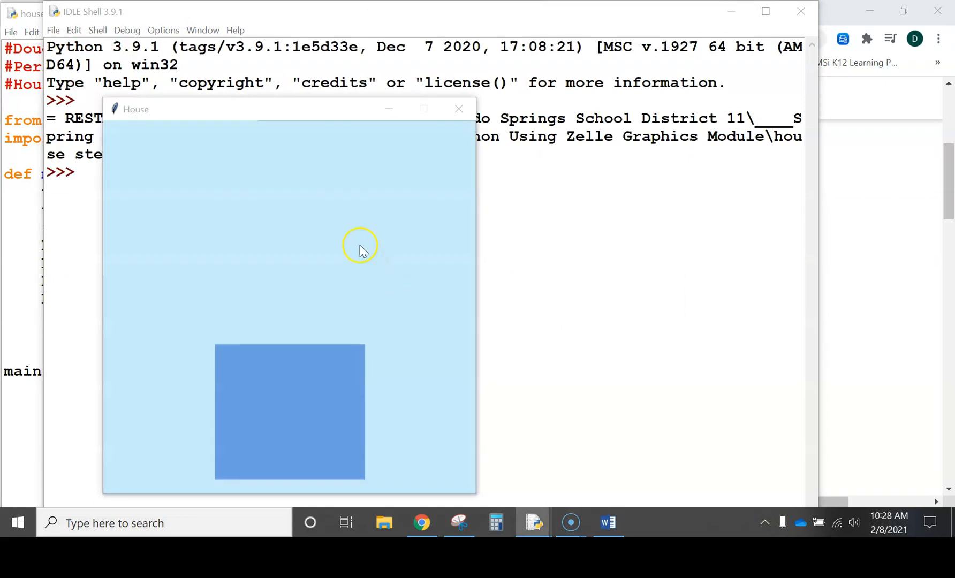
pyautogui.moveTo(459, 109)
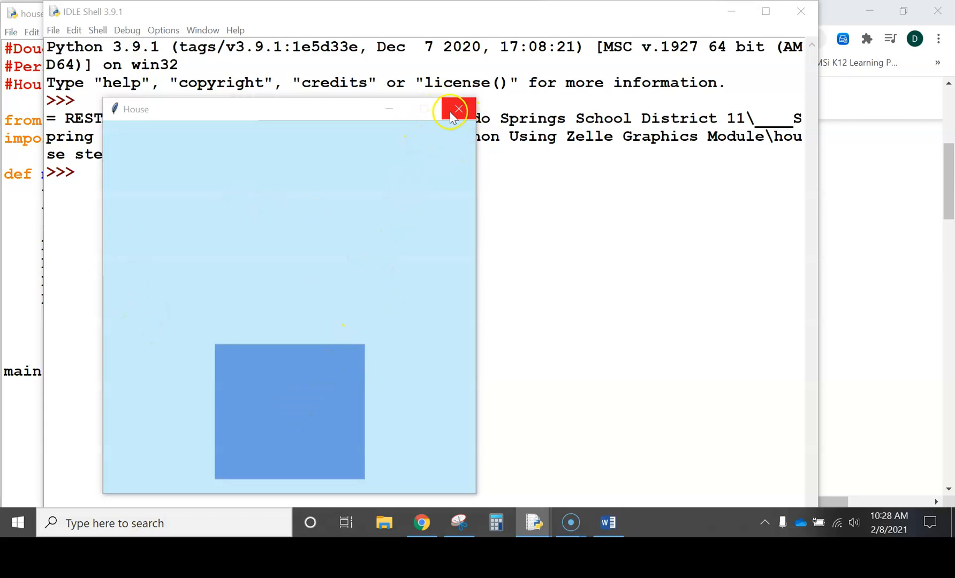
pyautogui.click(457, 110)
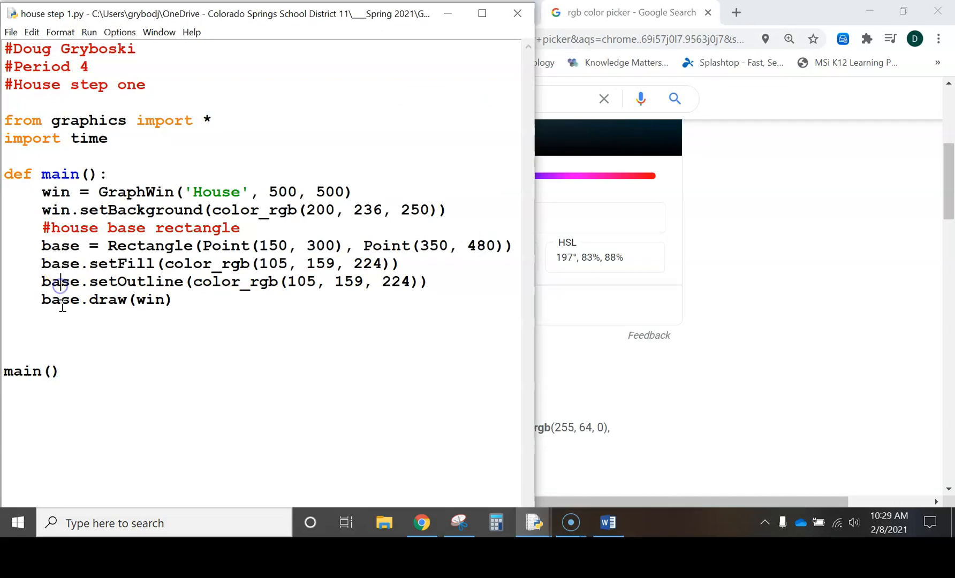
pyautogui.doubleClick(60, 245)
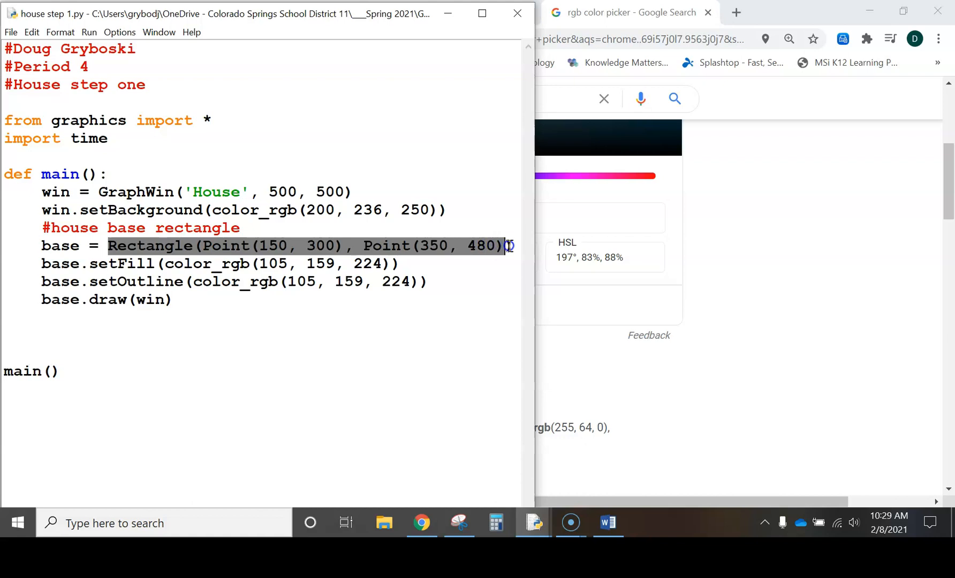
pyautogui.click(42, 263)
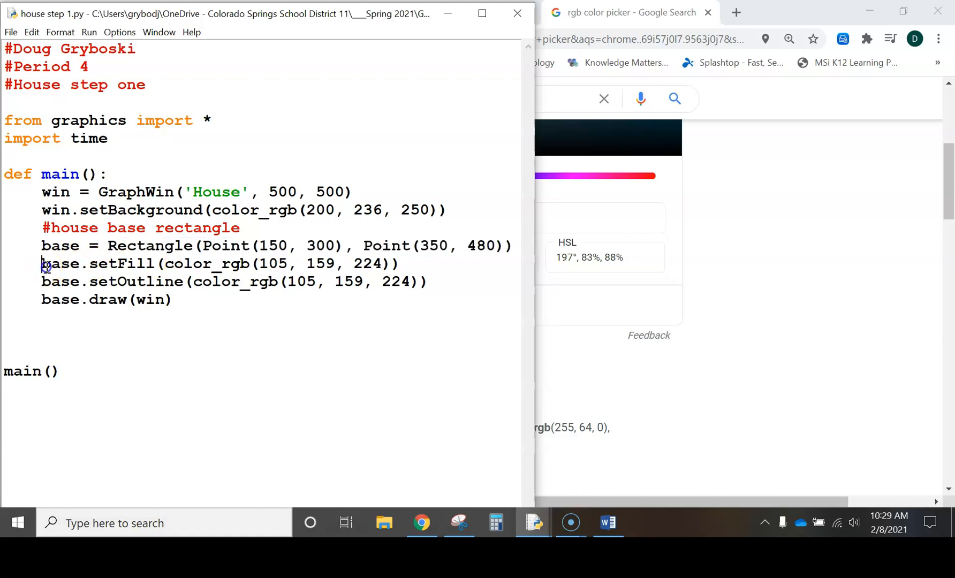
pyautogui.doubleClick(61, 264)
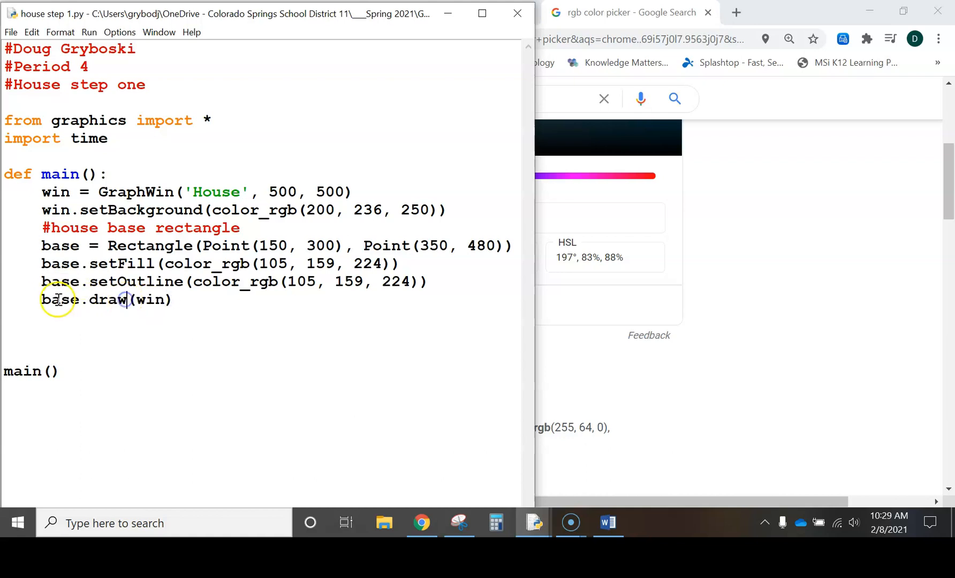
pyautogui.doubleClick(59, 300)
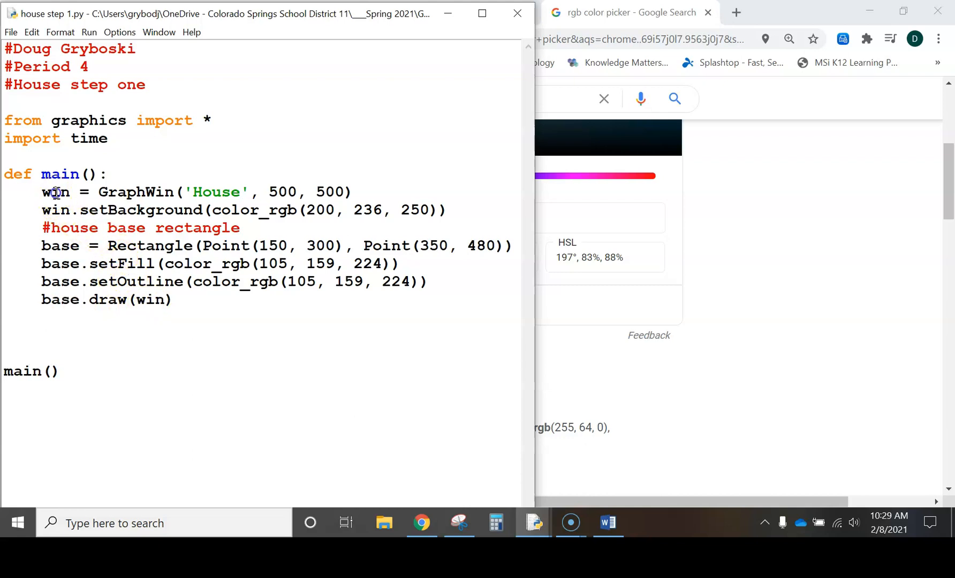
pyautogui.doubleClick(54, 192)
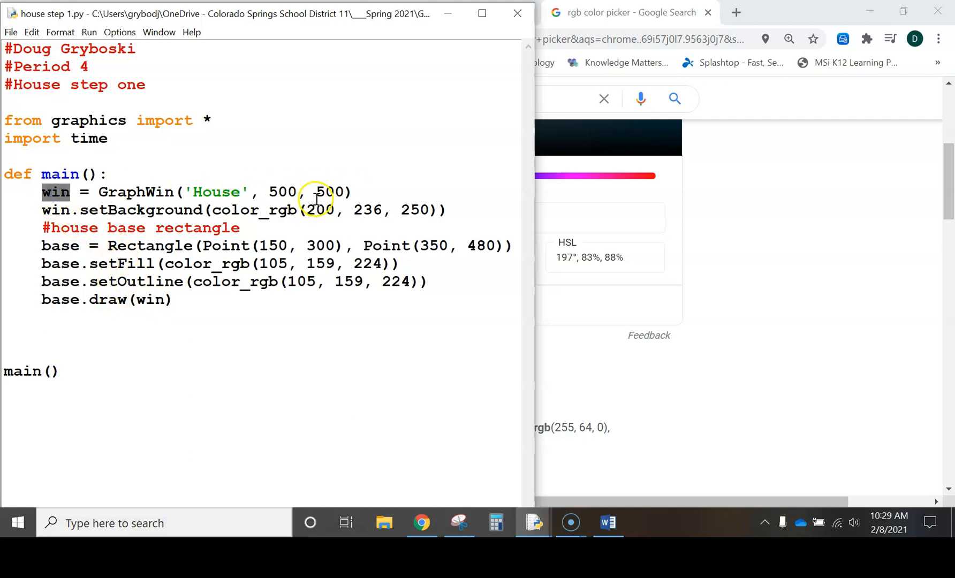